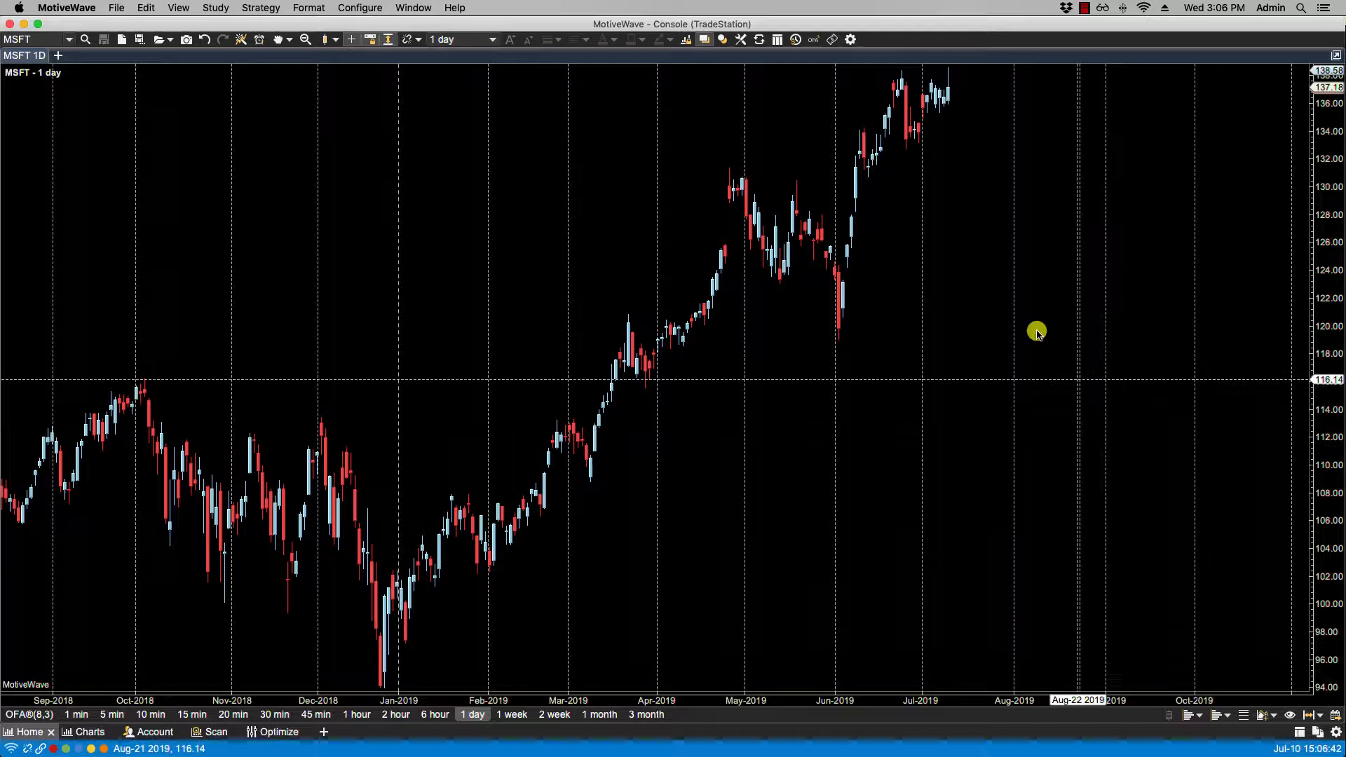
Step: In Chart > Templates preferences, enable Use Default with SMARSI as the default template
left_click(360, 7)
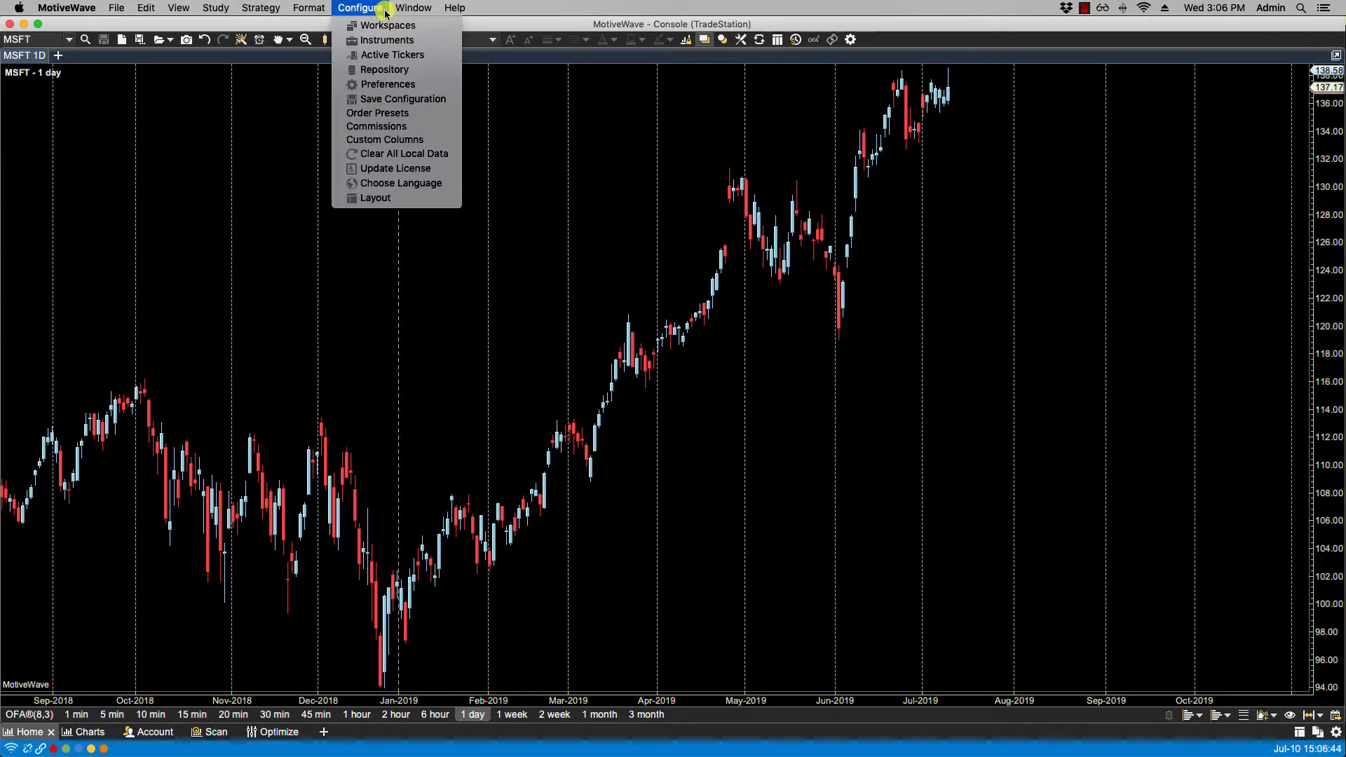
left_click(387, 84)
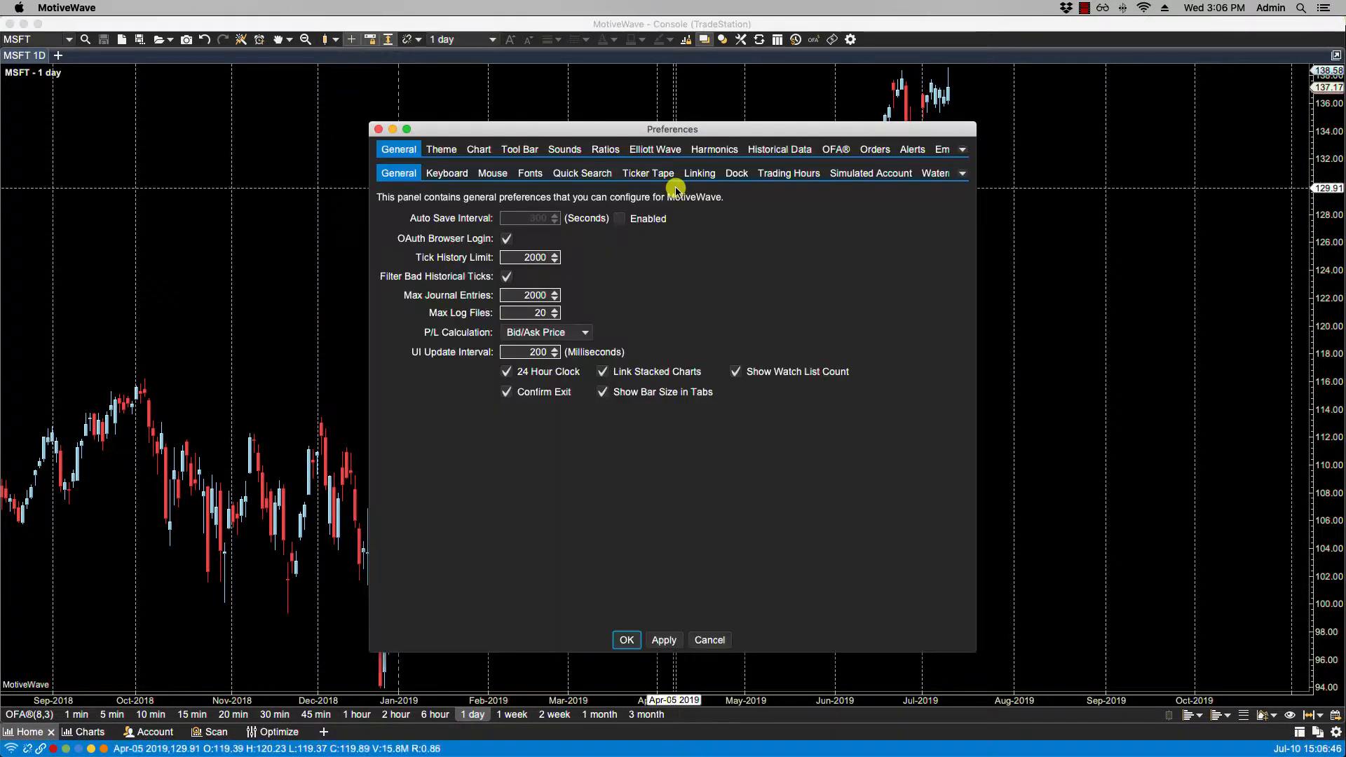
left_click(478, 149)
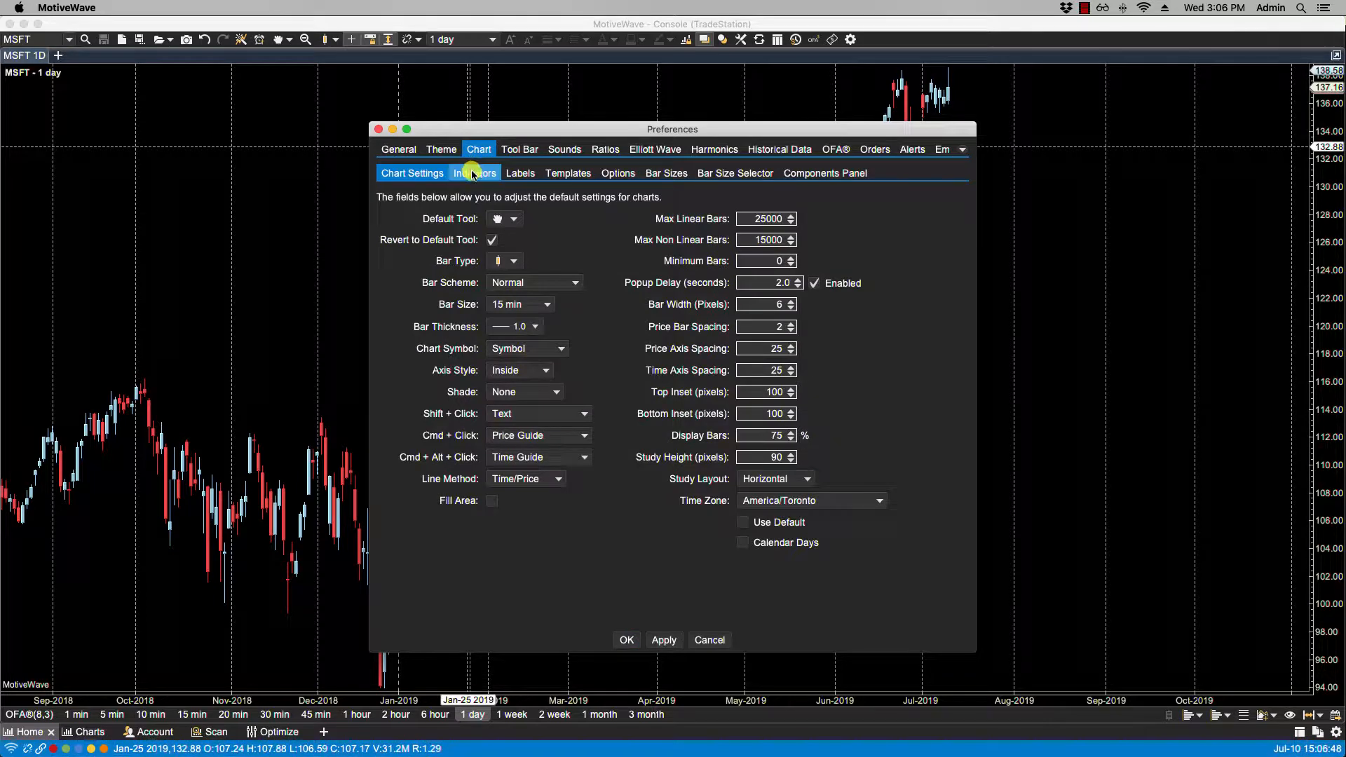
left_click(567, 173)
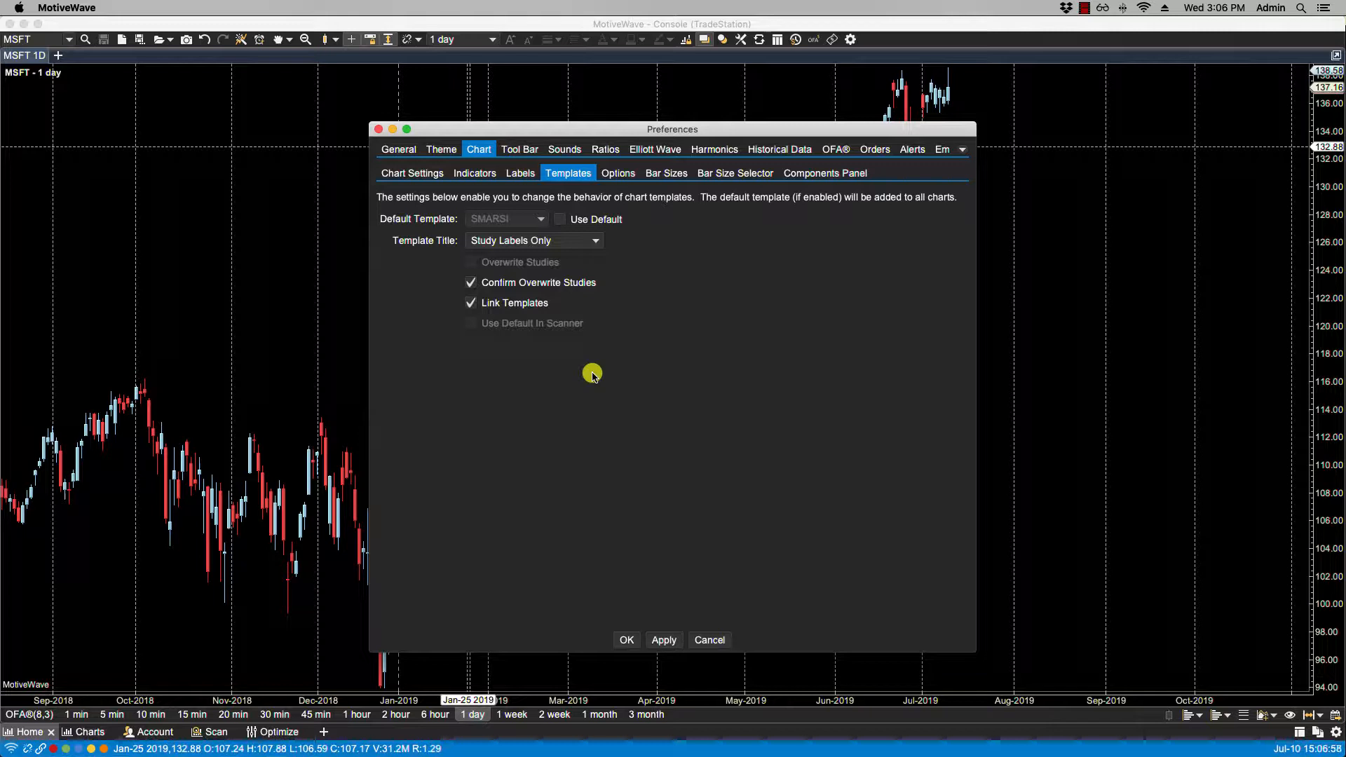
mouse_move(412, 223)
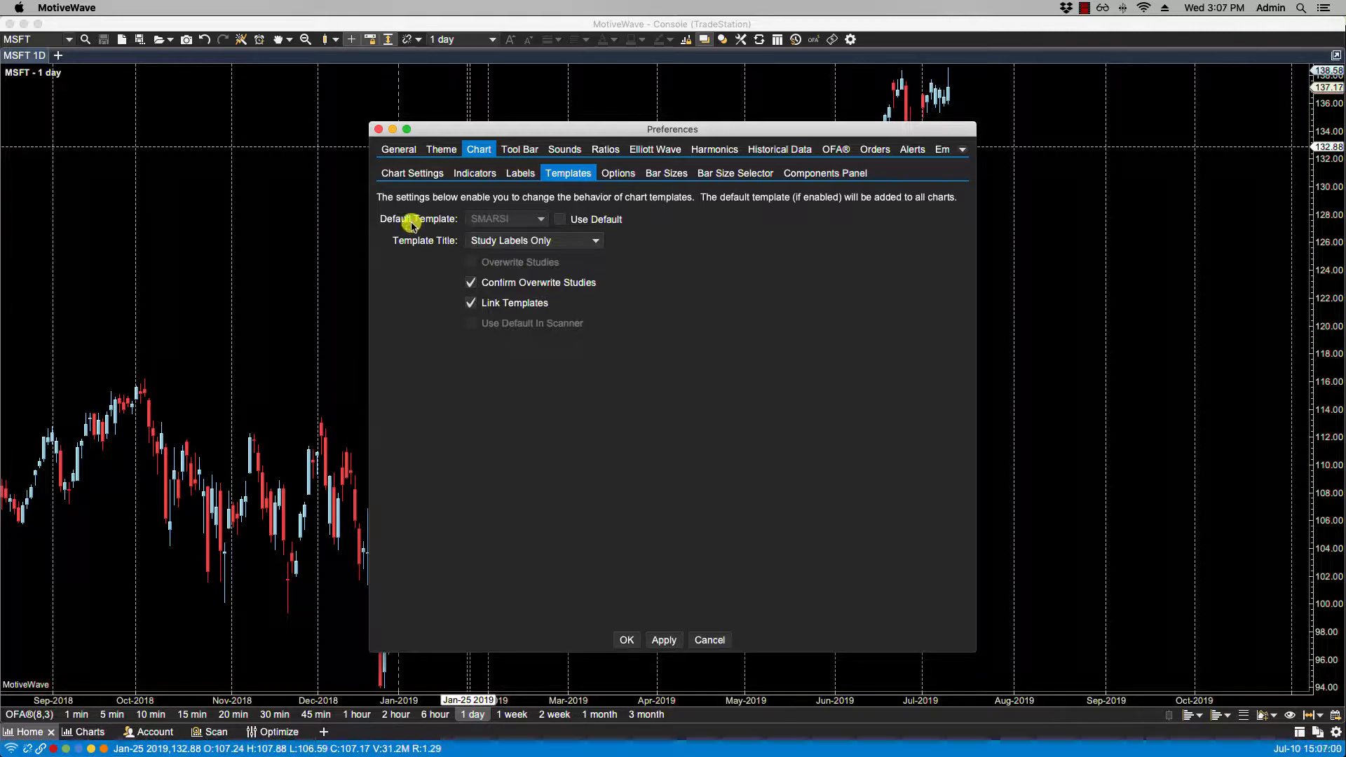
mouse_move(429, 225)
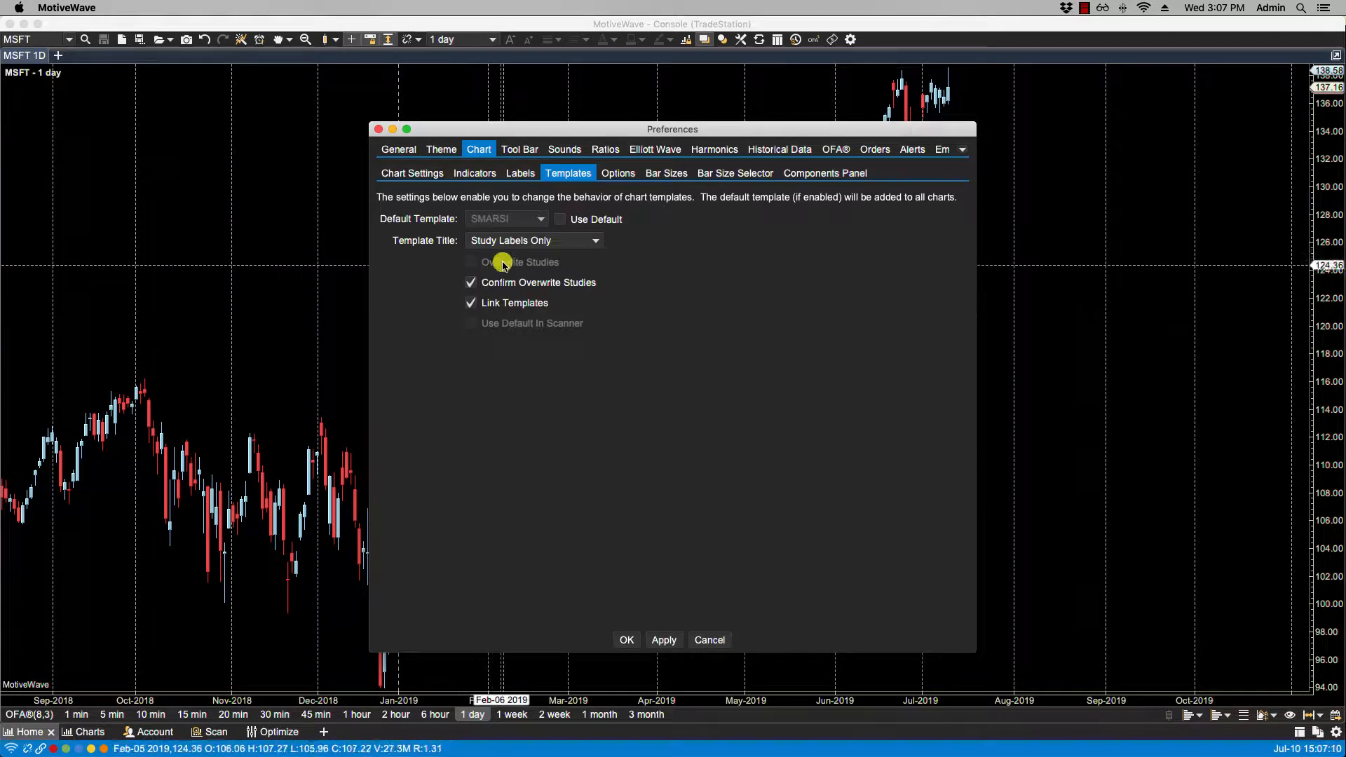
left_click(560, 219)
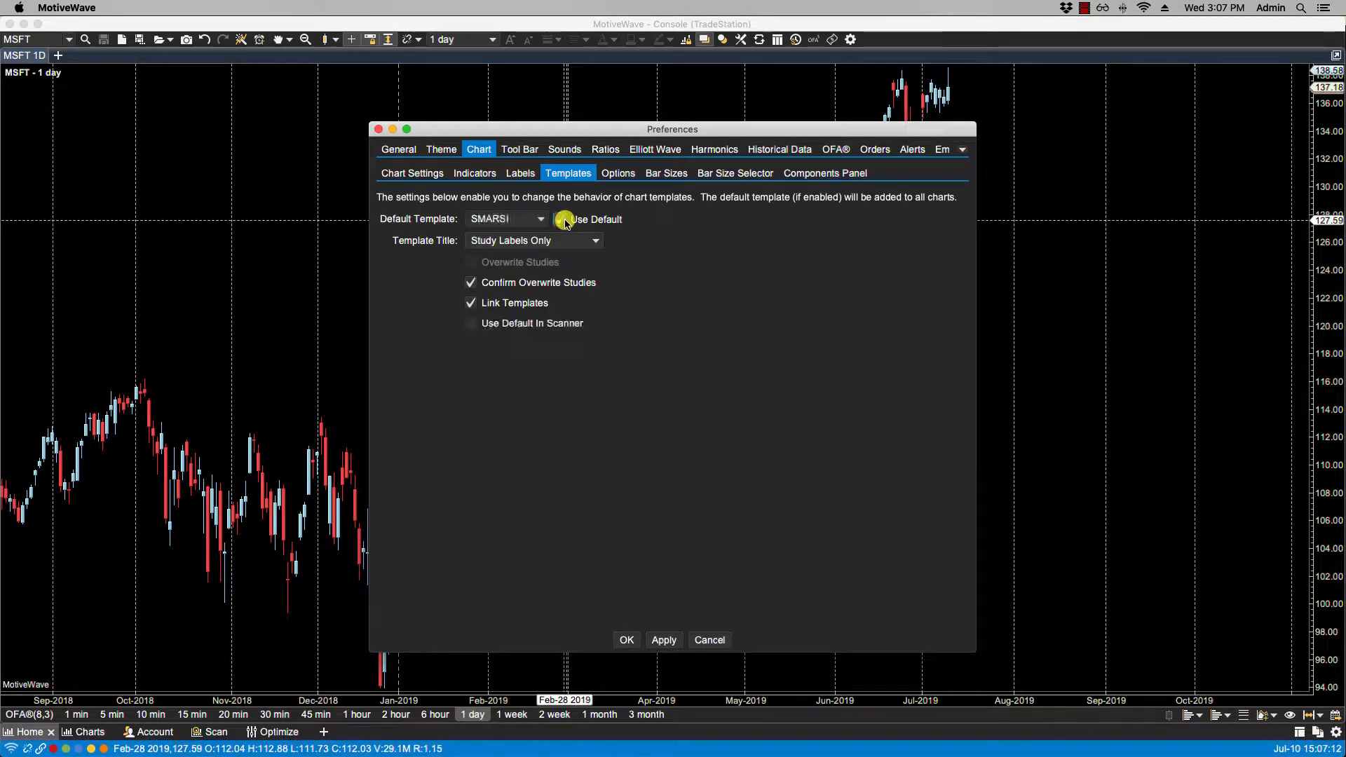
left_click(559, 219)
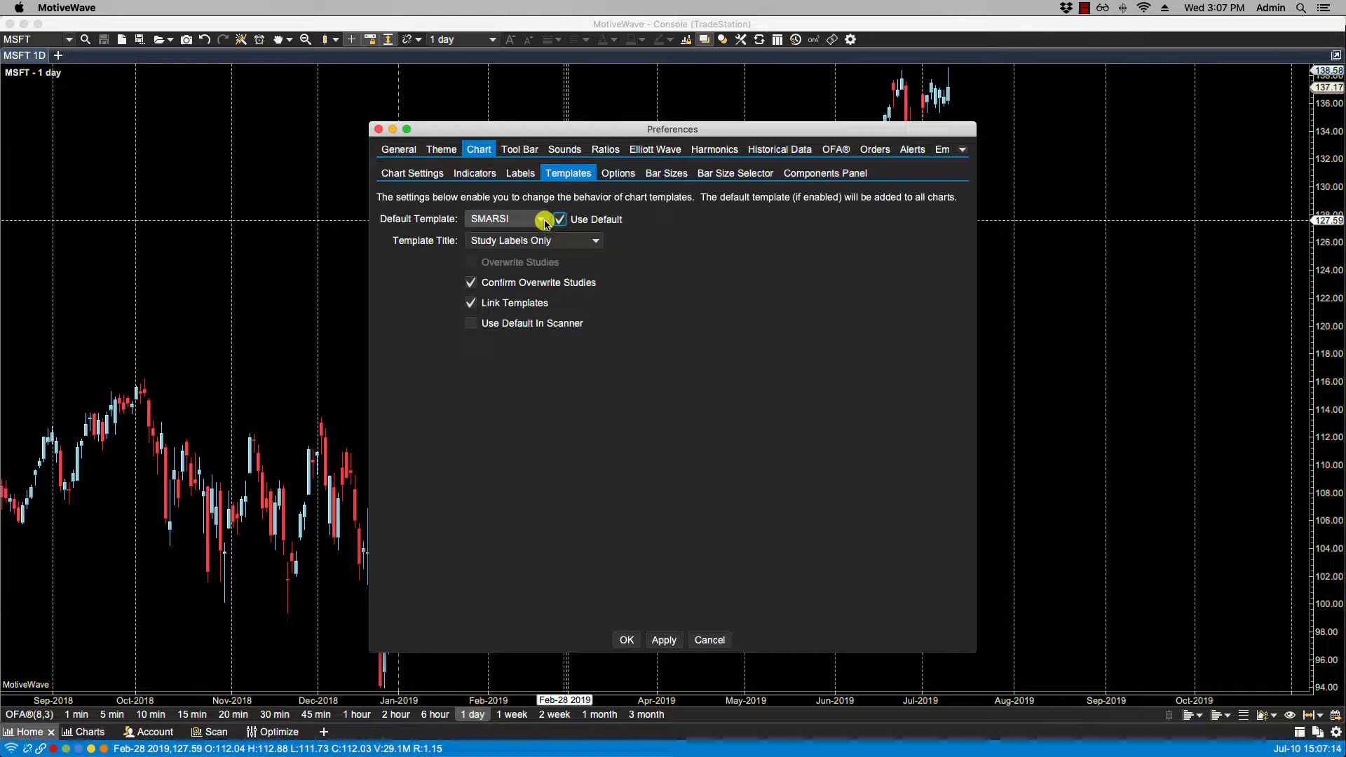
left_click(540, 218)
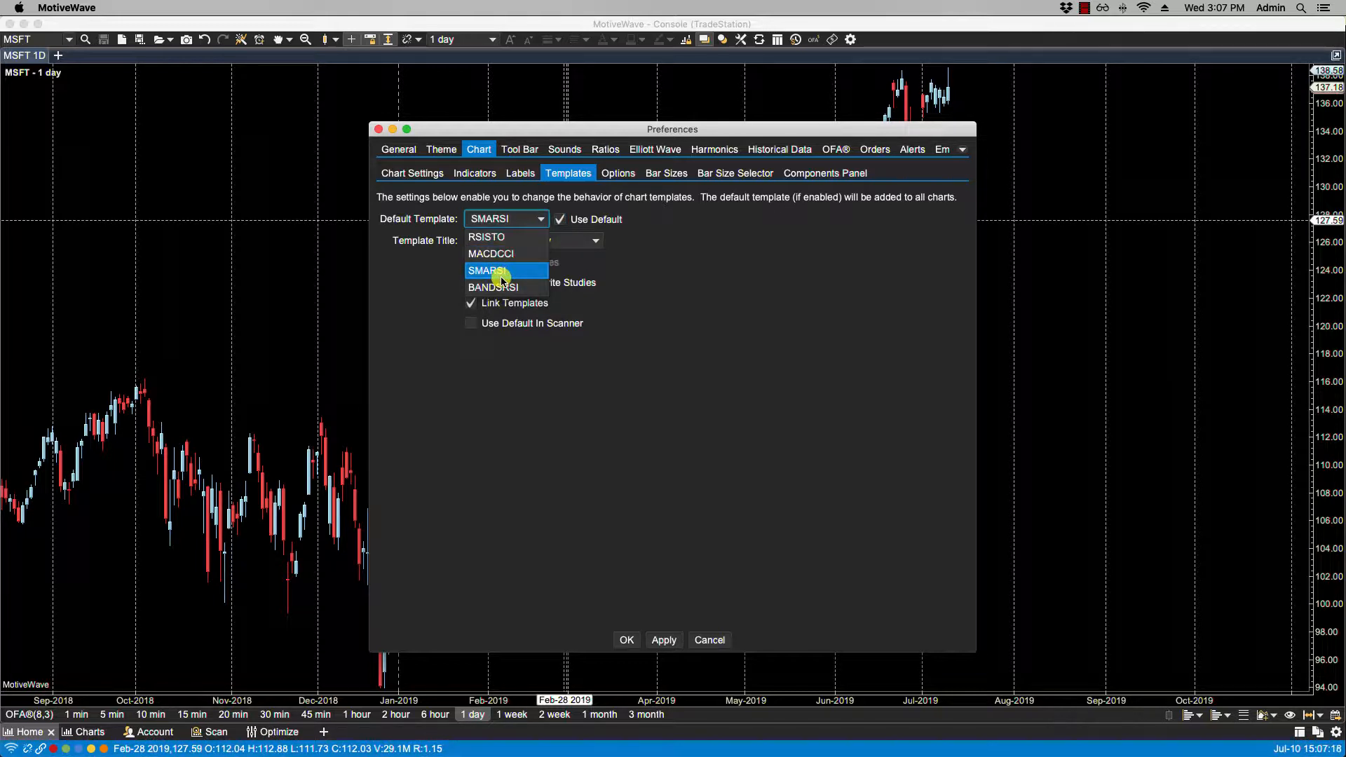
left_click(486, 271)
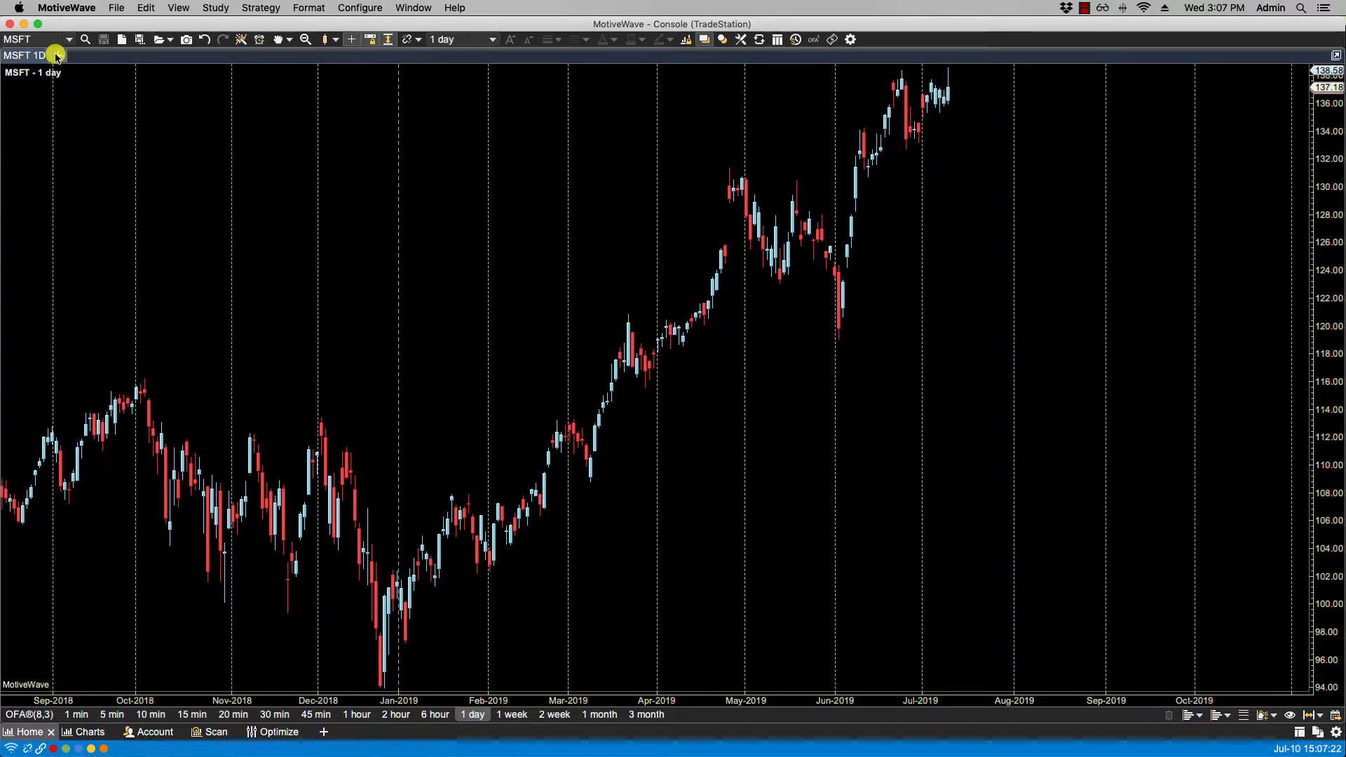
Step: Create a new 1-day chart tab for symbol AAPL
left_click(58, 55)
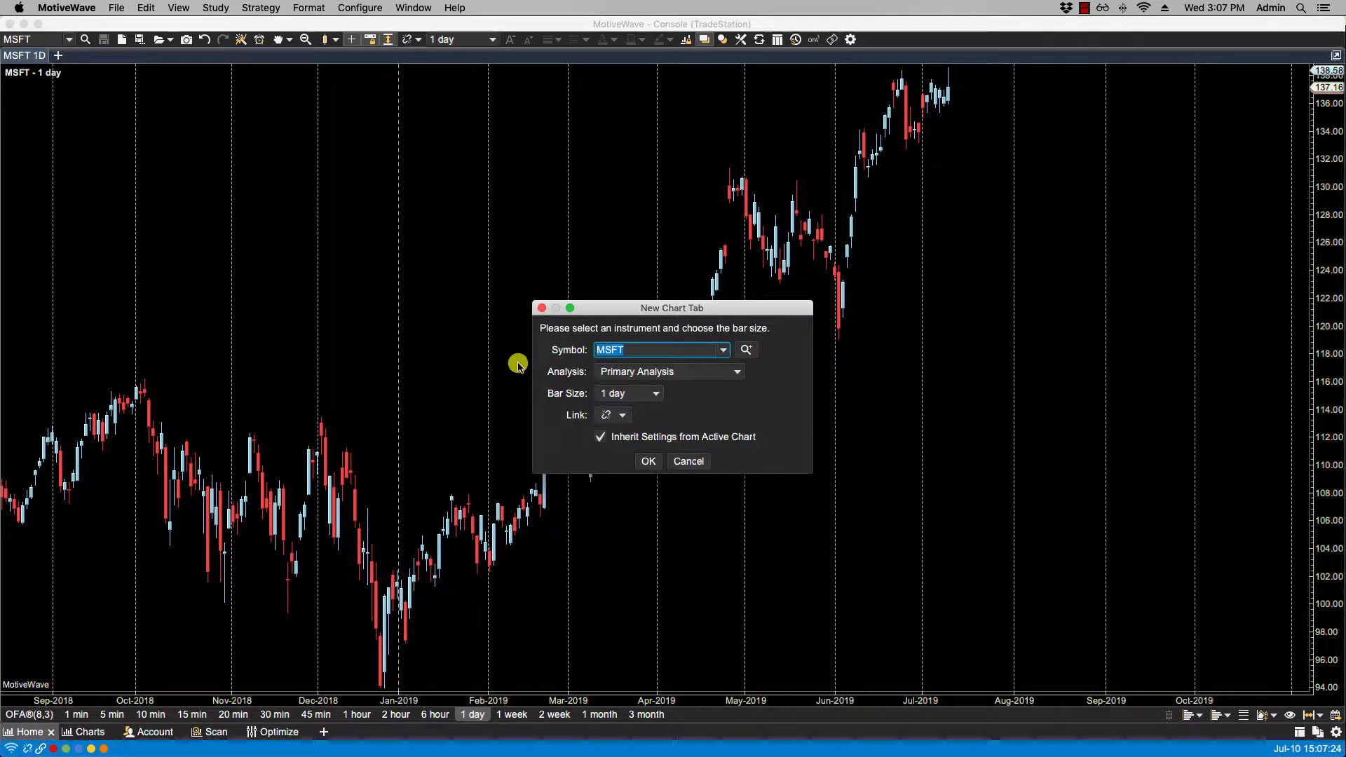
type("AAPL")
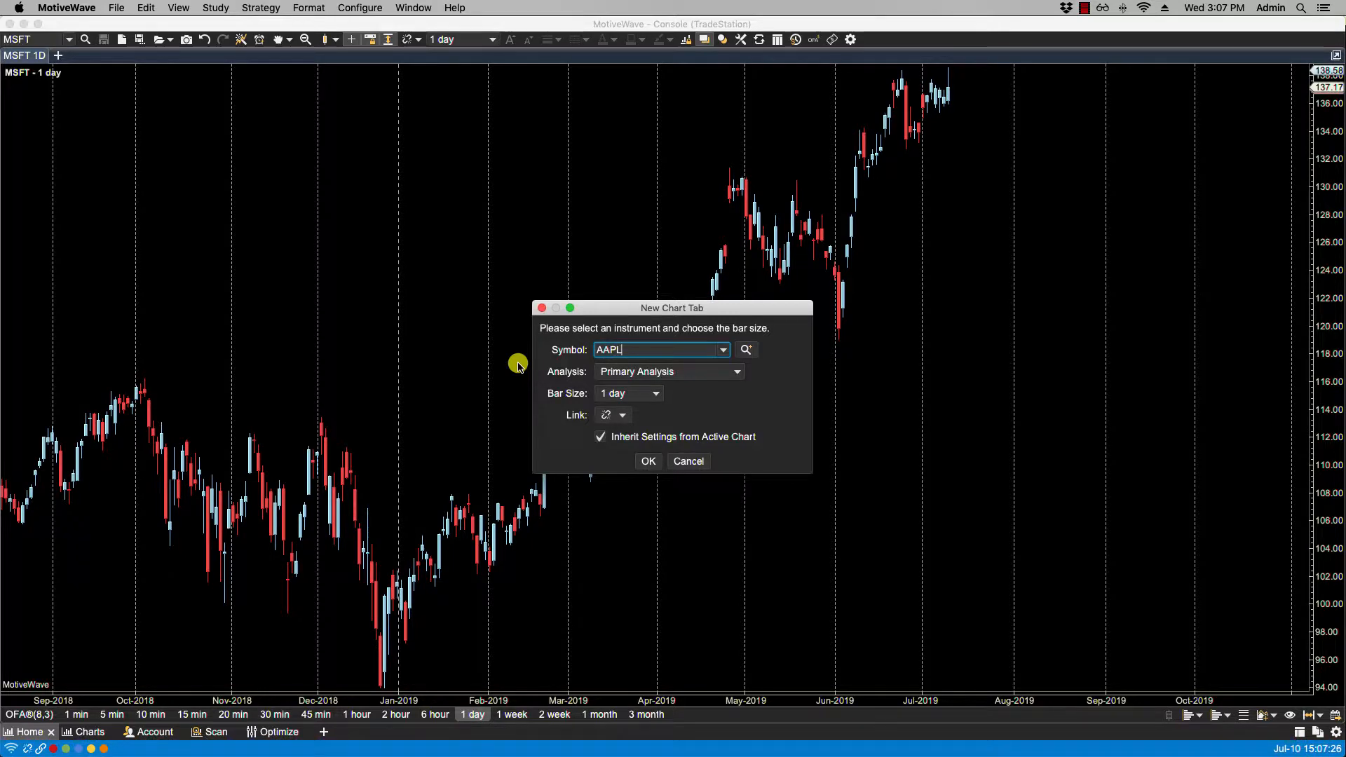
left_click(647, 461)
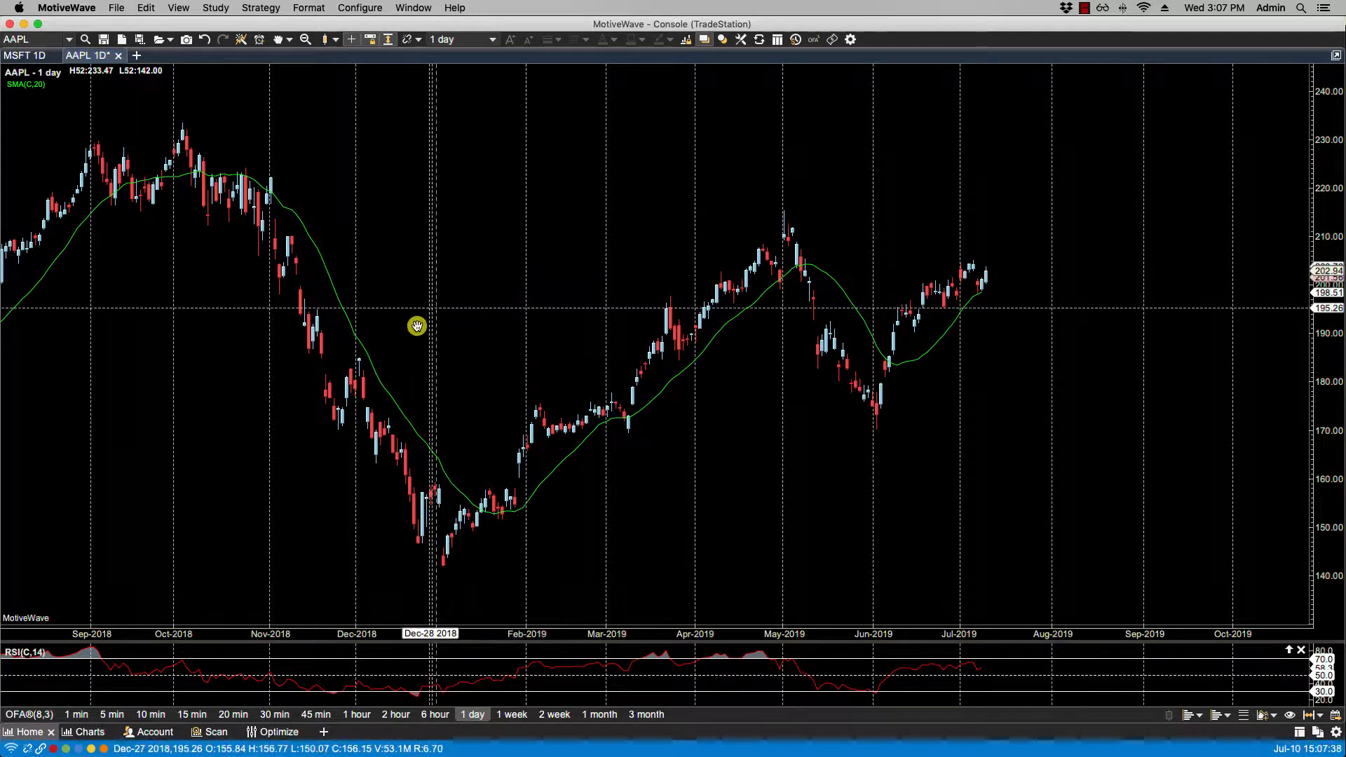
Step: Set the chart Template Title to name only and apply it
left_click(360, 8)
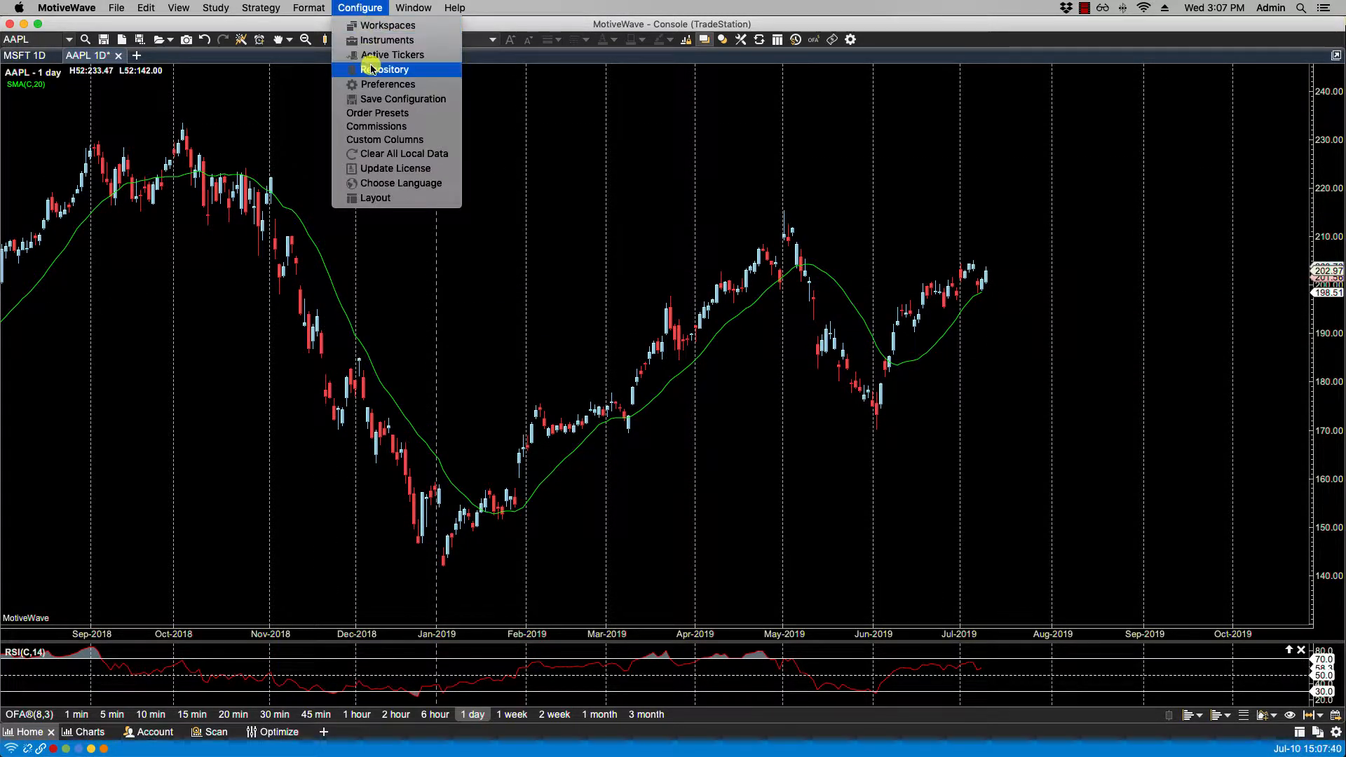
left_click(387, 84)
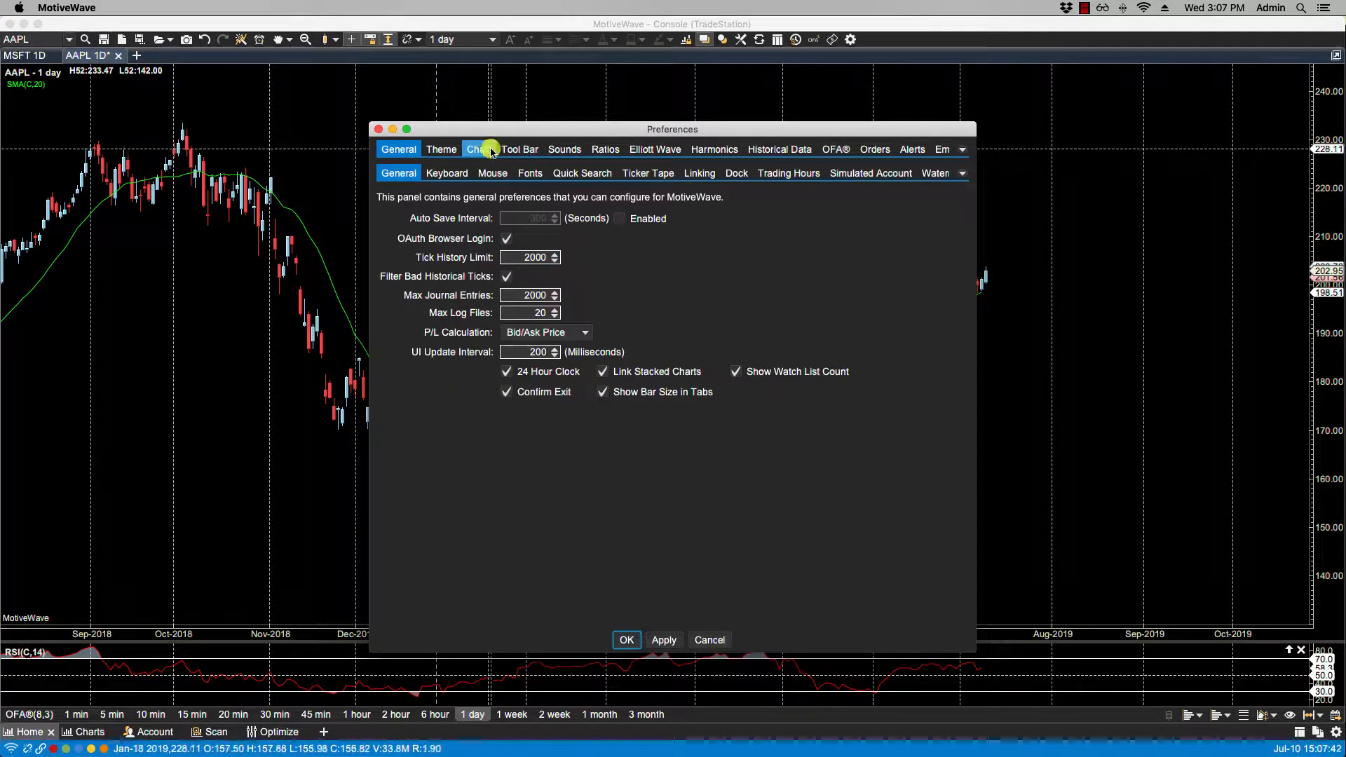
left_click(479, 149)
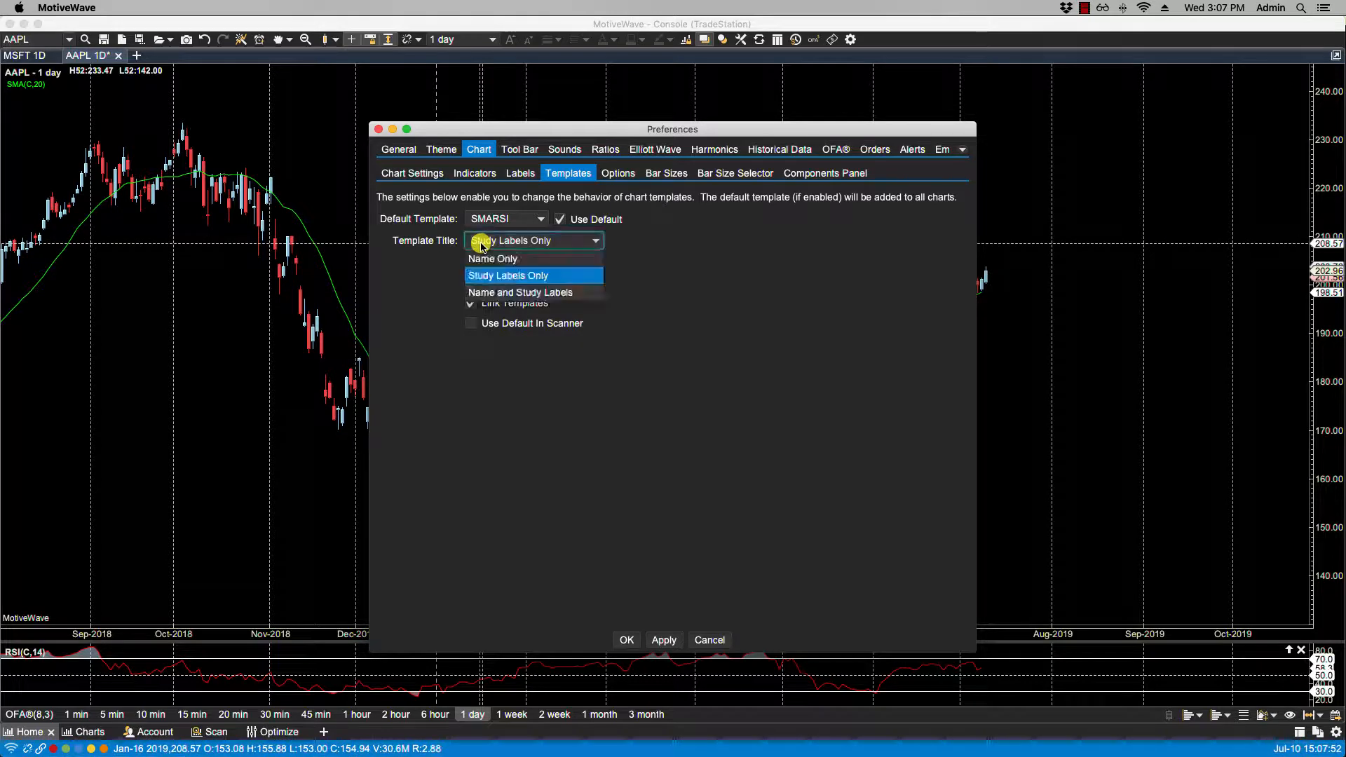
mouse_move(492, 259)
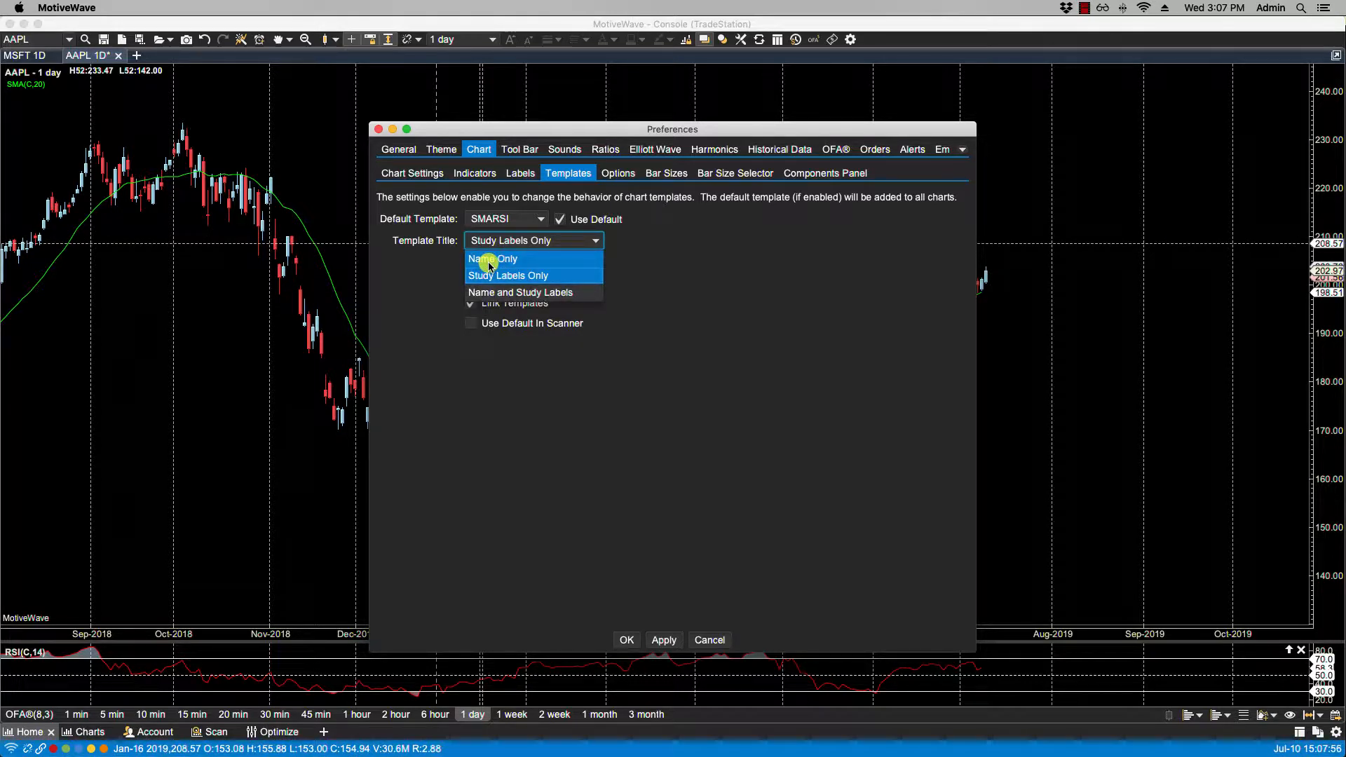
left_click(493, 258)
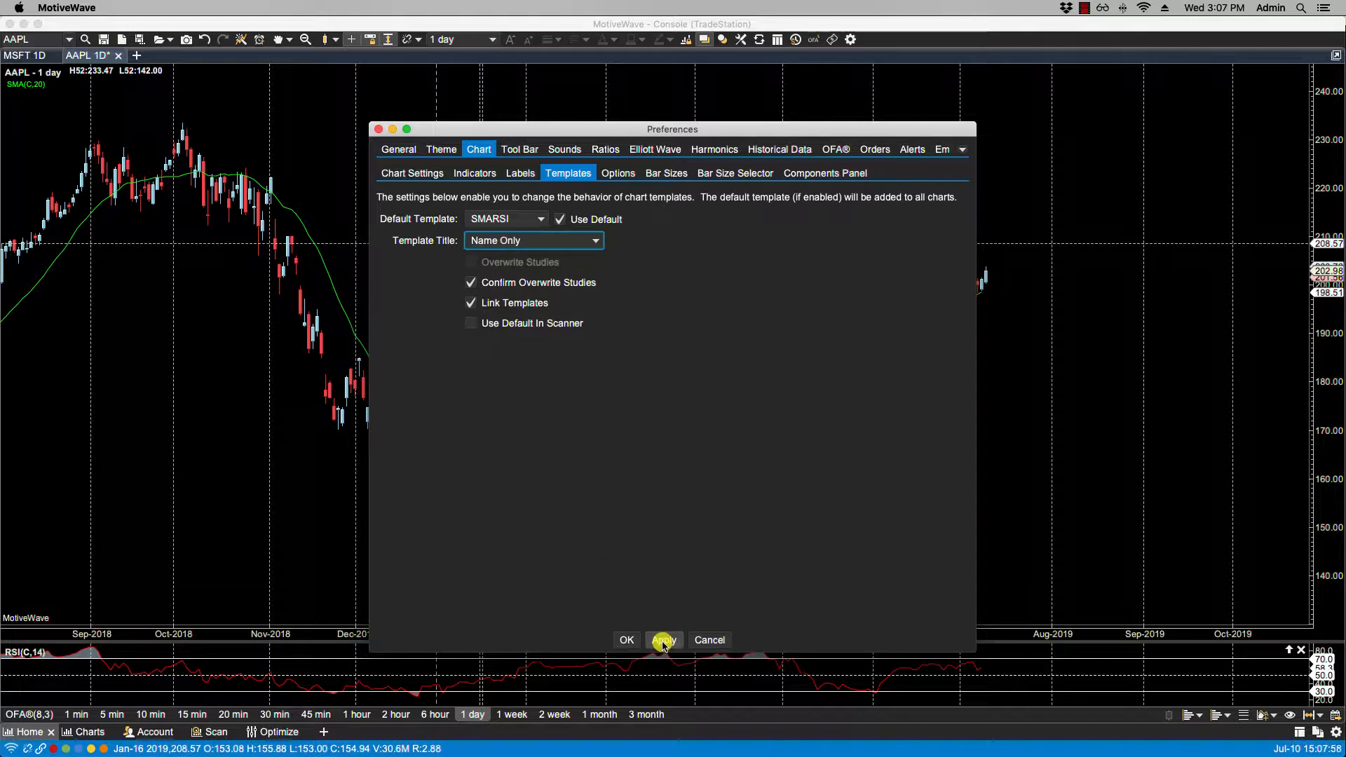
left_click(662, 640)
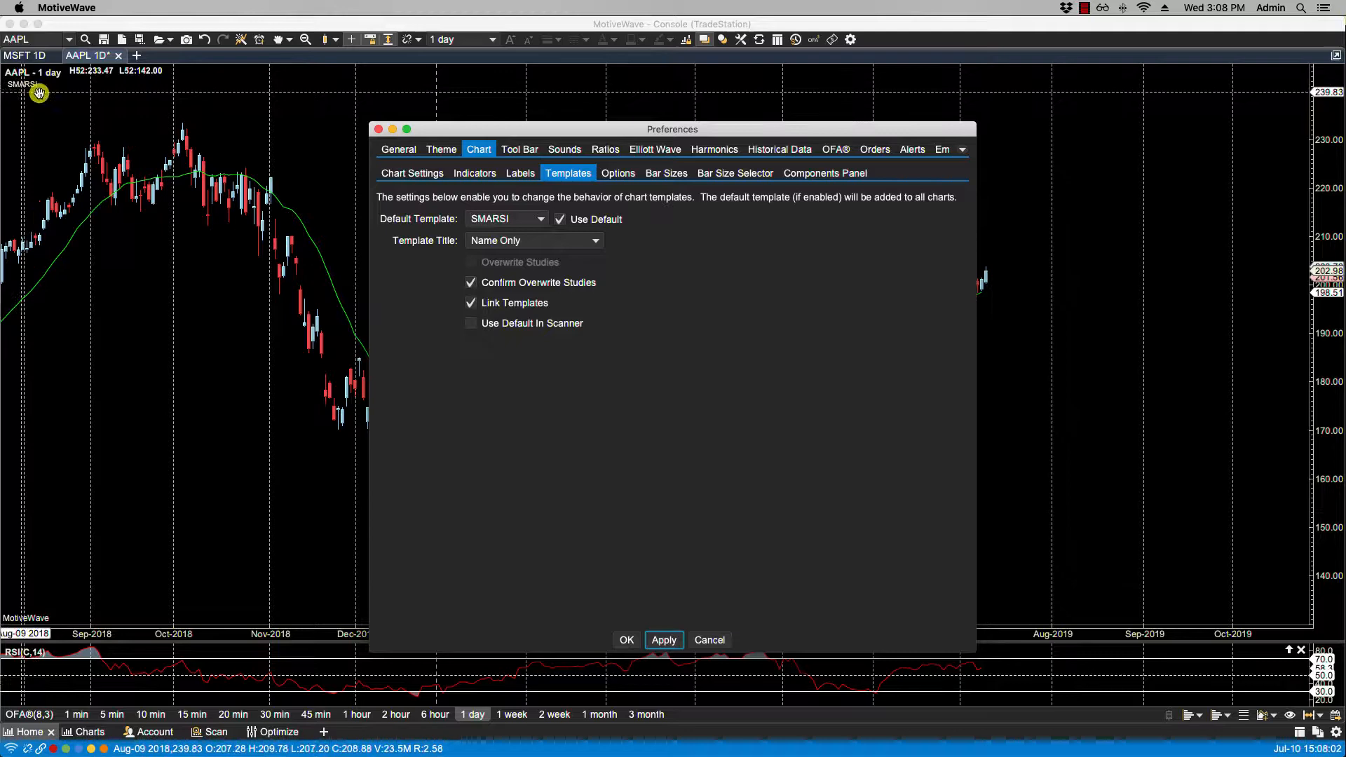
Step: Change the Template Title to 'Name and Study Labels' and apply
left_click(532, 240)
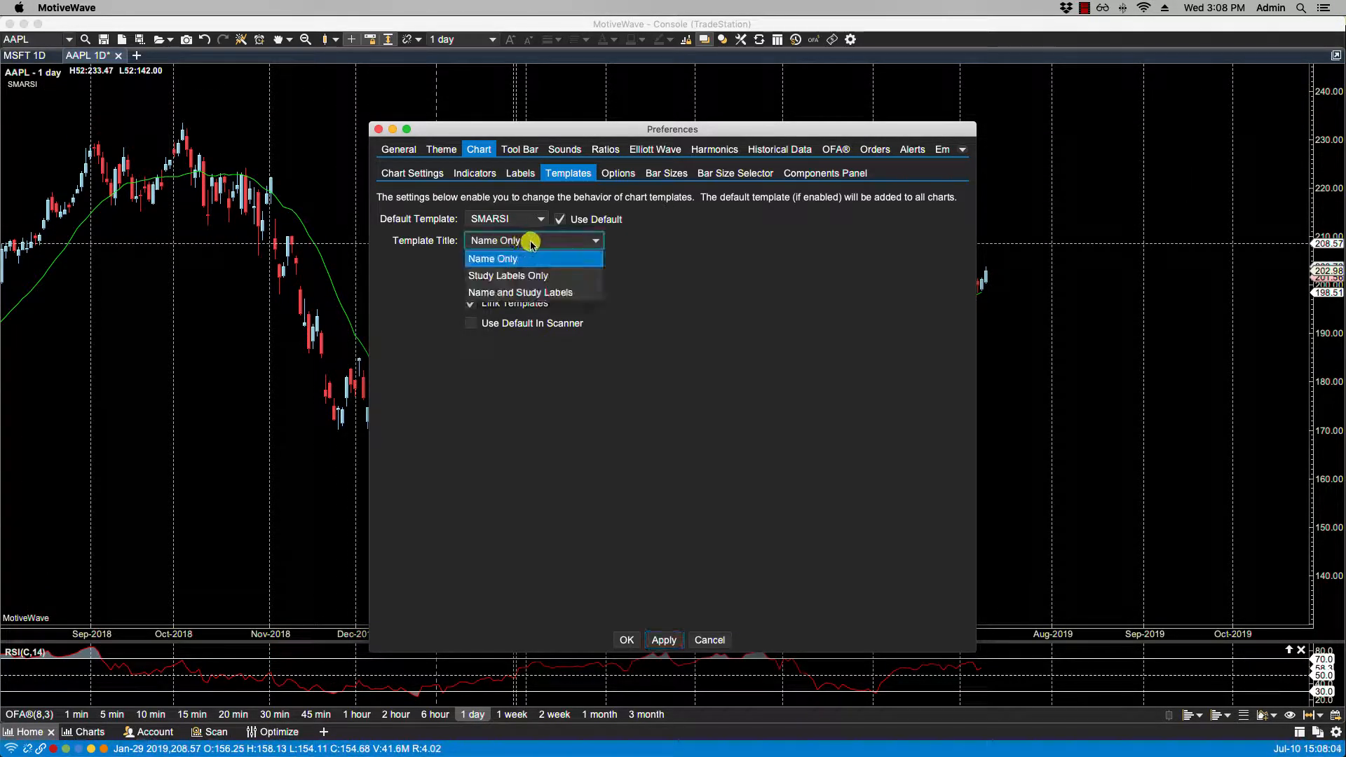
left_click(508, 275)
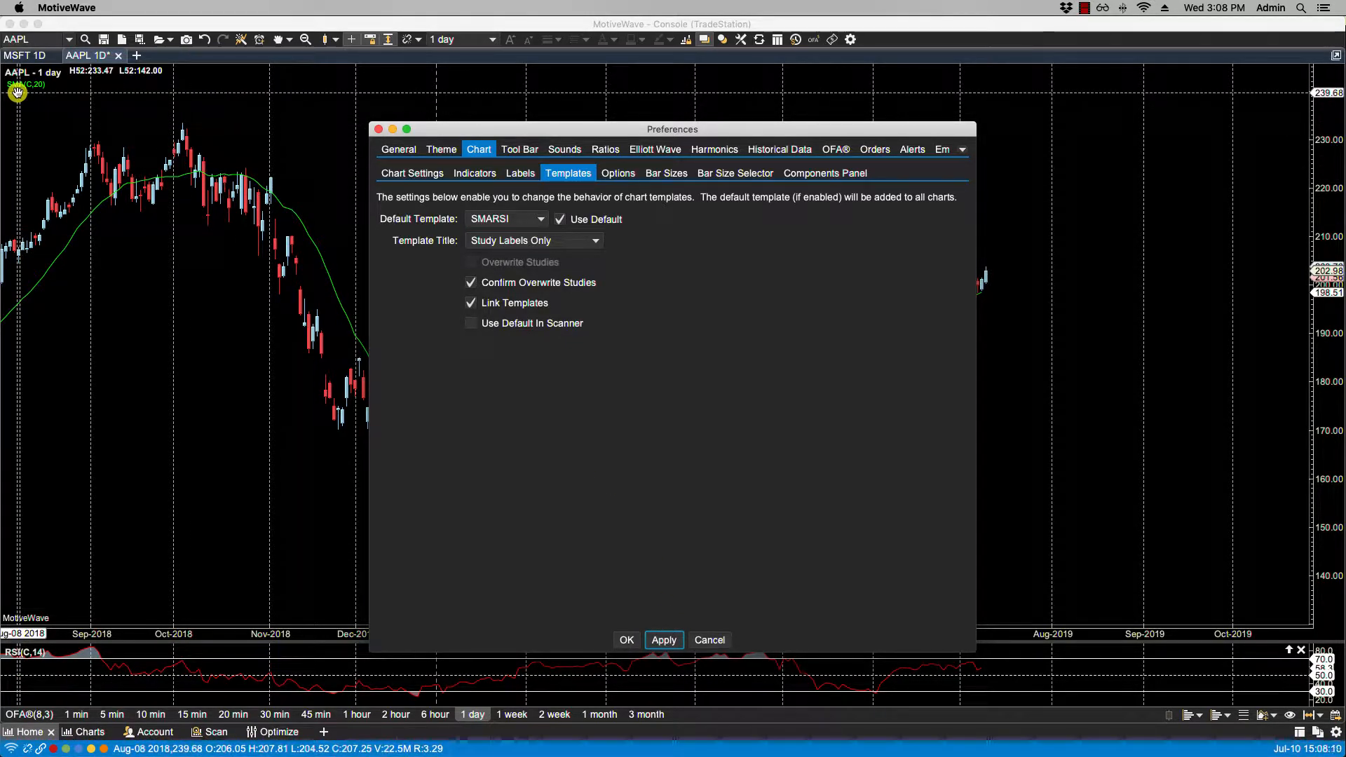
mouse_move(30, 290)
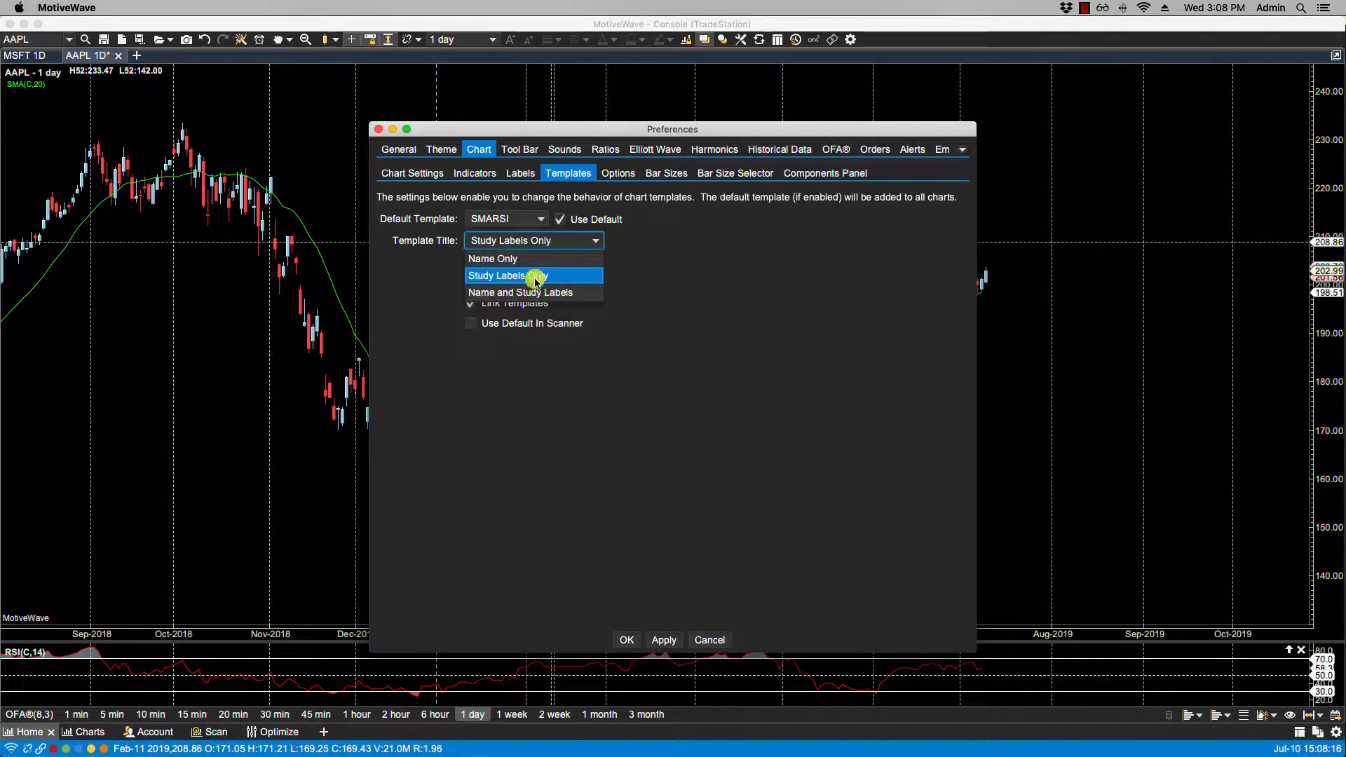
left_click(519, 292)
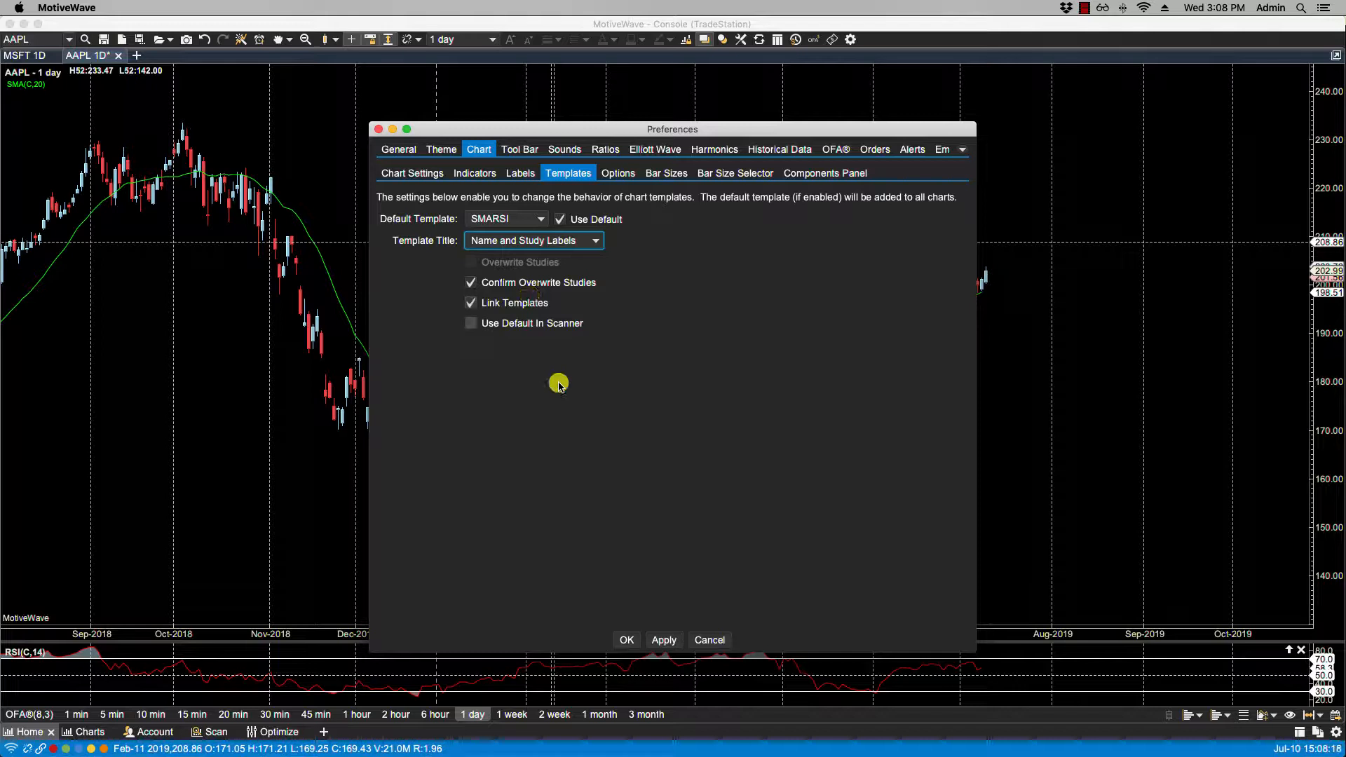
left_click(663, 639)
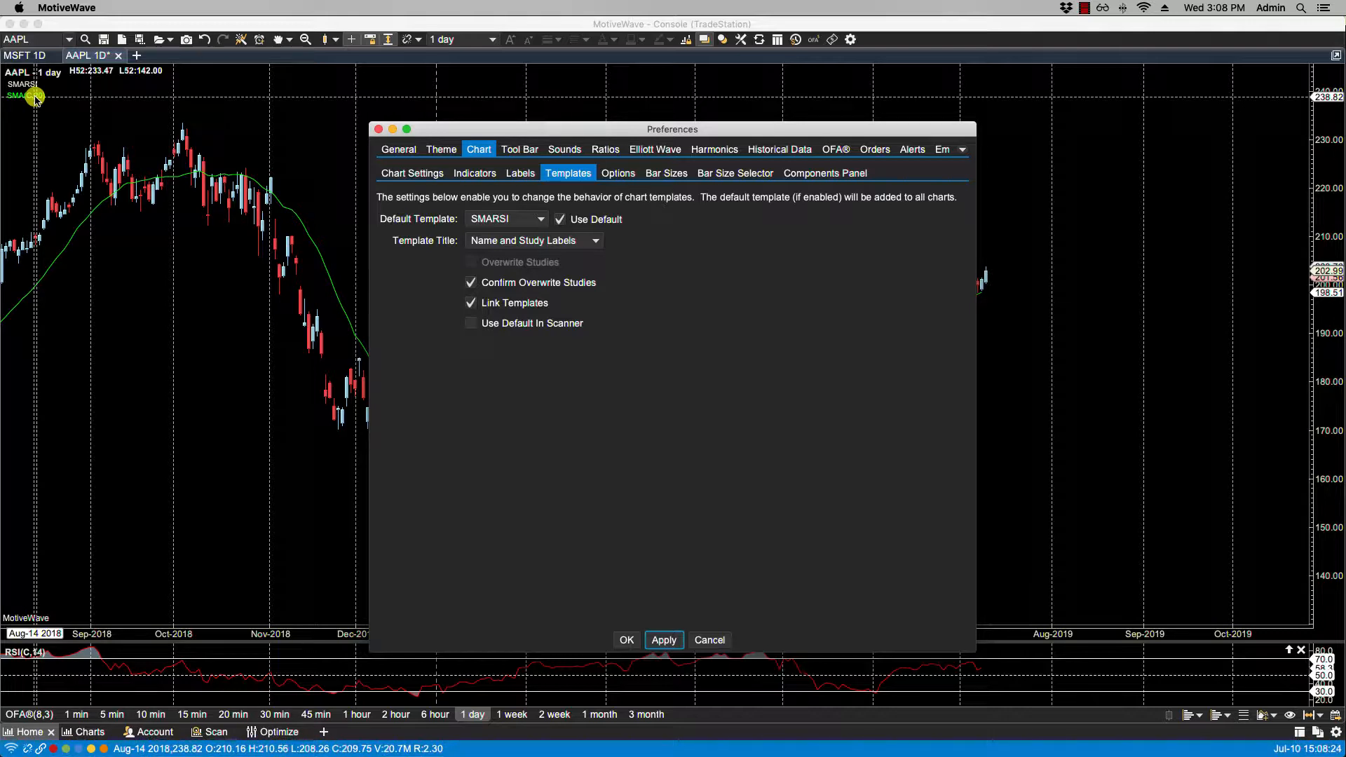
mouse_move(143, 141)
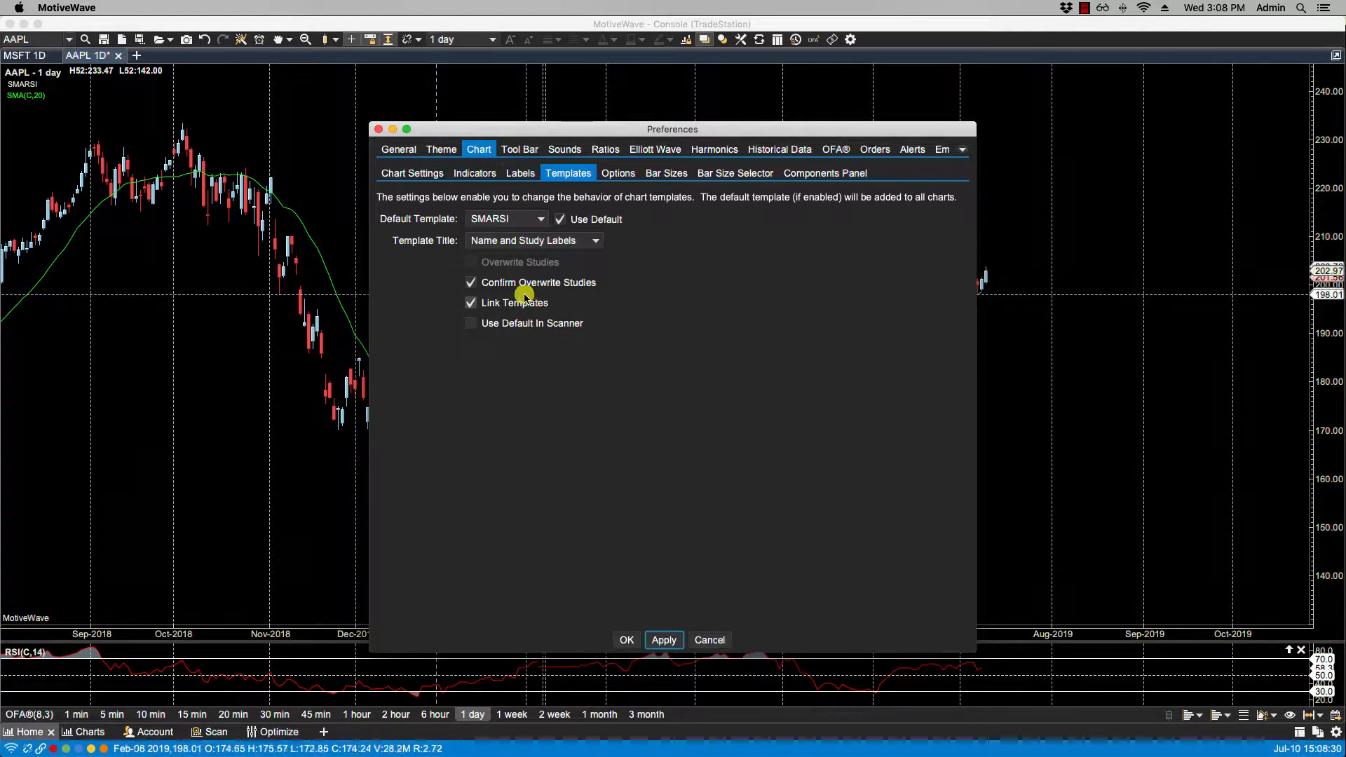
Step: Uncheck Confirm Overwrite Studies, apply, and close Preferences with OK
left_click(470, 282)
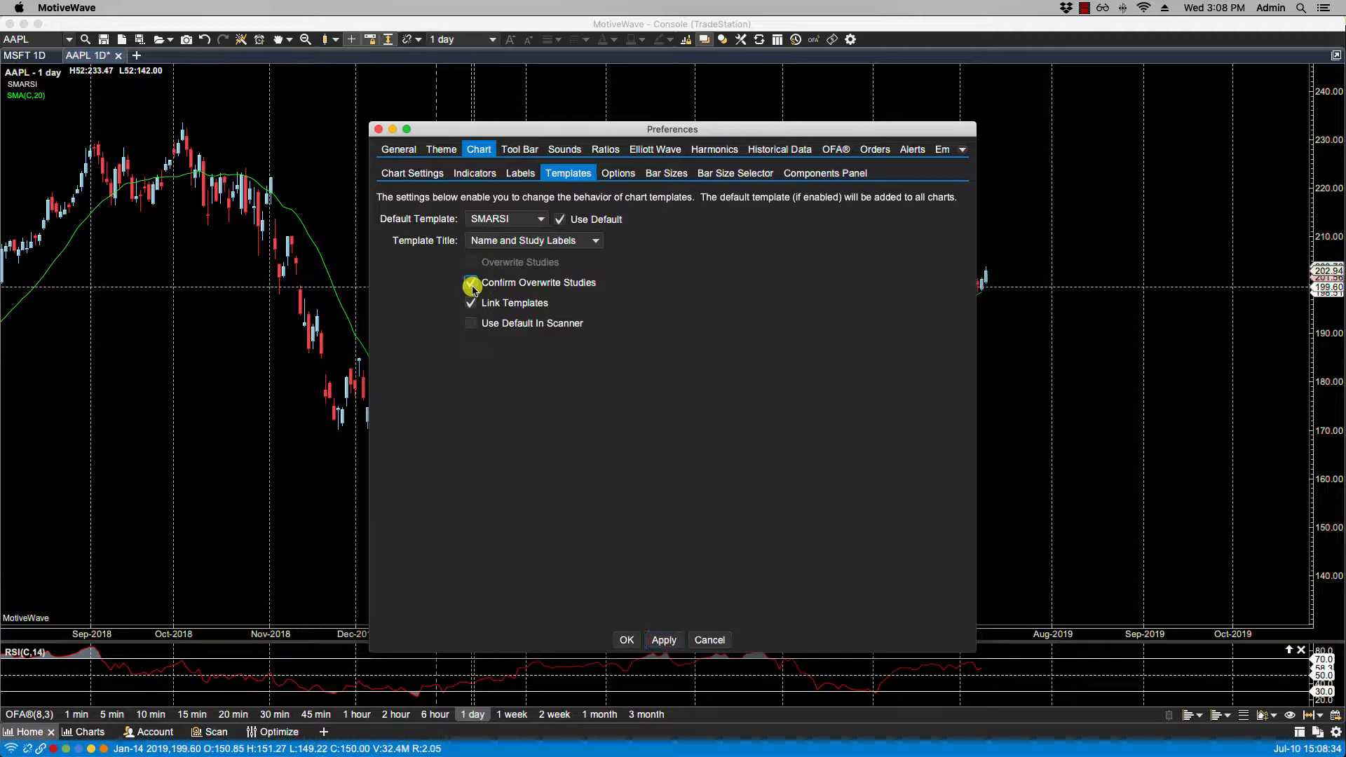
left_click(470, 283)
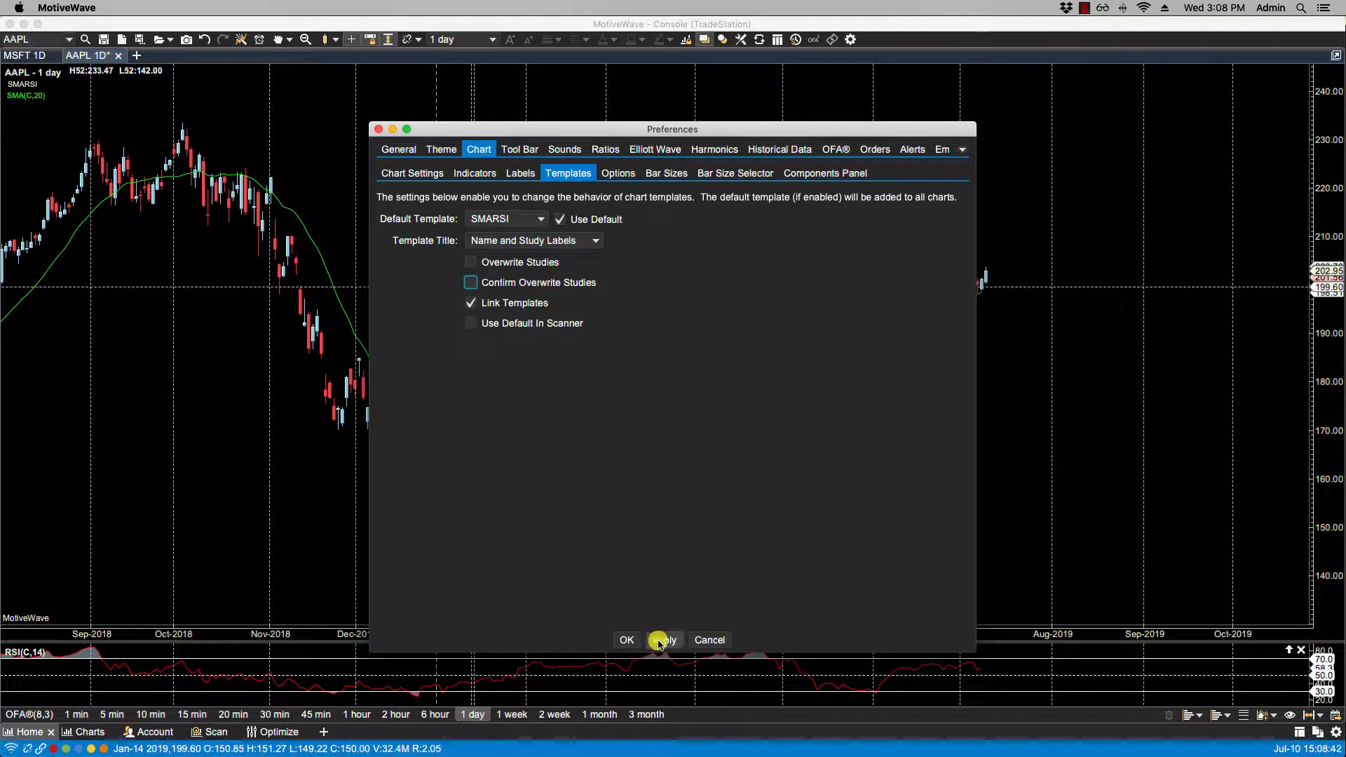
left_click(470, 282)
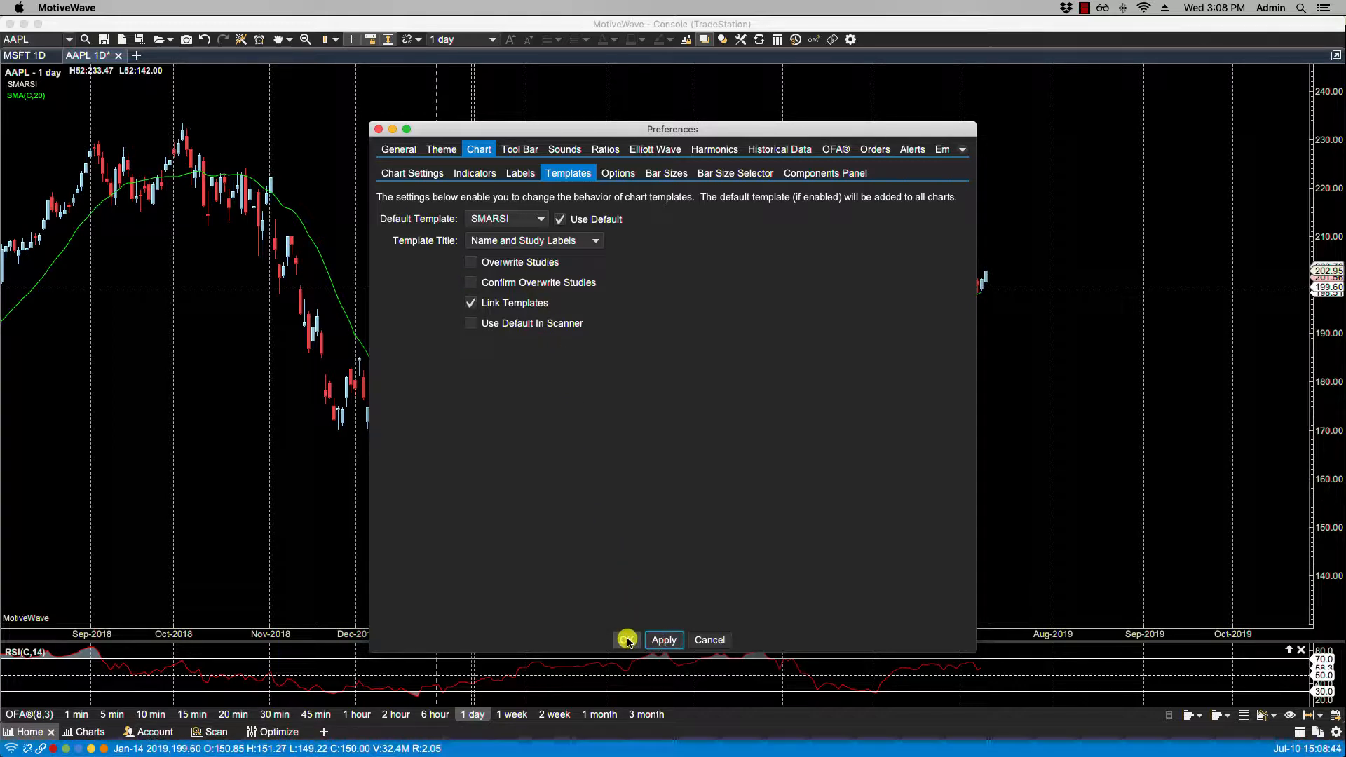
left_click(627, 639)
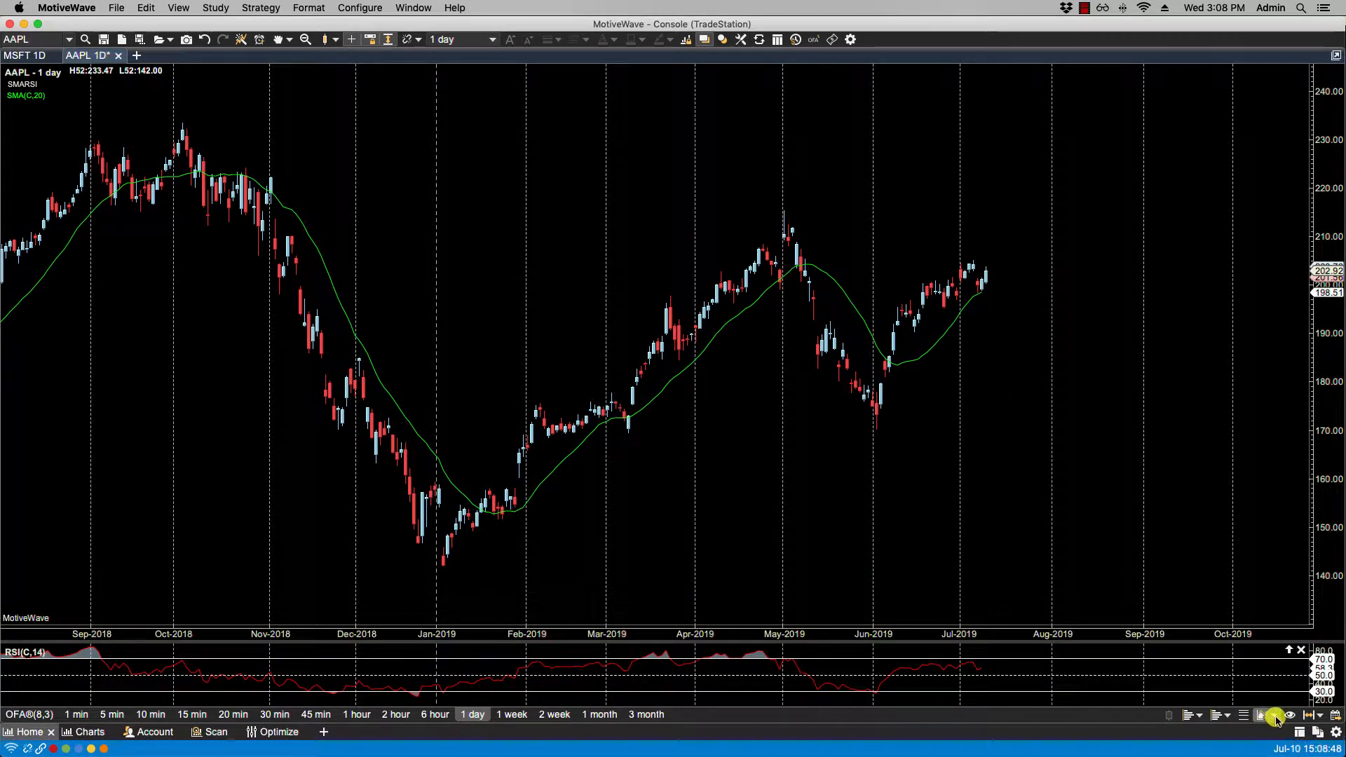
Step: Add the MACDCCI template to the AAPL chart from the template button
left_click(1277, 715)
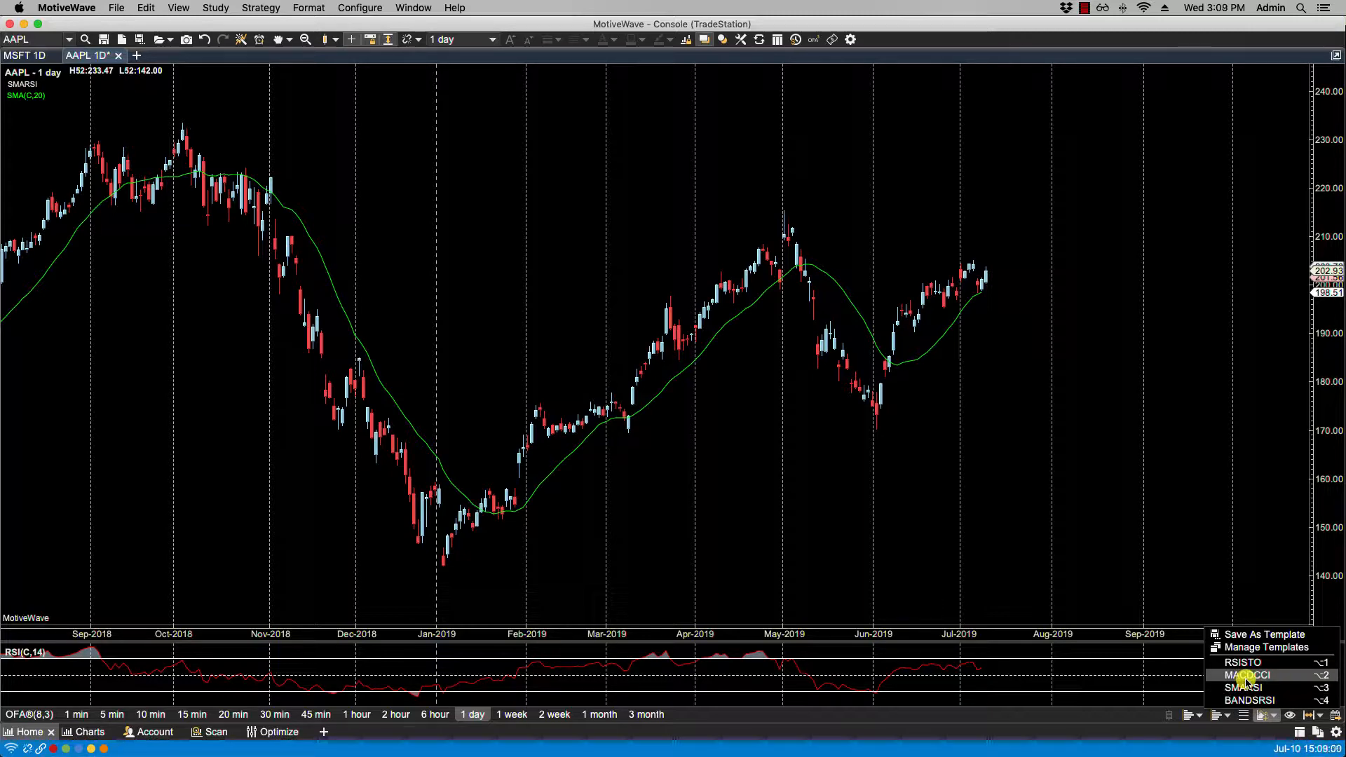
left_click(1254, 676)
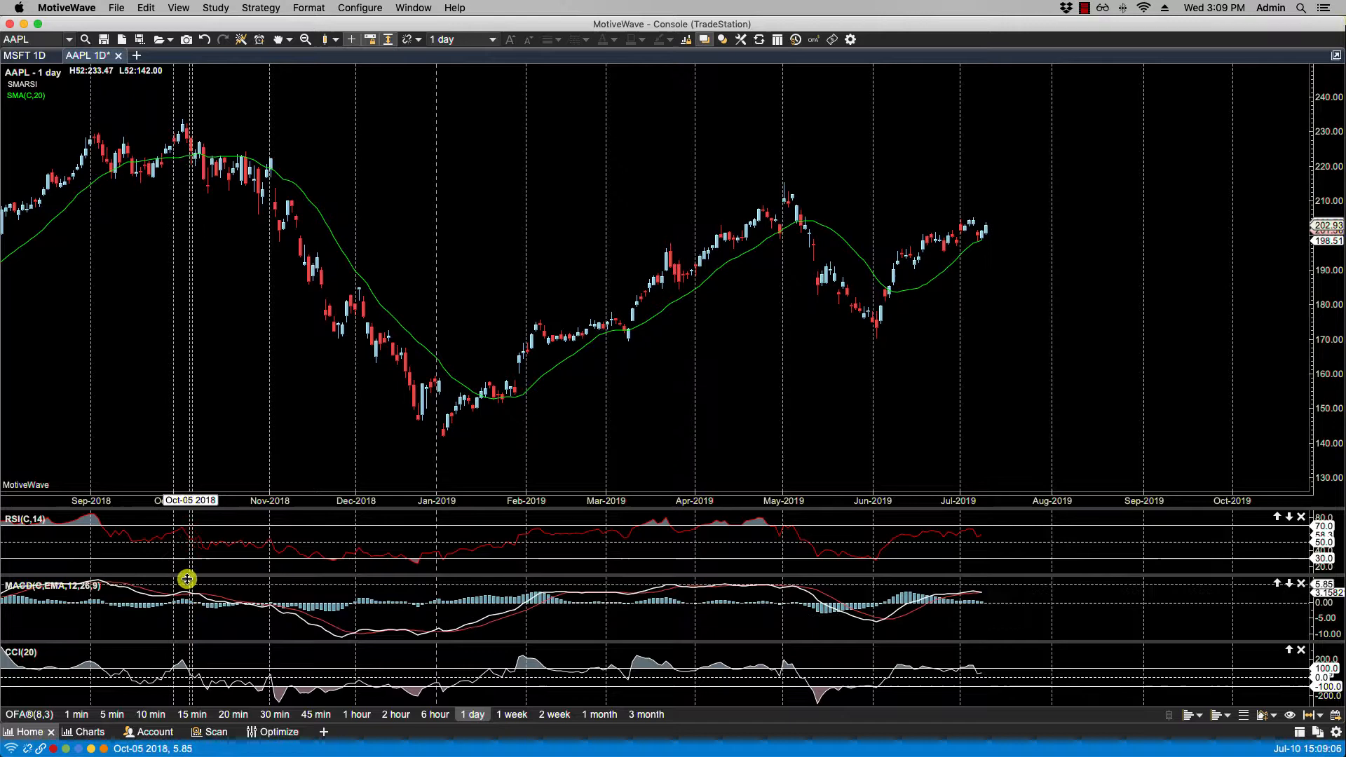
mouse_move(146, 330)
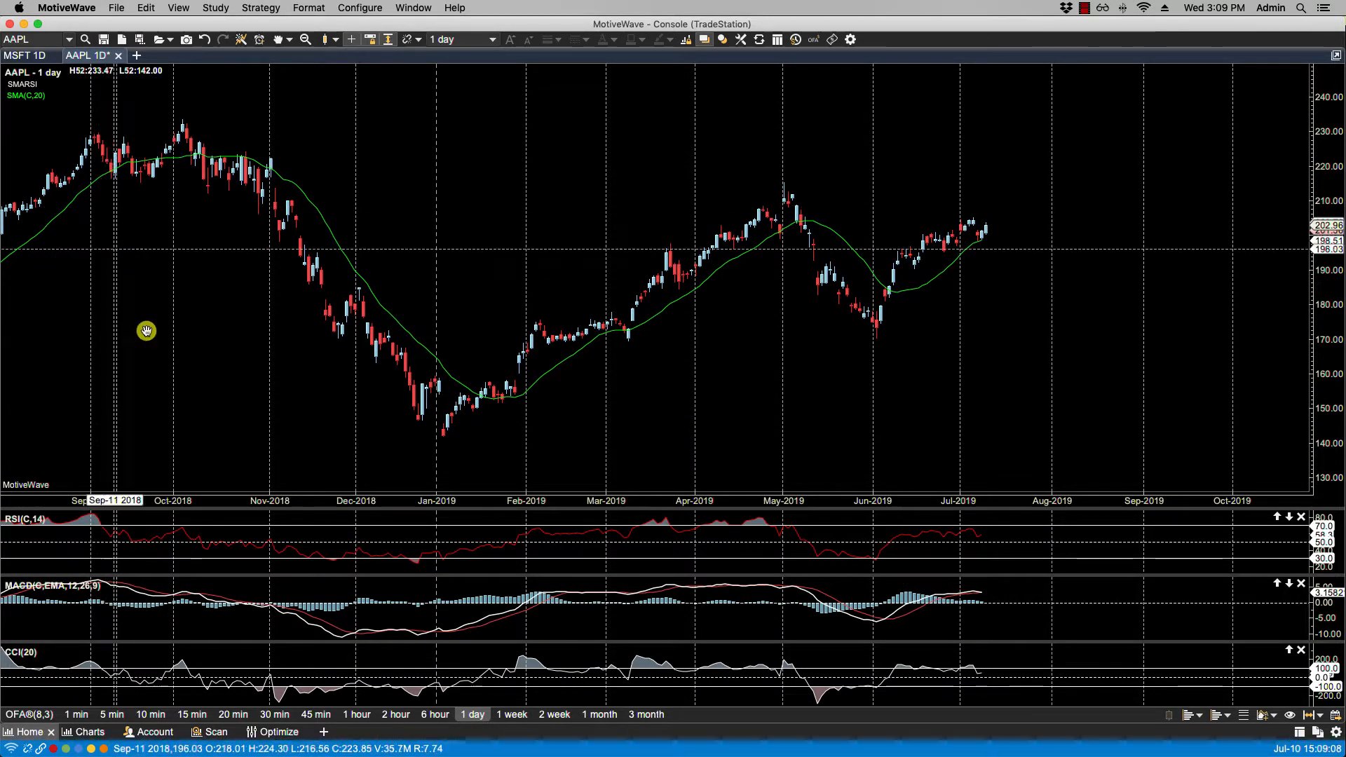
mouse_move(1163, 635)
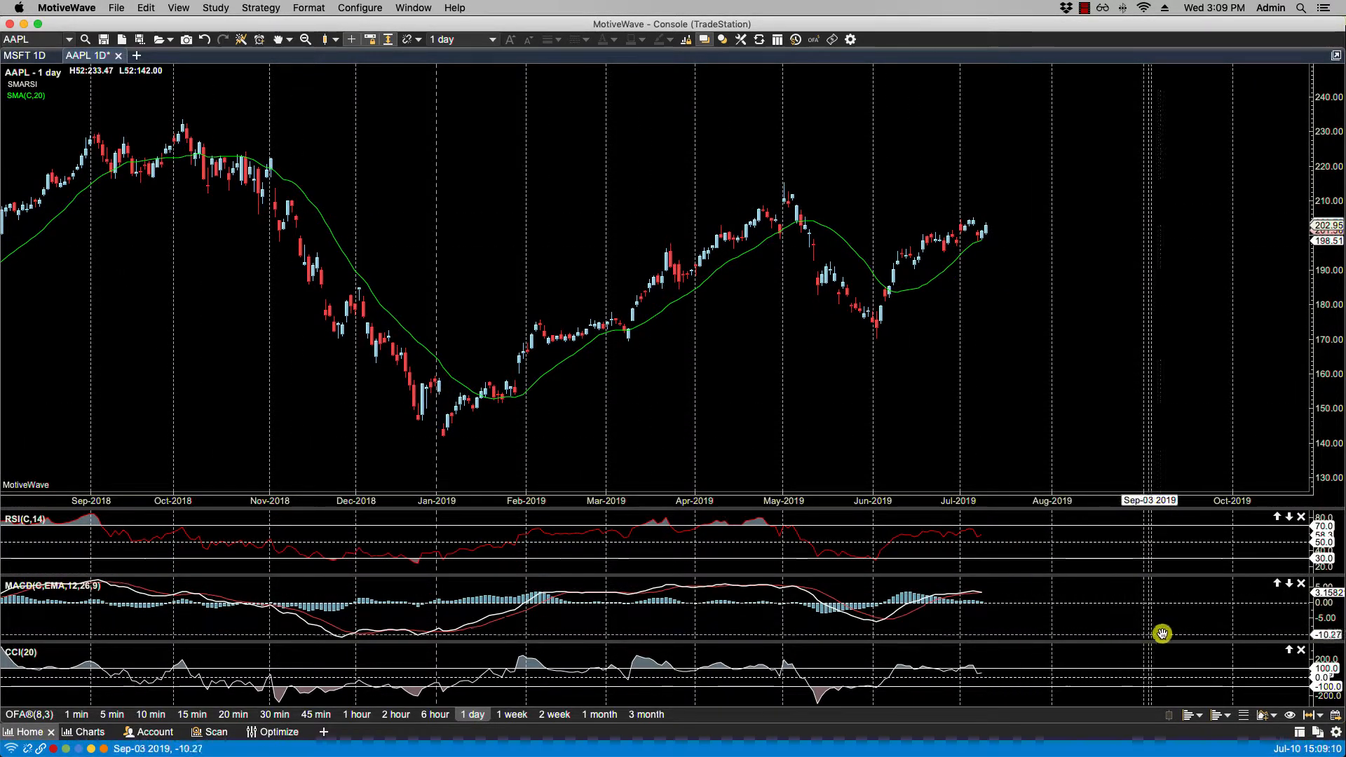
mouse_move(1300, 588)
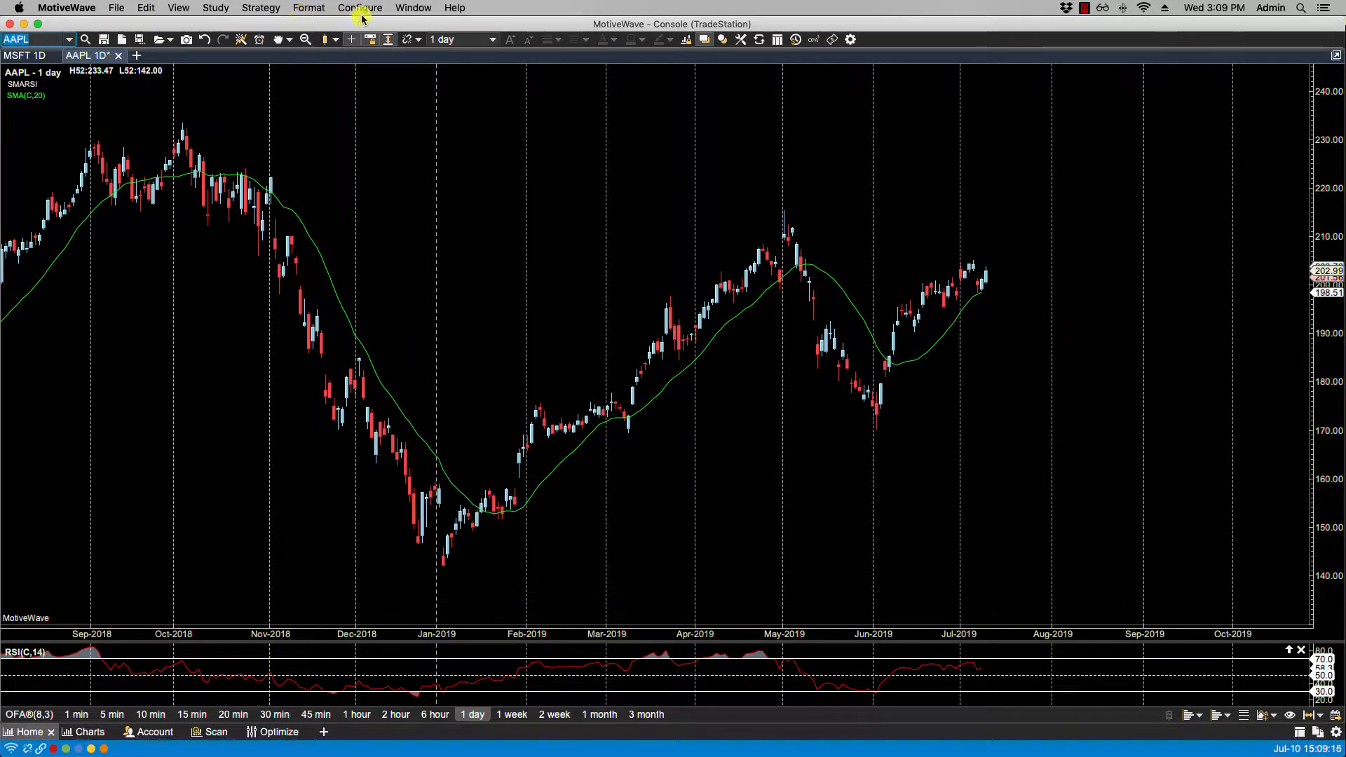
Step: Enable Overwrite Studies in Preferences, then apply MACDCCI to the AAPL chart
left_click(359, 8)
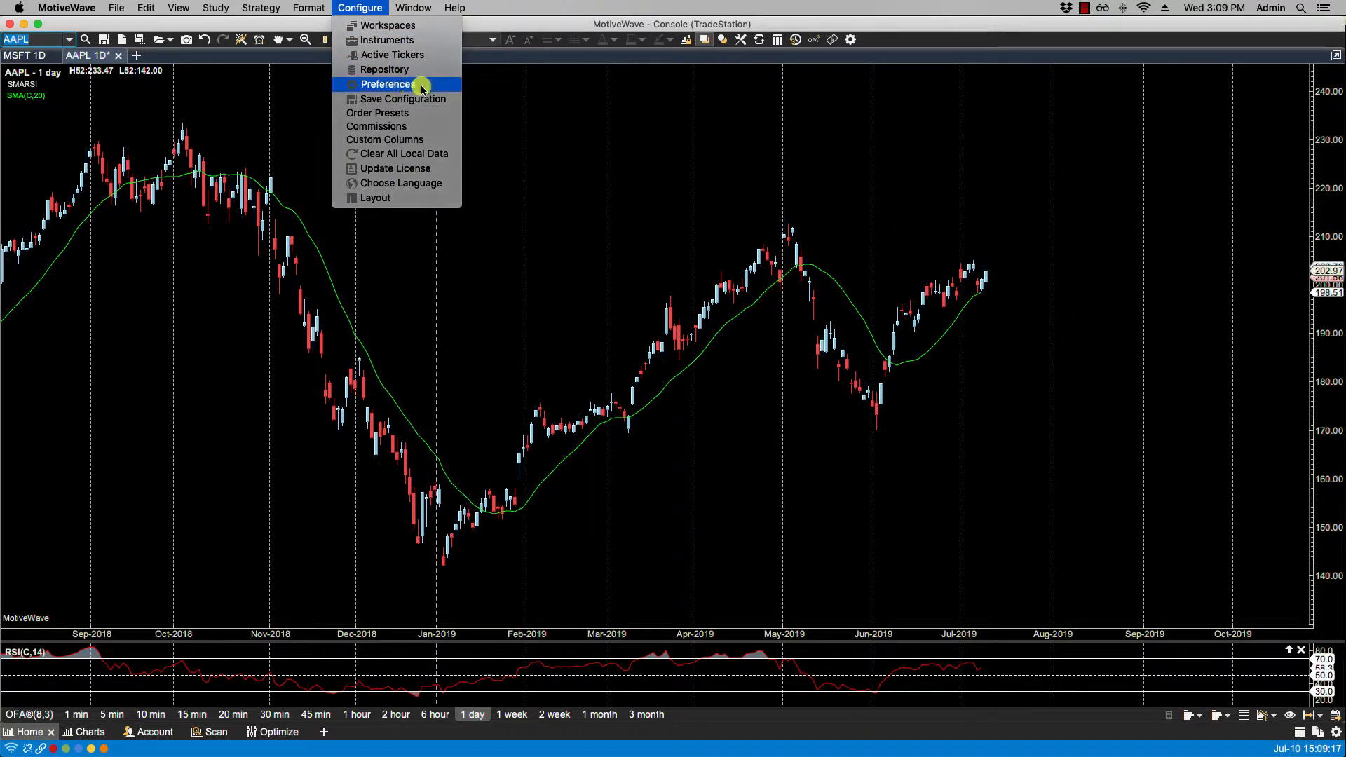
left_click(388, 84)
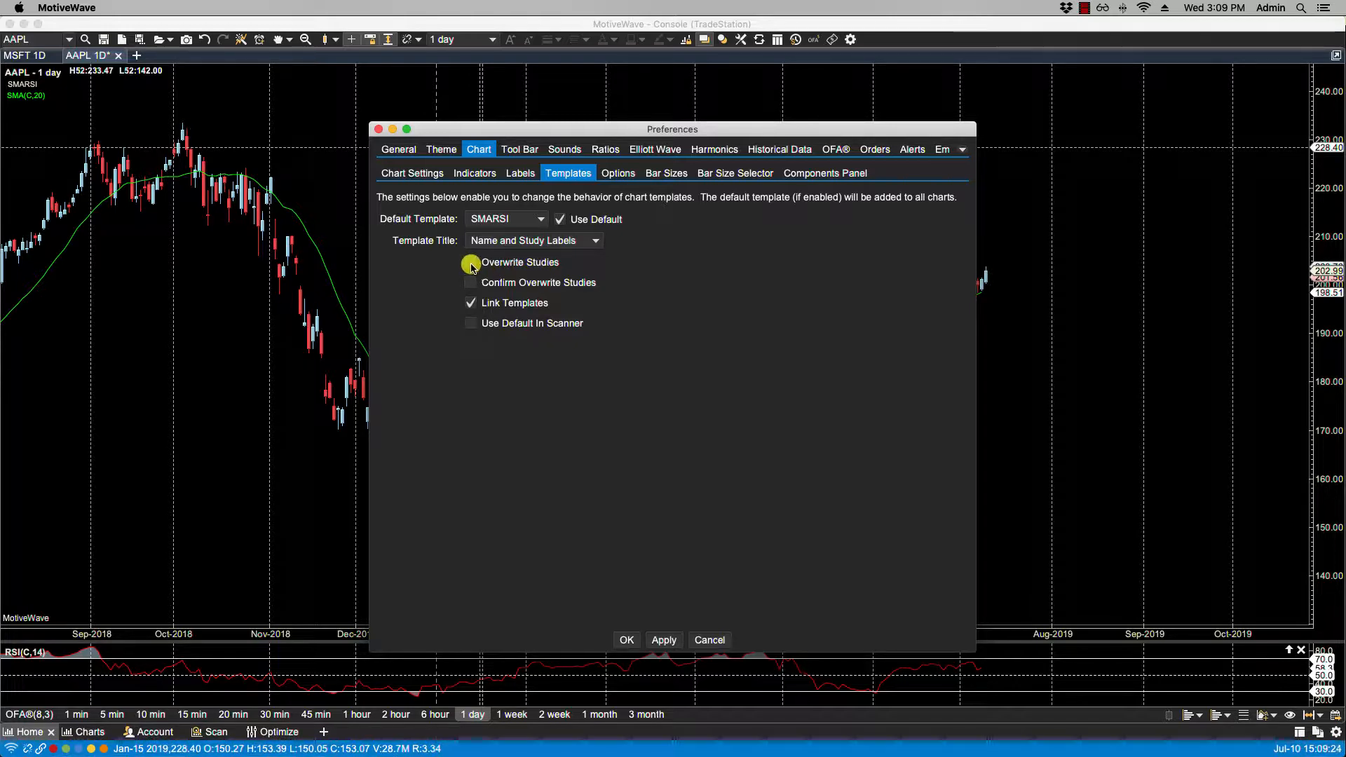
left_click(470, 262)
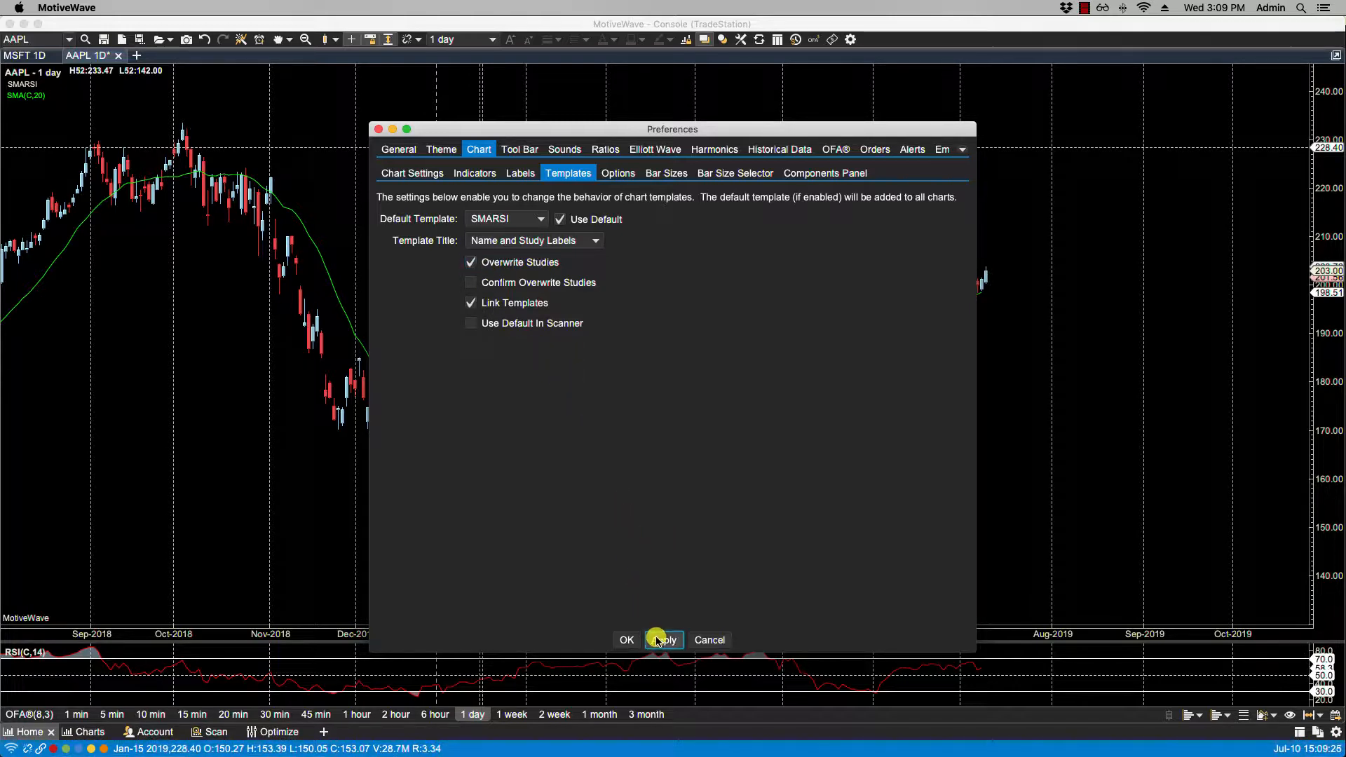
left_click(626, 640)
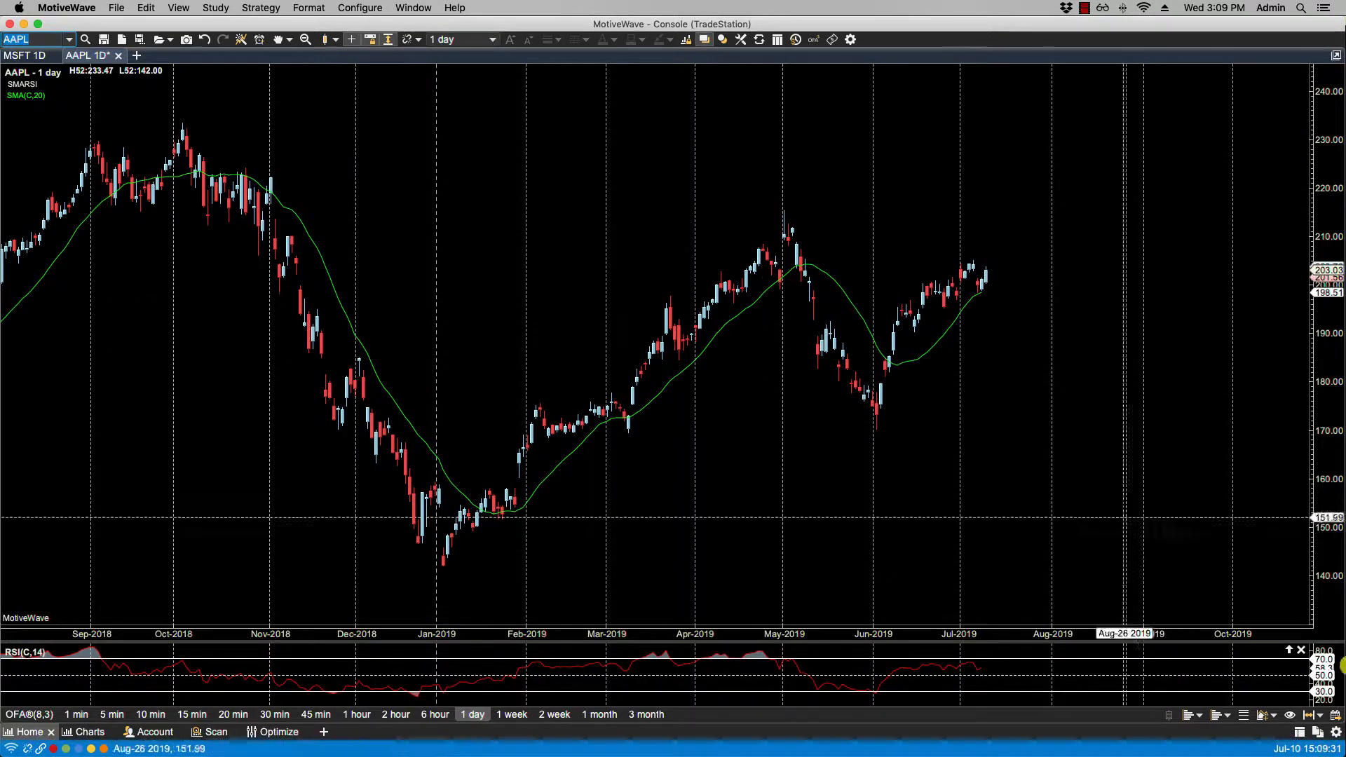
left_click(1192, 714)
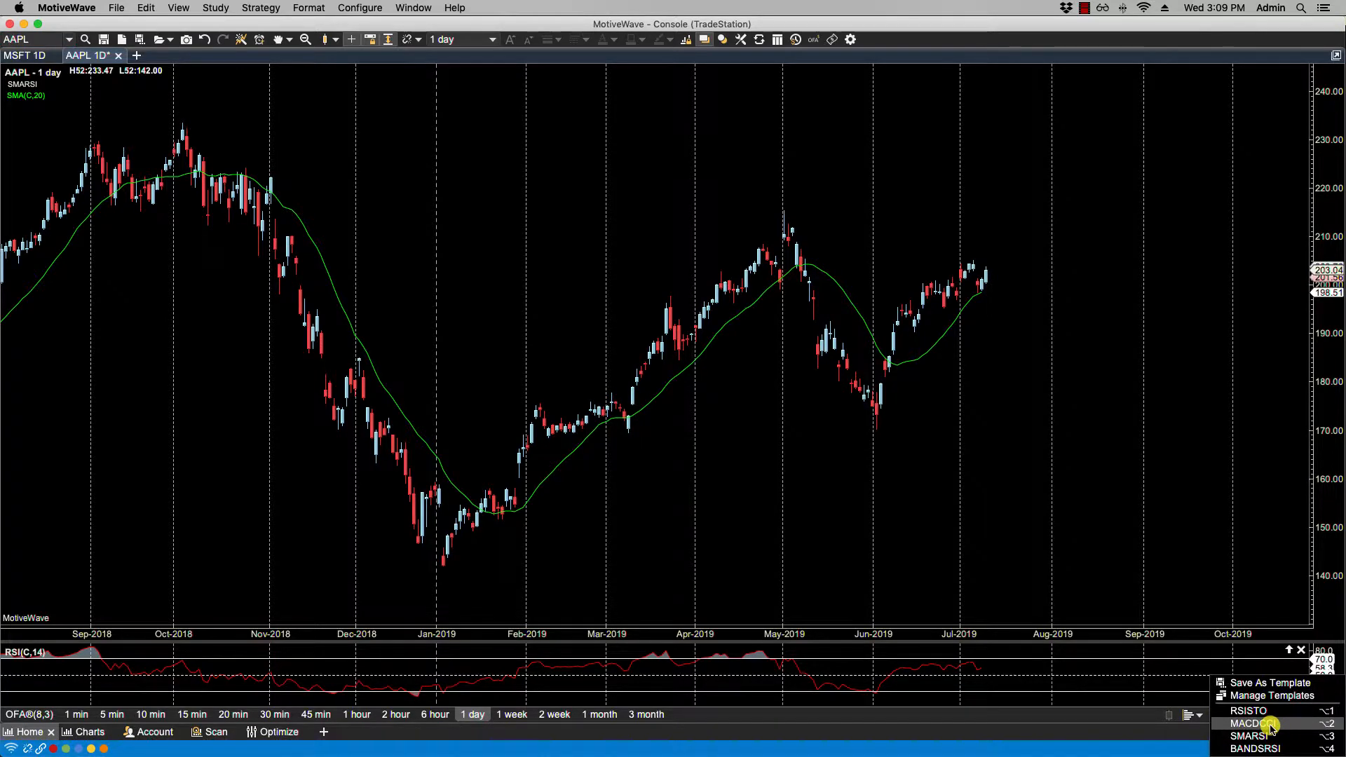
left_click(1254, 724)
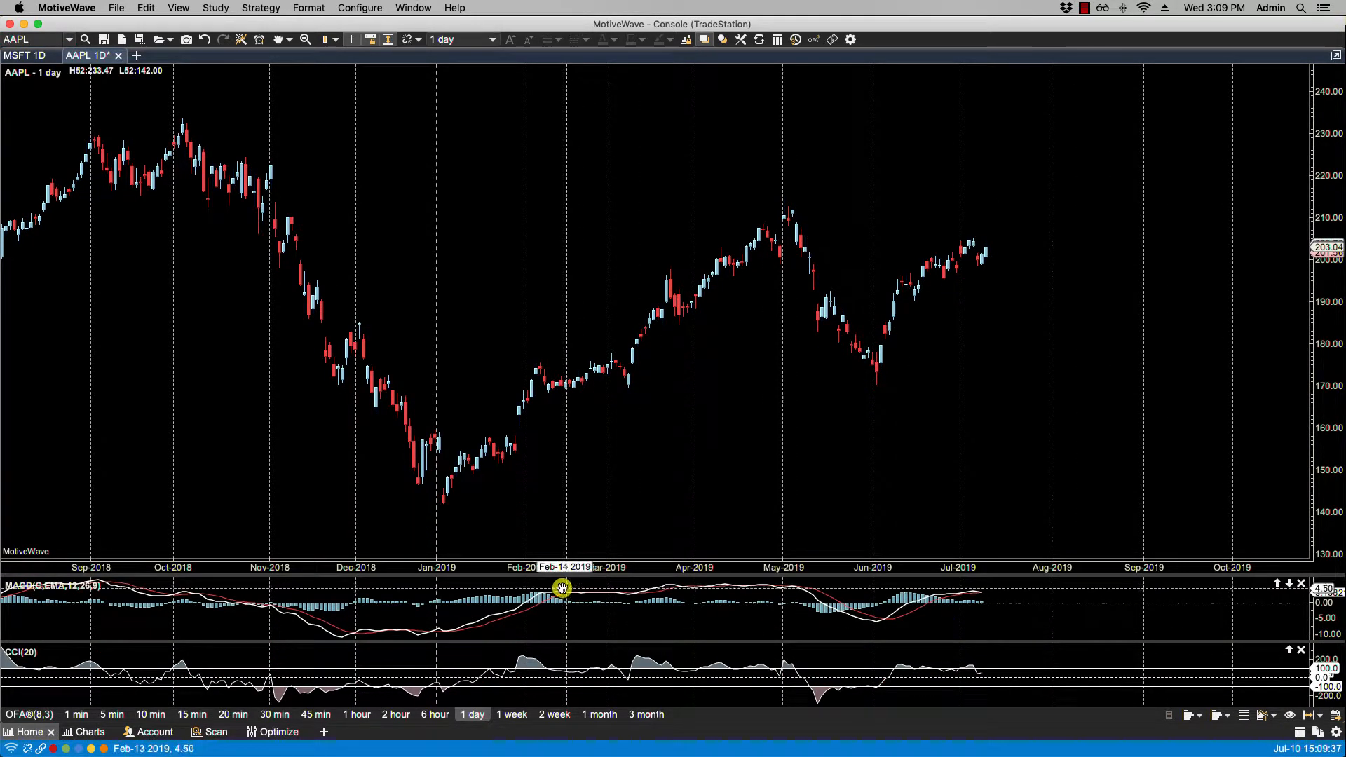
mouse_move(348, 214)
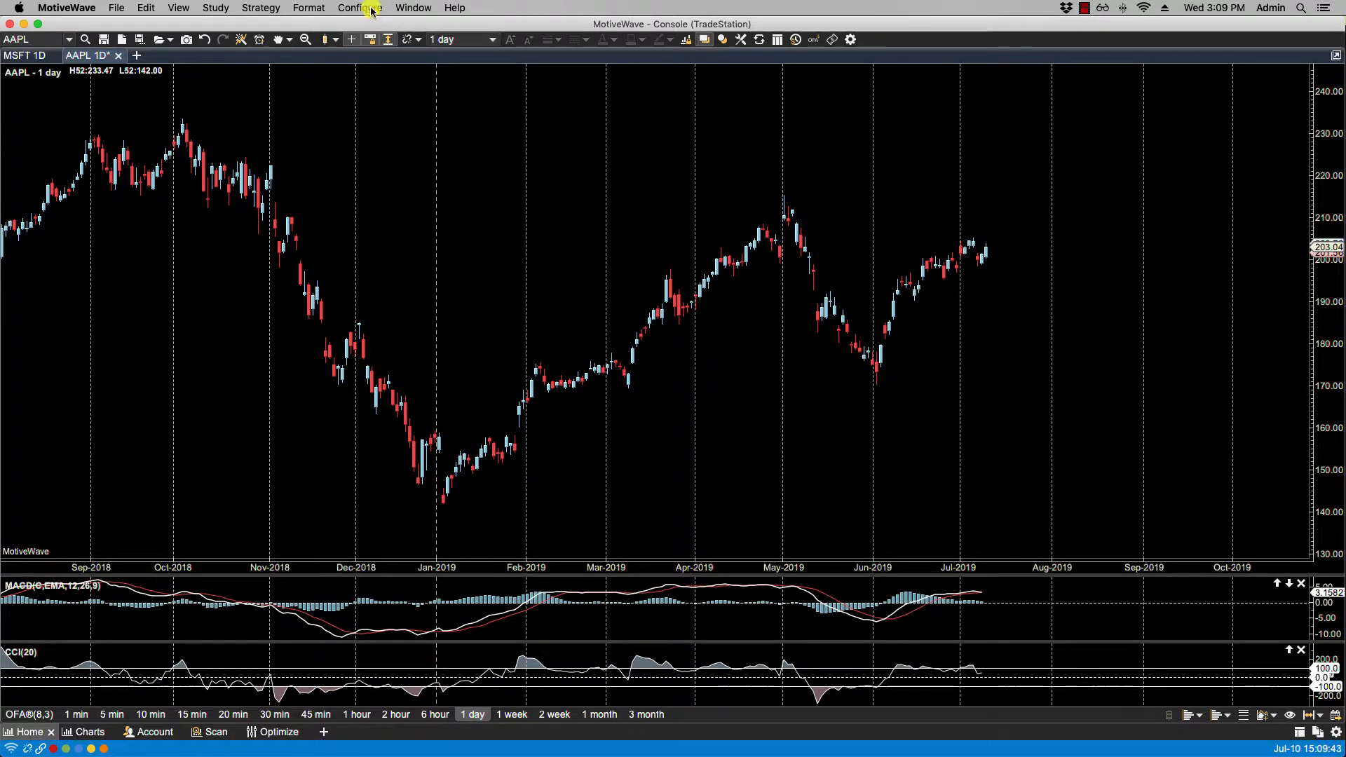
Step: Re-enable Confirm Overwrite Studies in chart template preferences and close Preferences
left_click(358, 8)
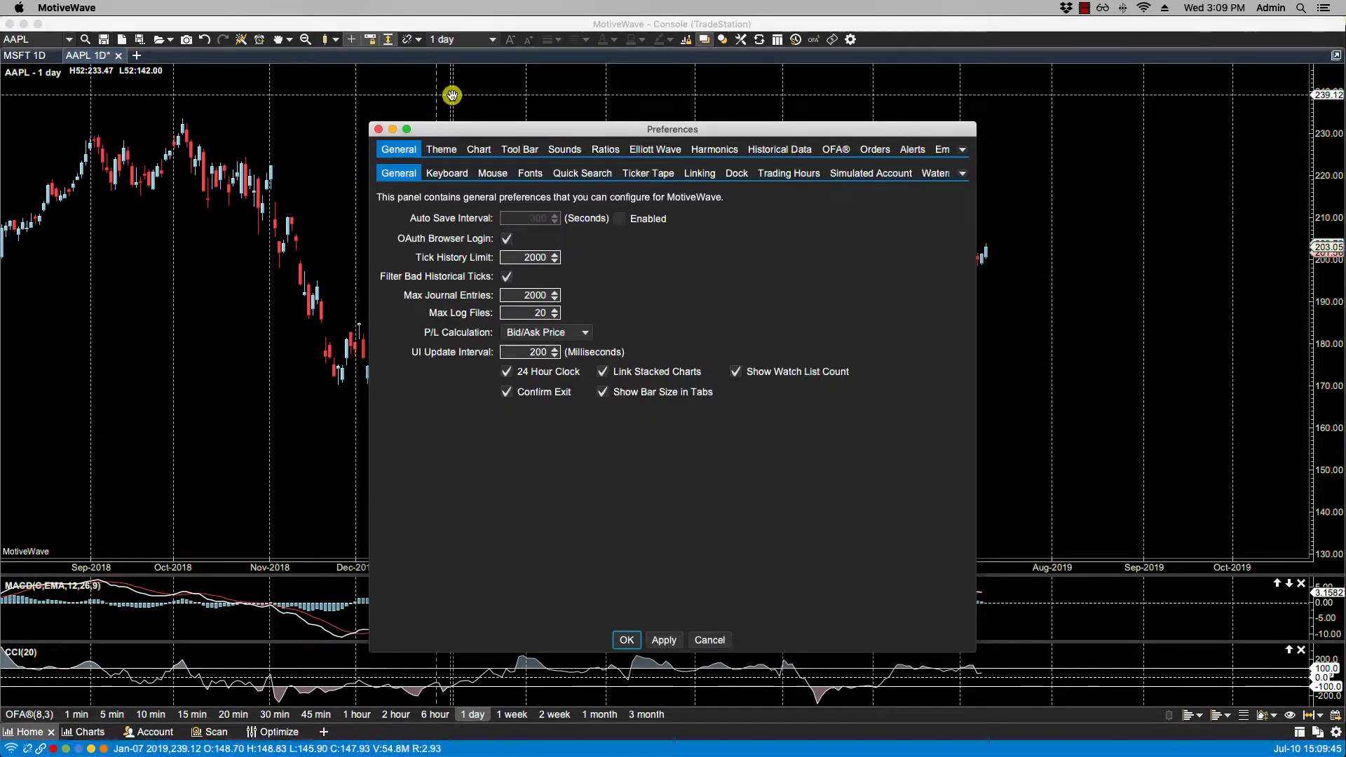
left_click(478, 149)
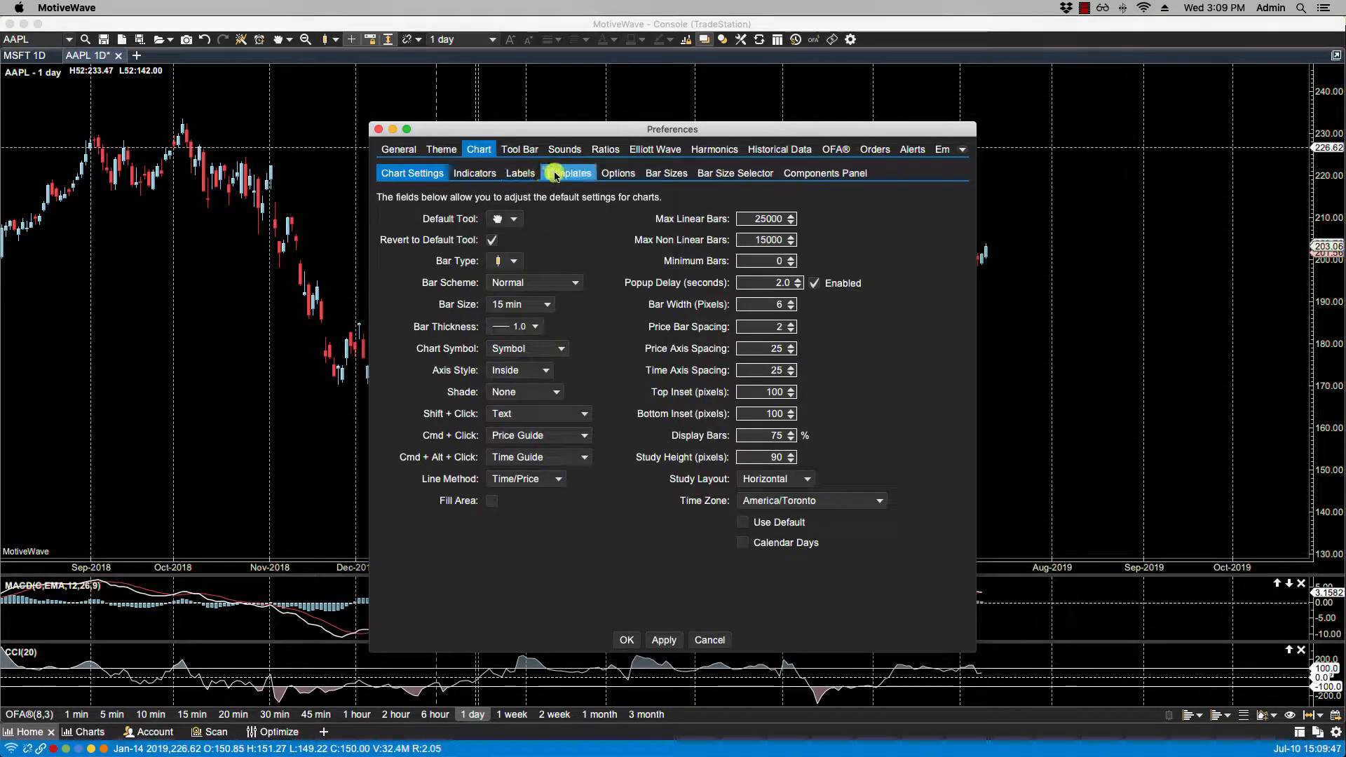
left_click(569, 172)
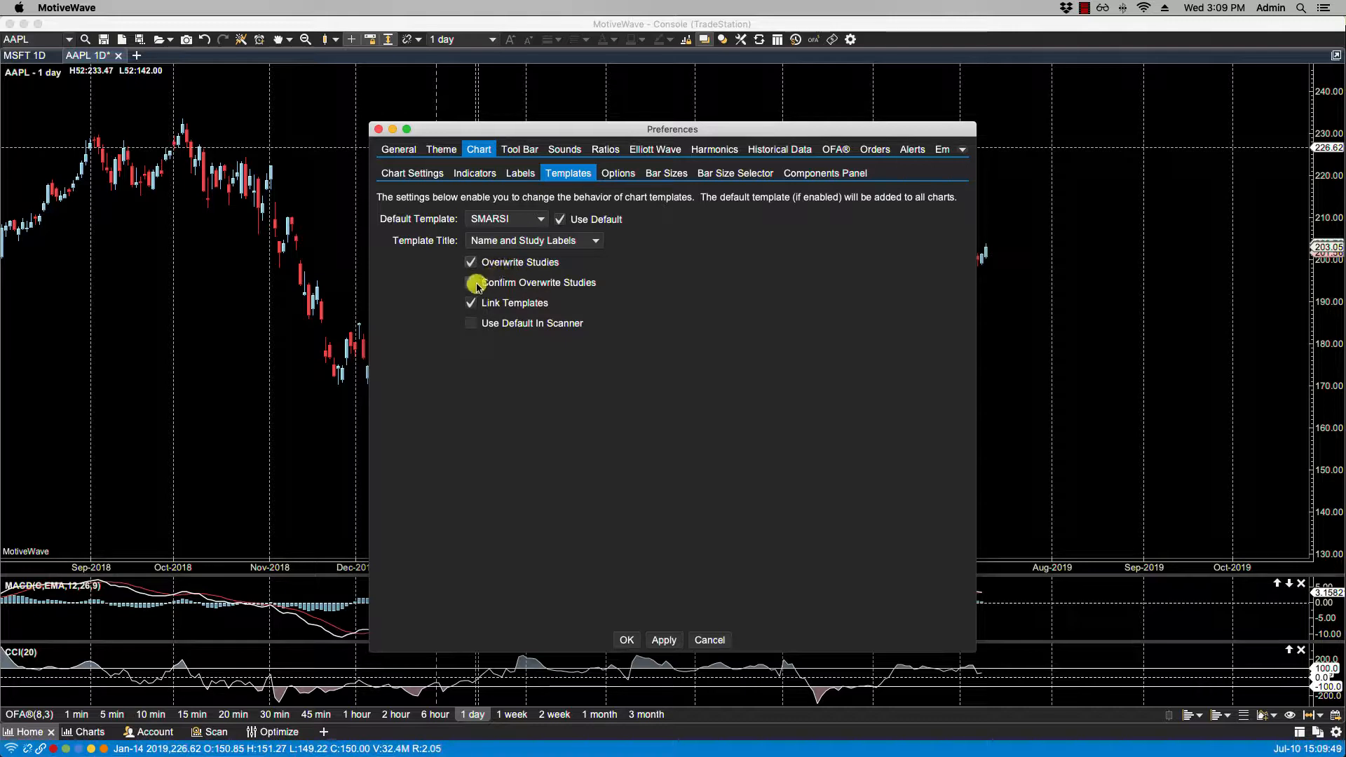
left_click(470, 282)
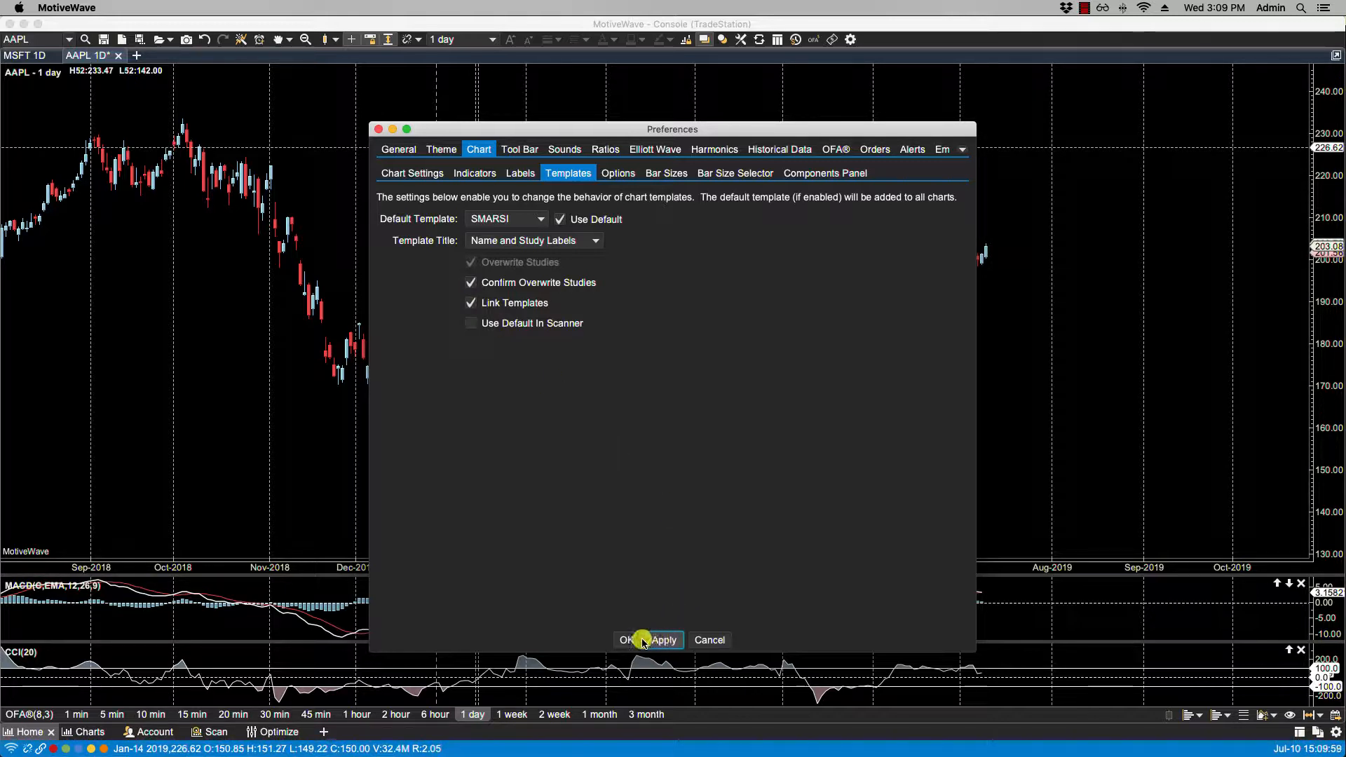
left_click(628, 639)
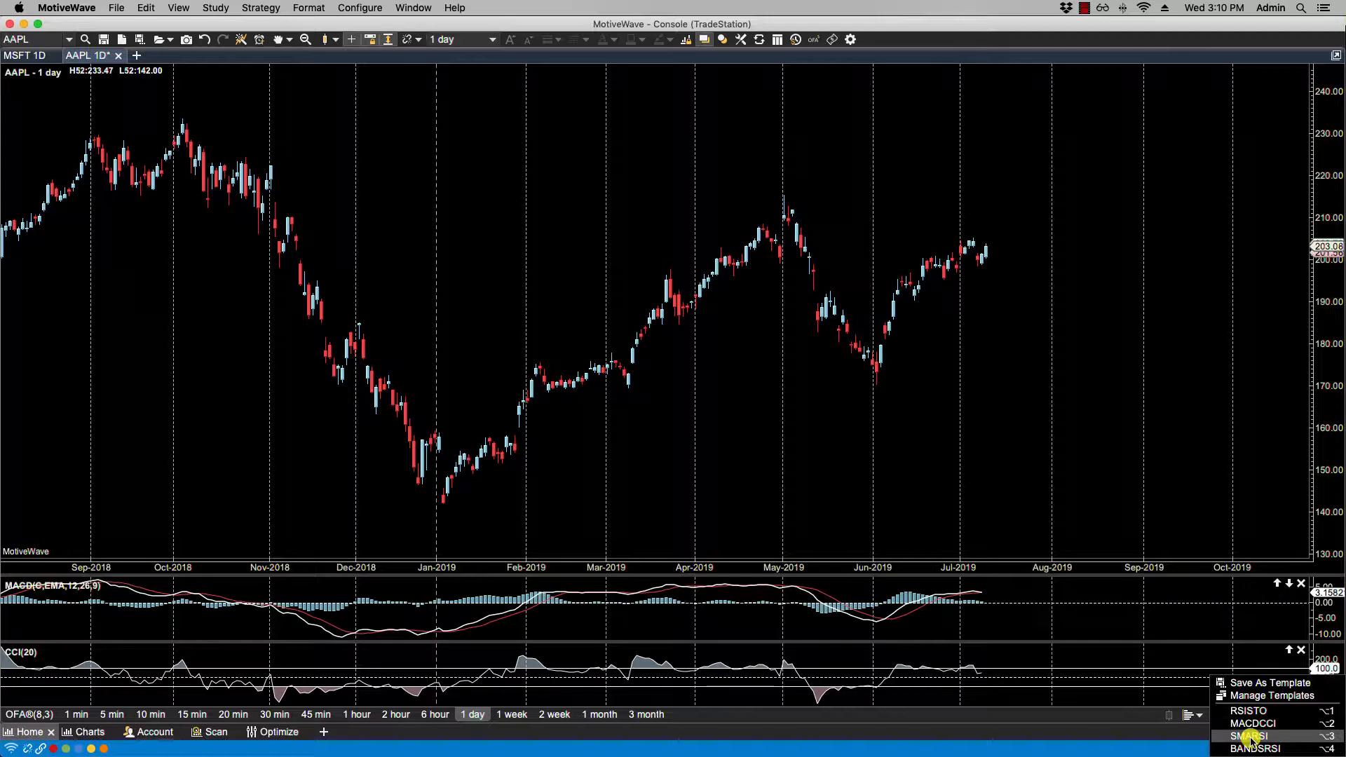
Step: Apply SMARSI to AAPL and answer Yes to deleting the existing studies
left_click(1253, 735)
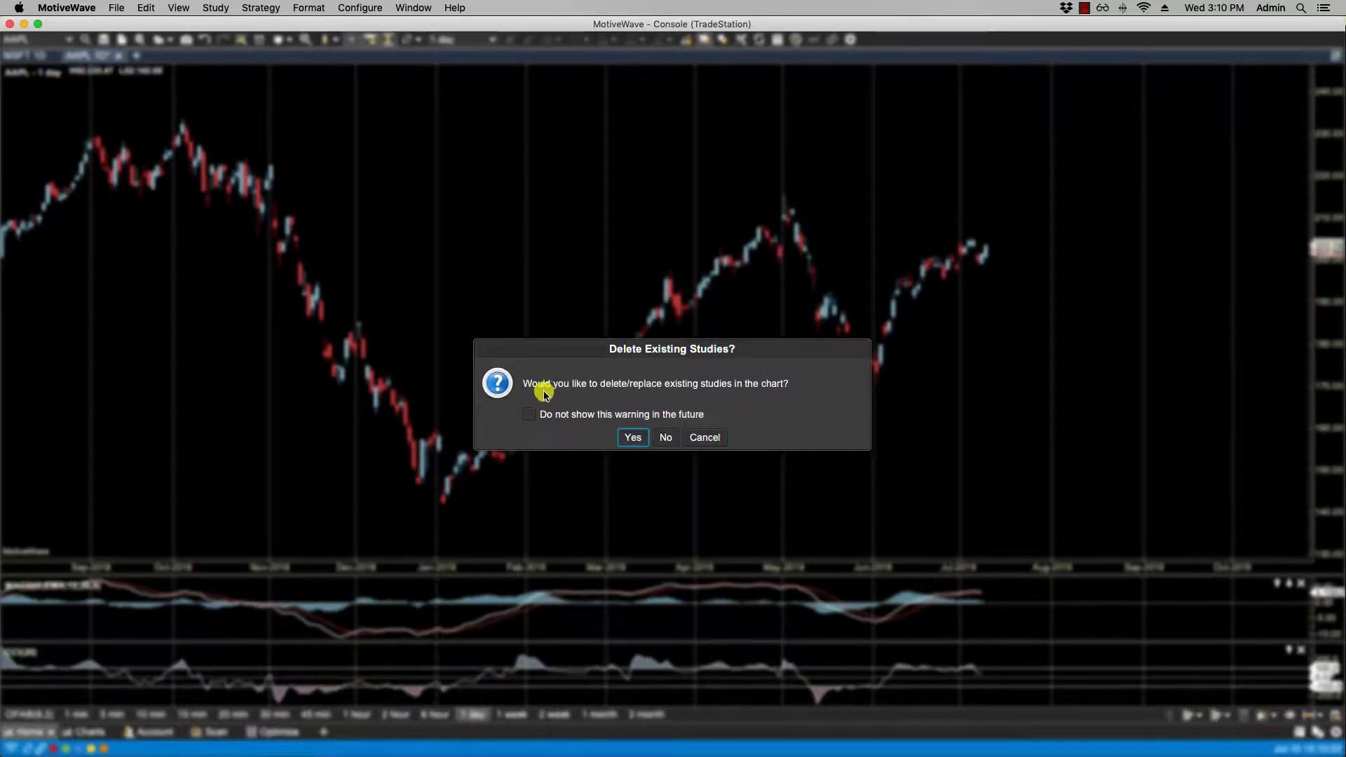
mouse_move(590, 386)
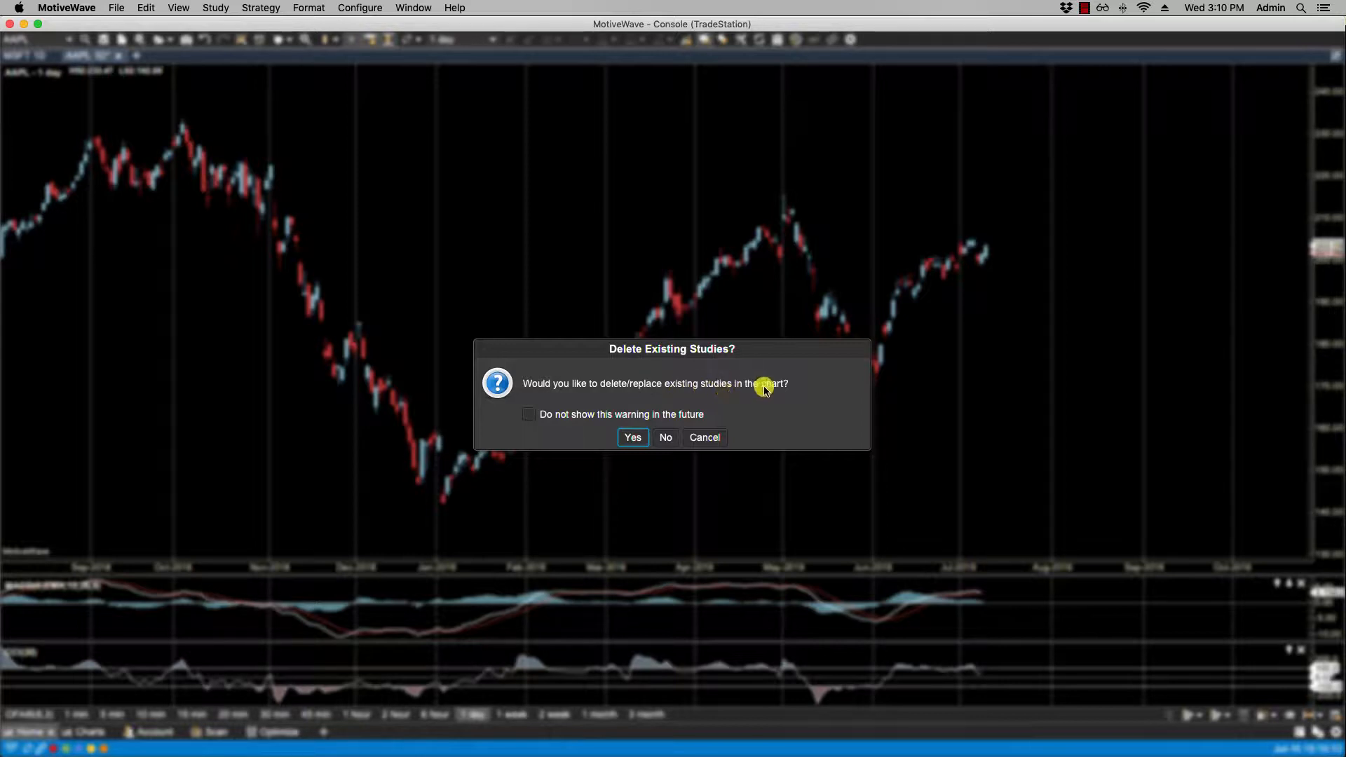
mouse_move(633, 437)
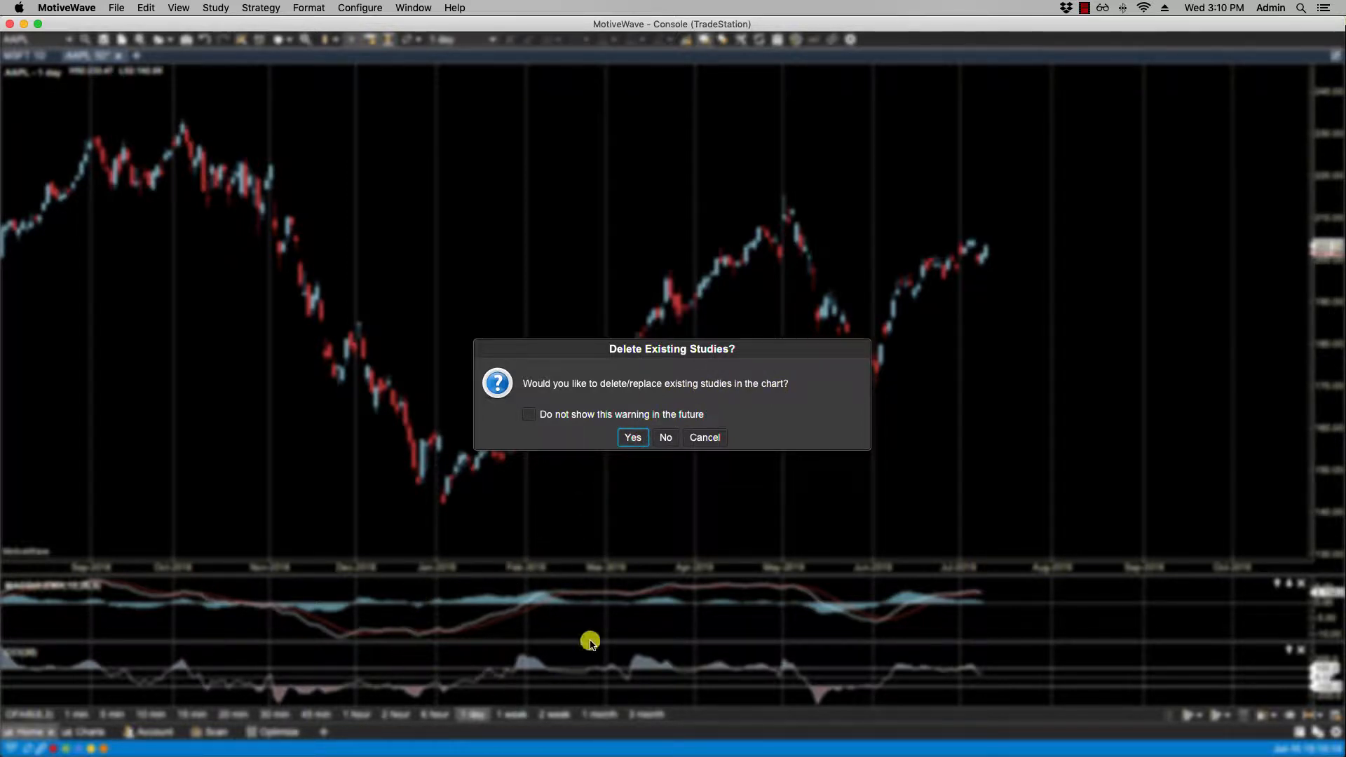
mouse_move(665, 437)
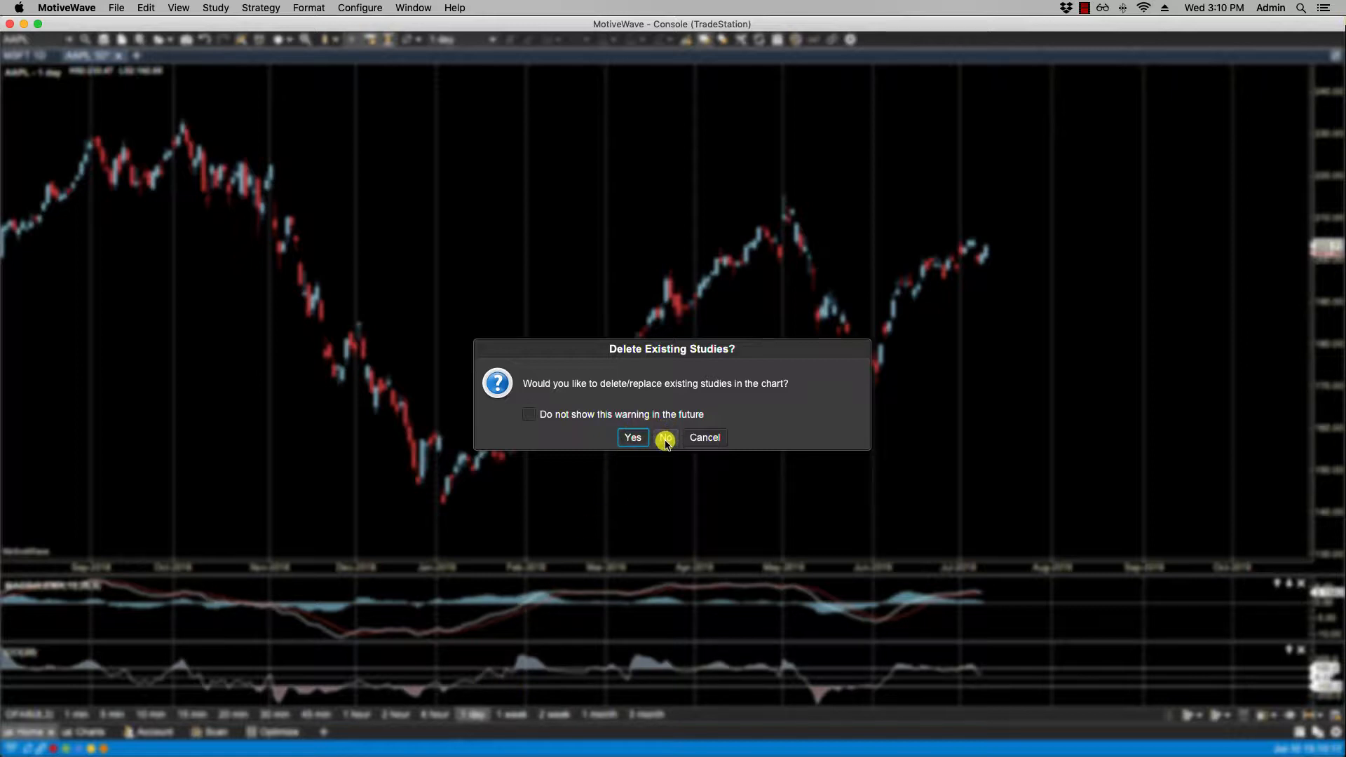
mouse_move(624, 680)
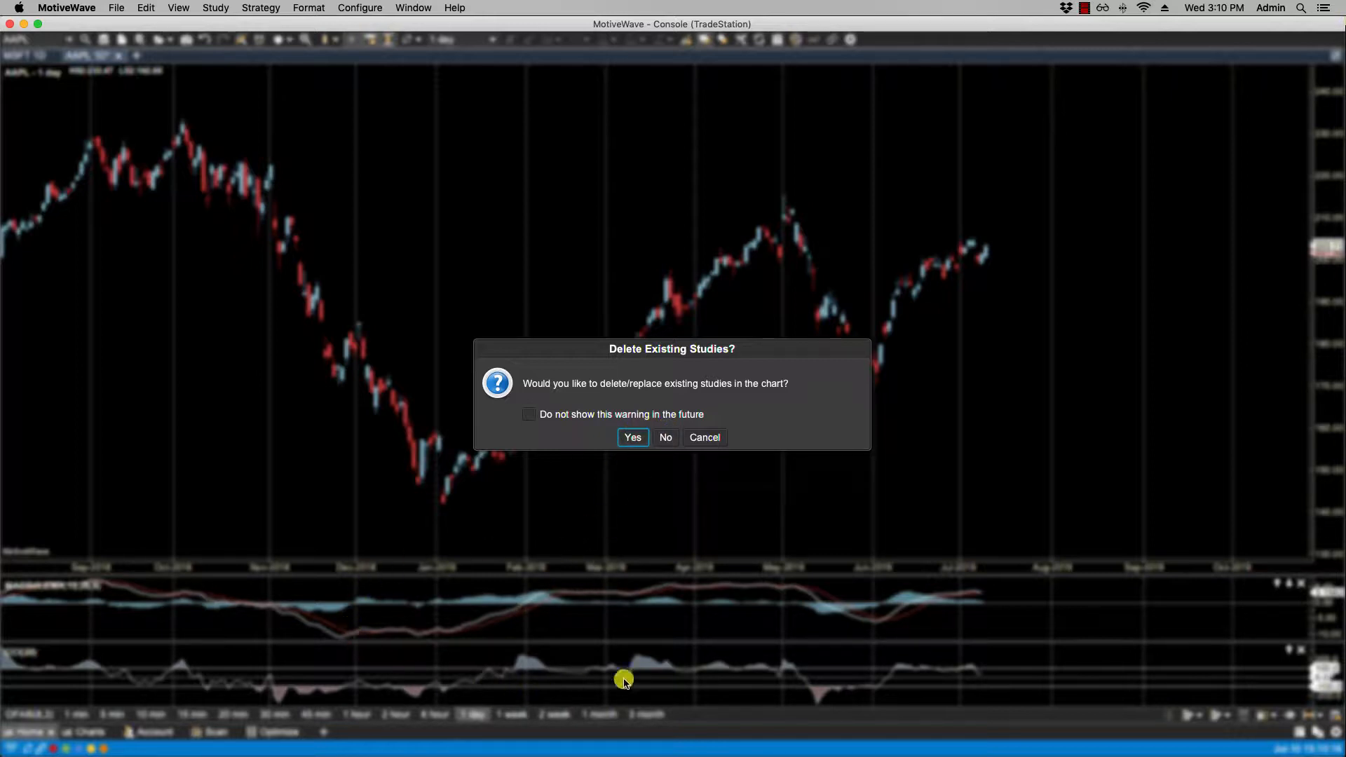
mouse_move(633, 437)
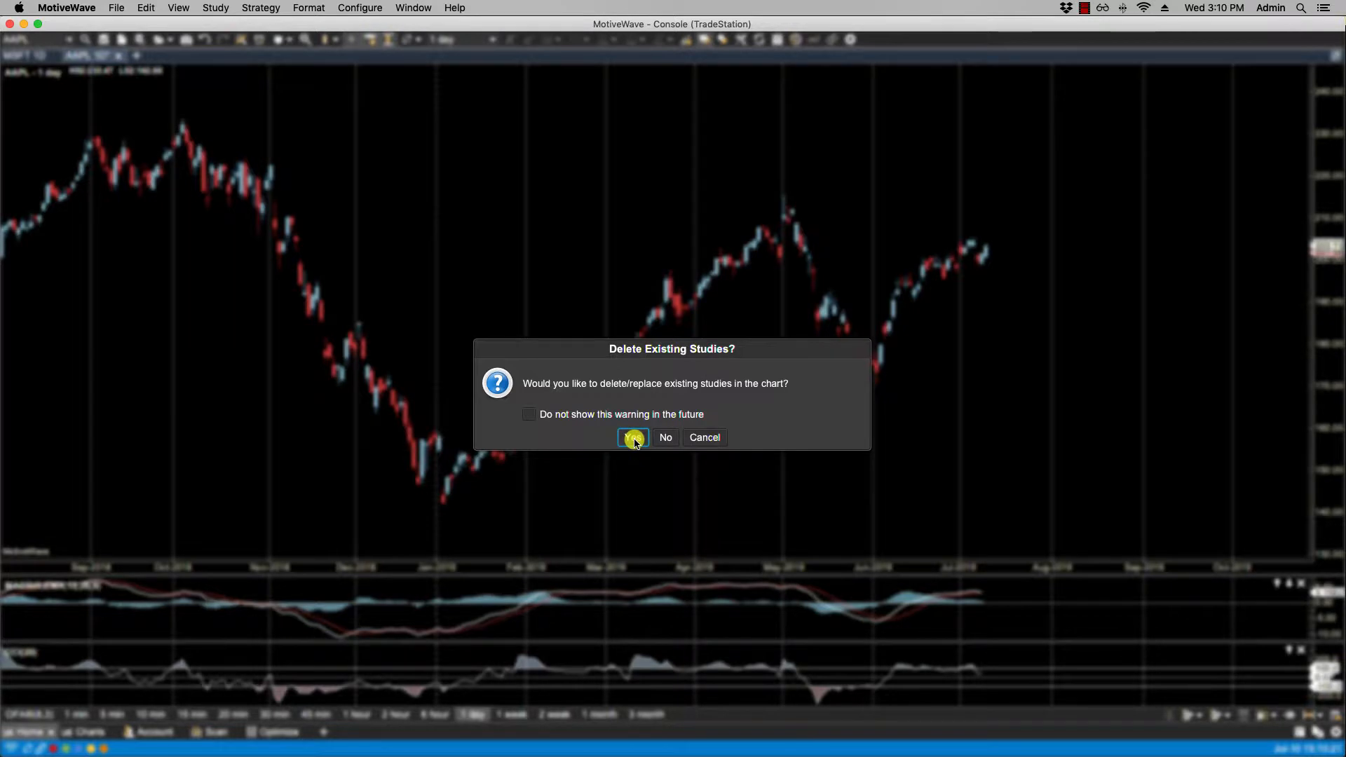
left_click(632, 436)
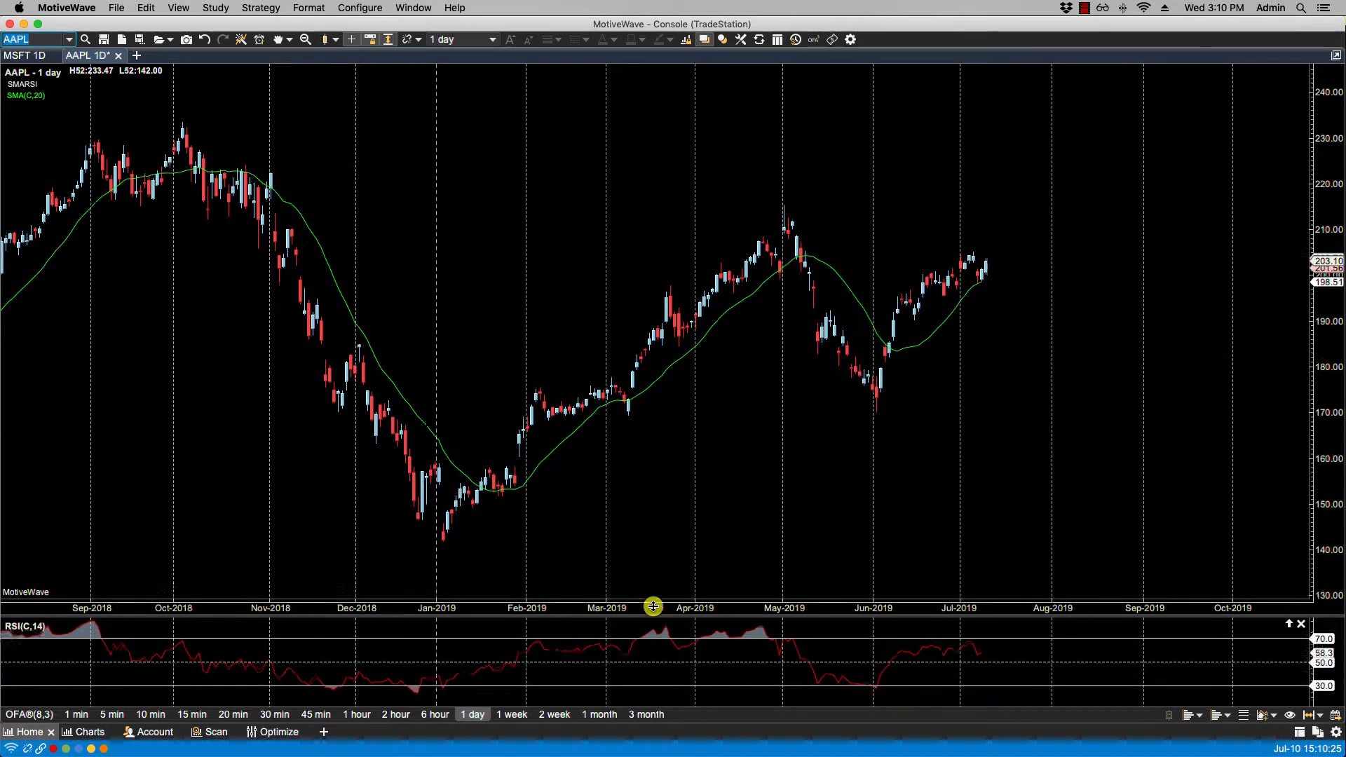
Step: Open Configure > Preferences and view the Chart preferences page
left_click(360, 8)
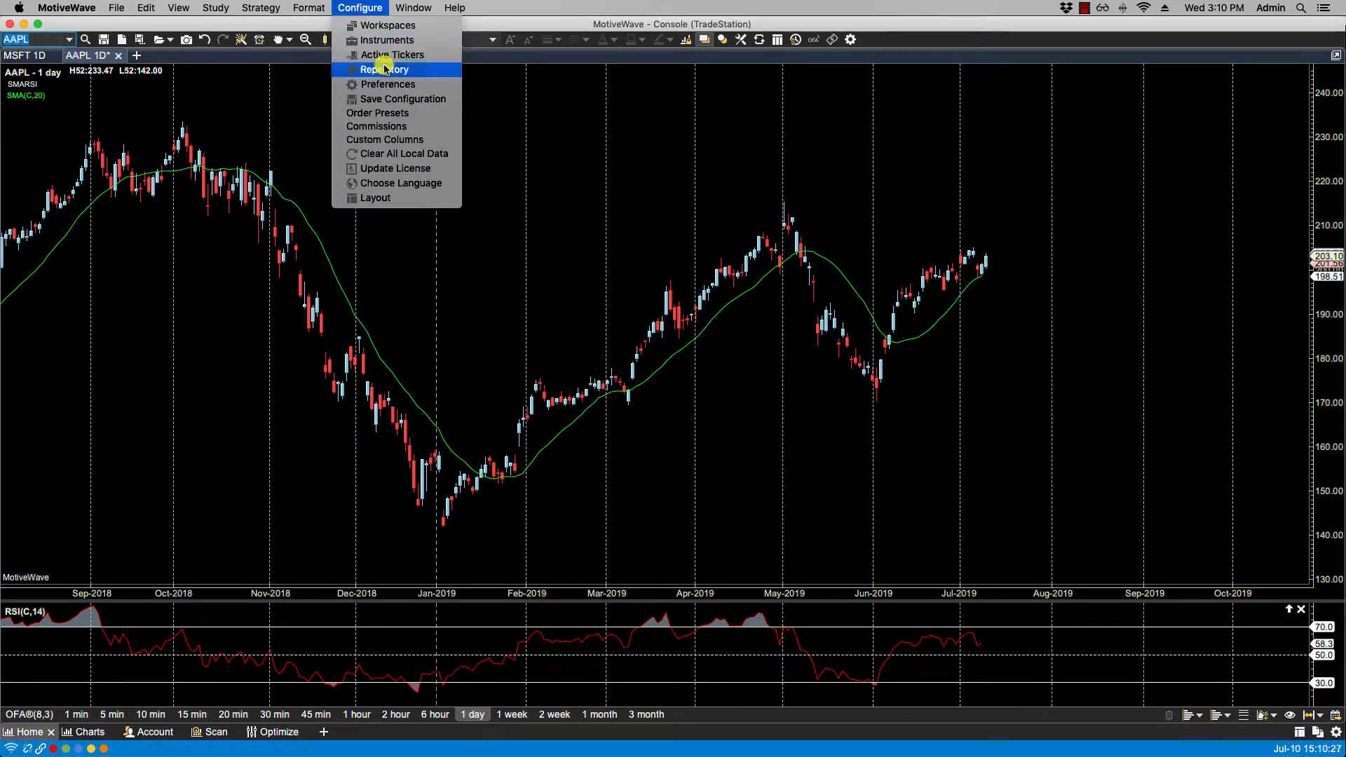
left_click(387, 84)
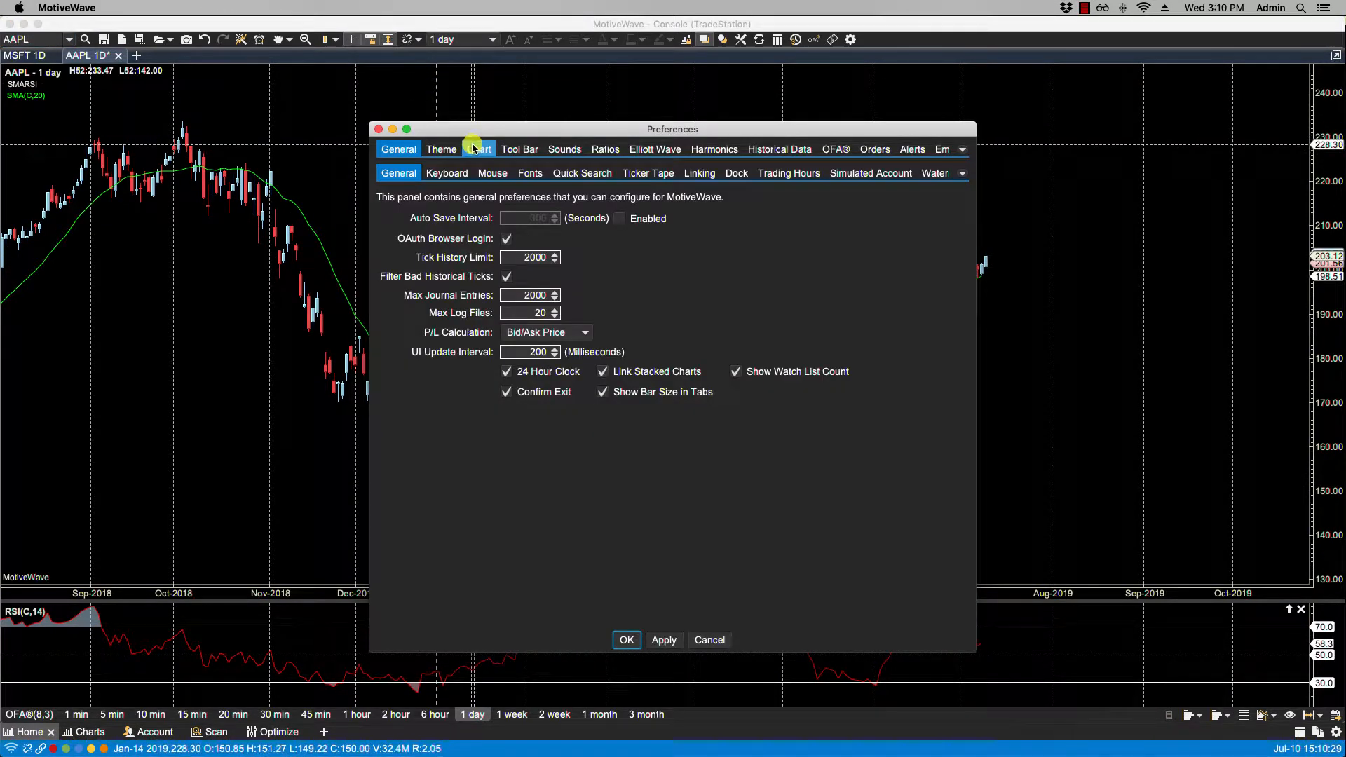
left_click(479, 148)
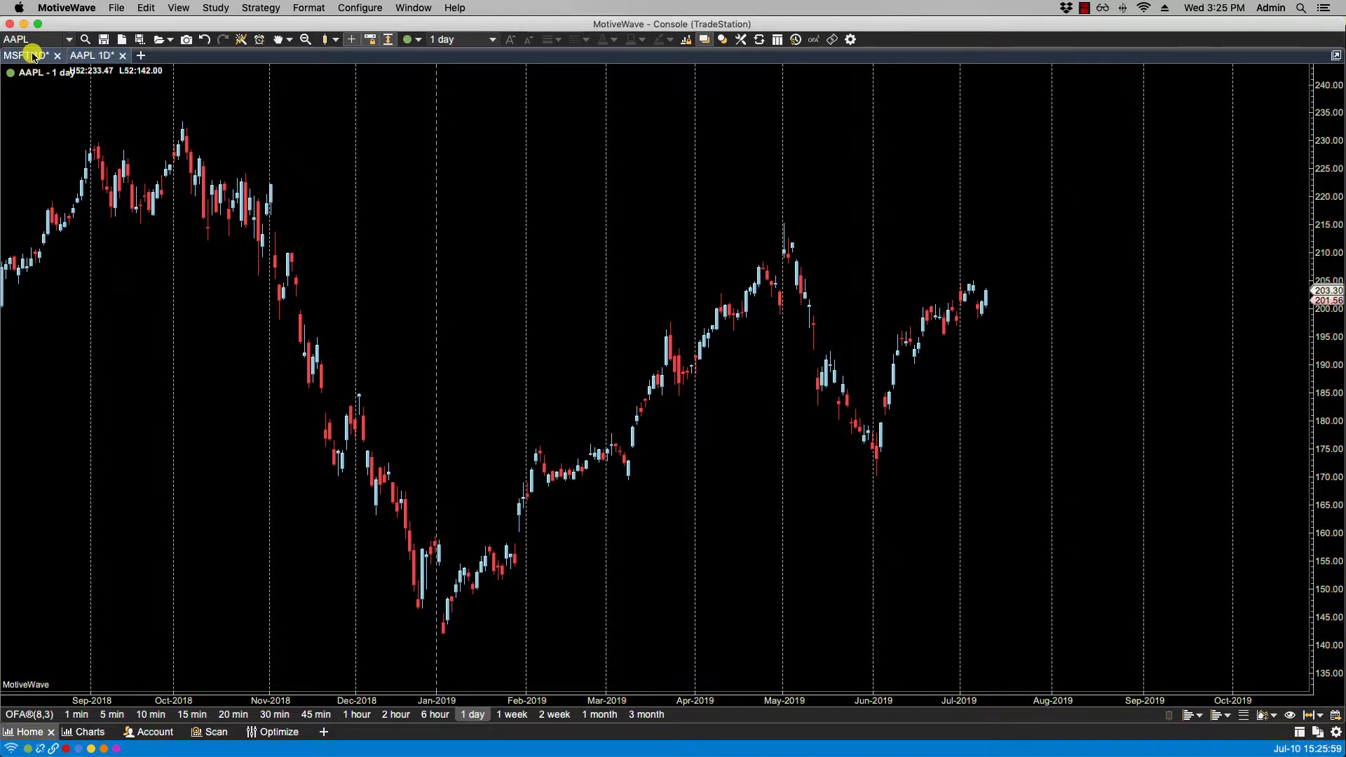
Step: Tile the MSFT and AAPL charts side by side and apply BANDSRSI to both
left_click(26, 54)
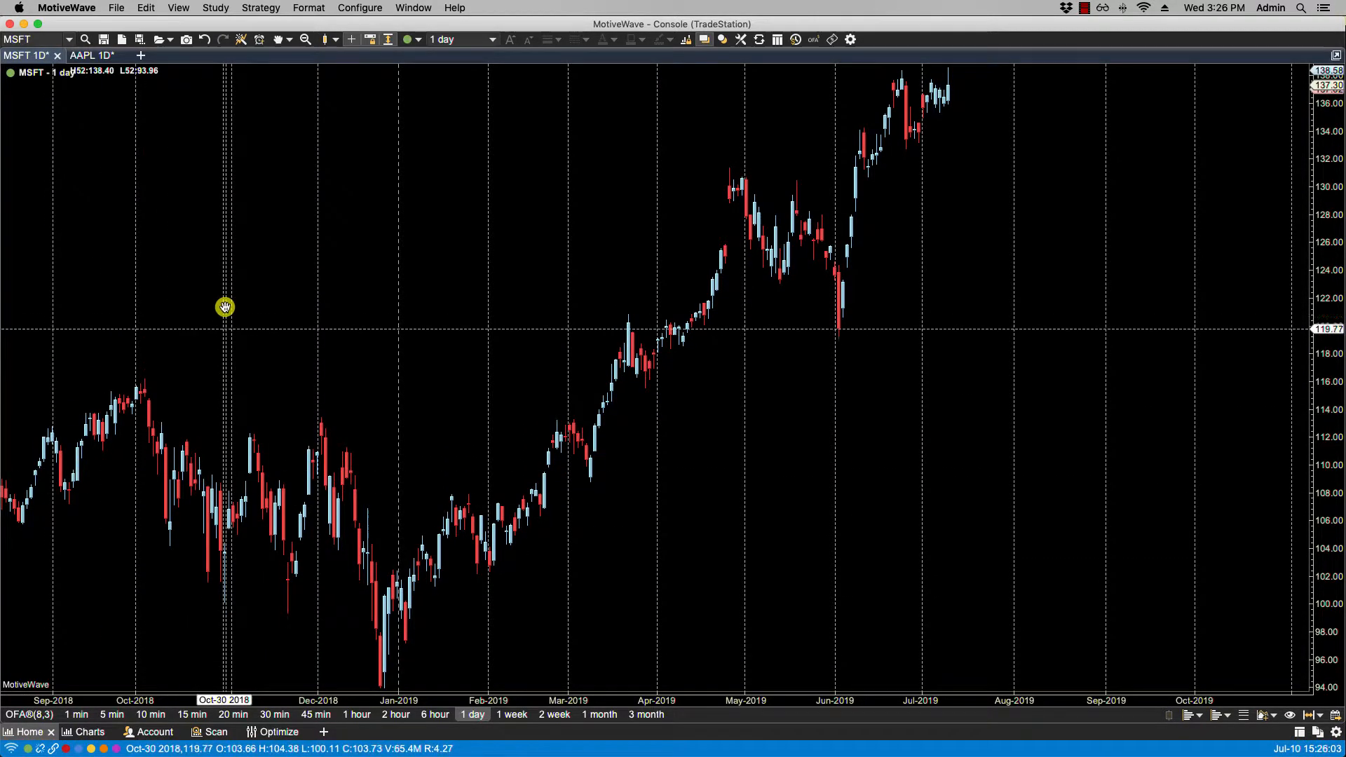
left_click(91, 55)
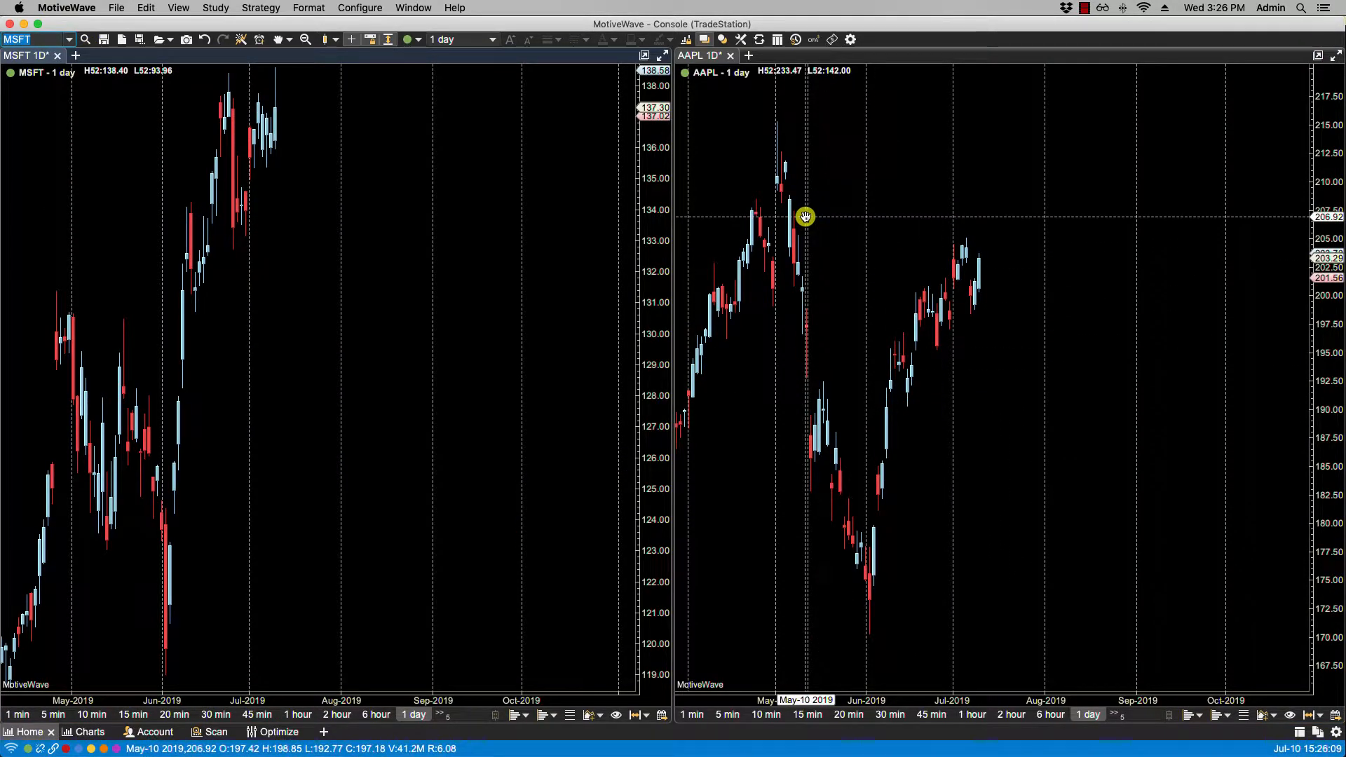
mouse_move(663, 97)
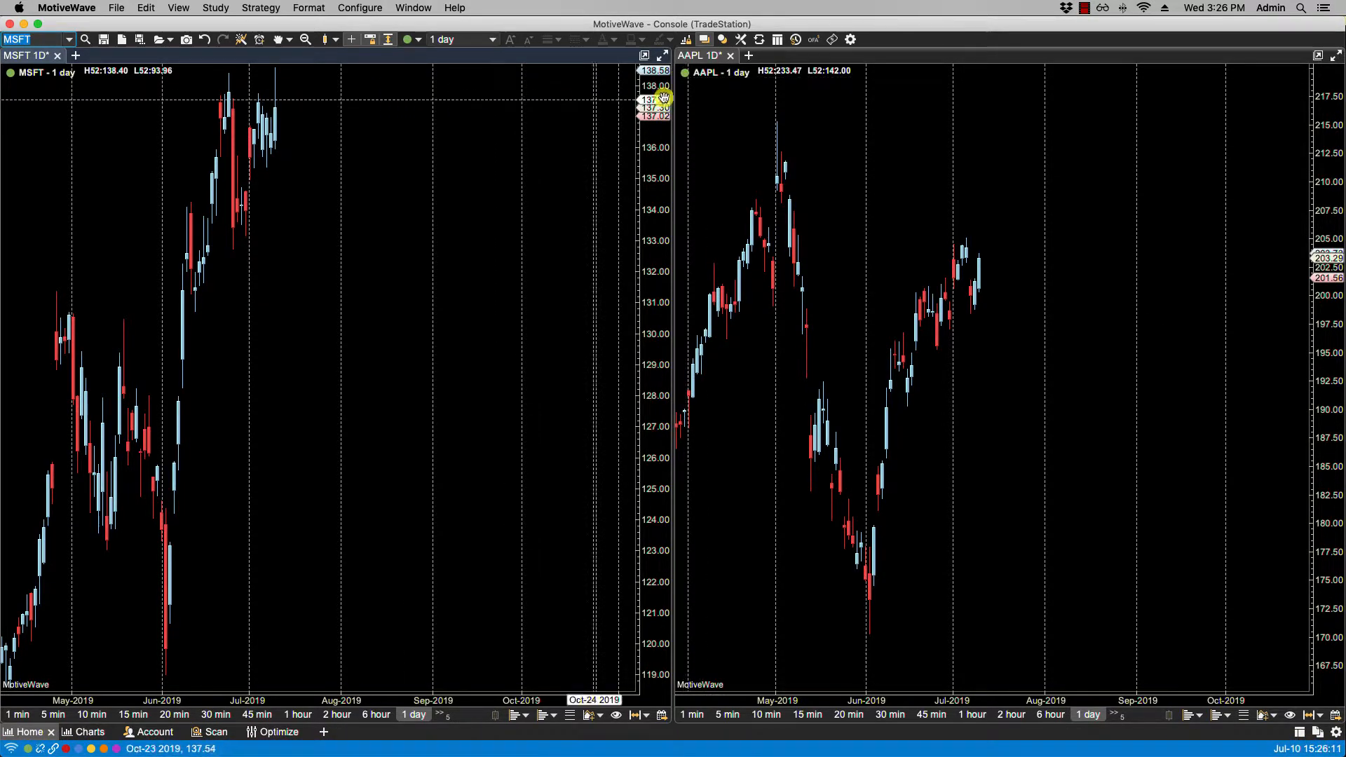
mouse_move(276, 199)
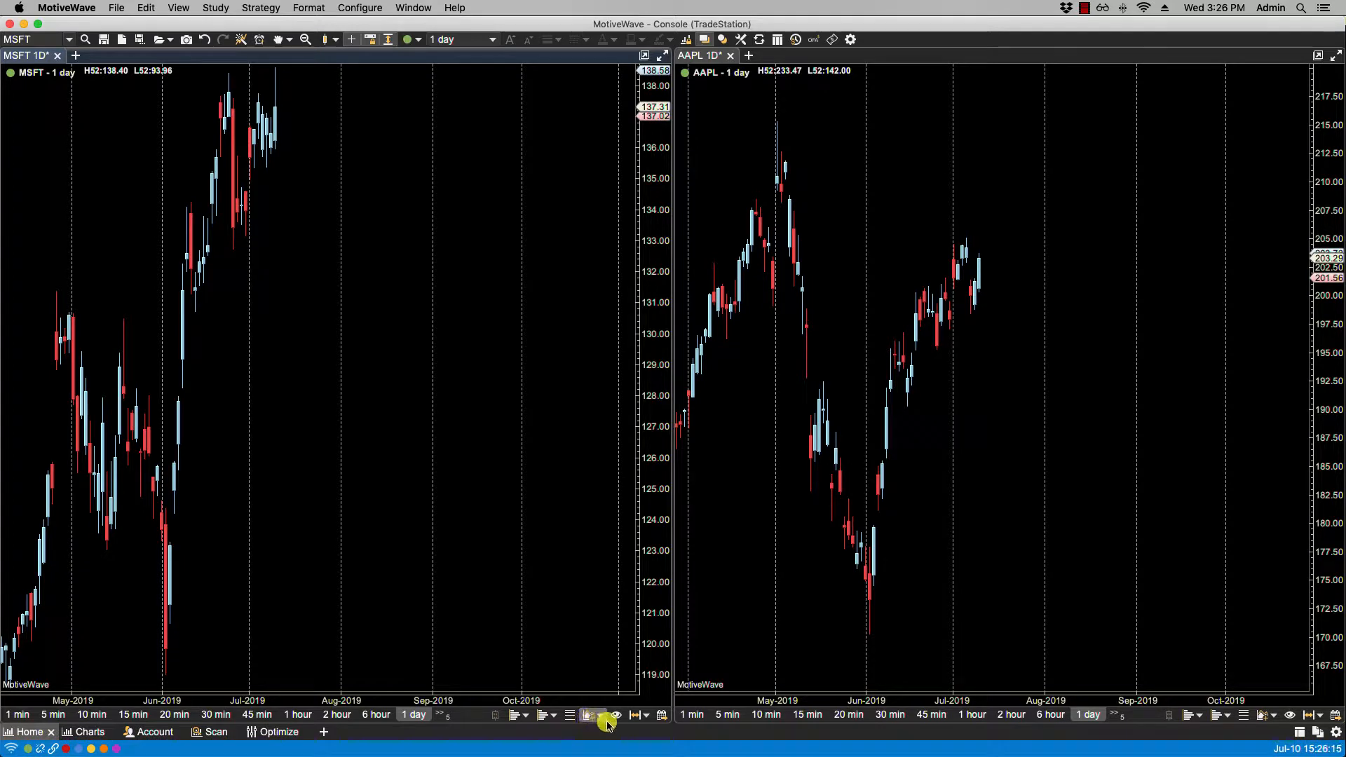
left_click(590, 715)
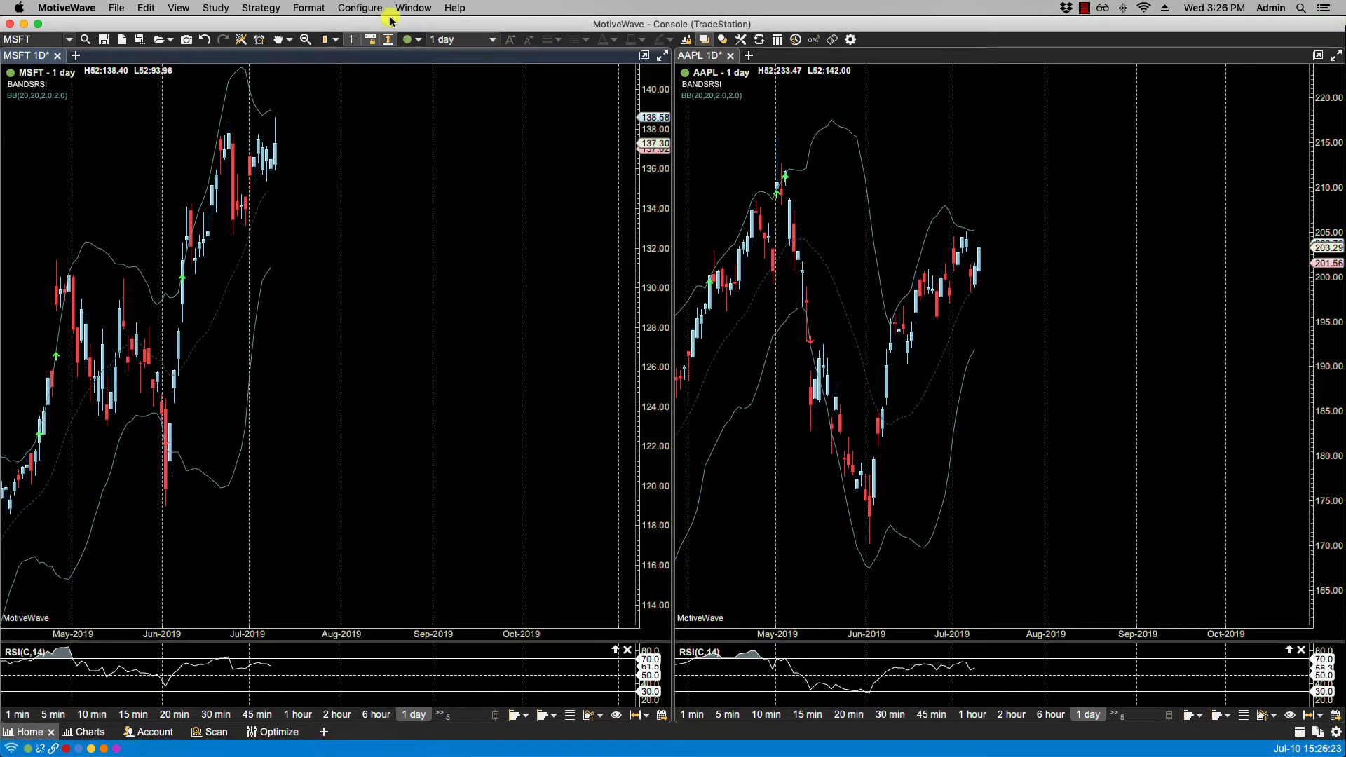
Step: Reopen Preferences on the Chart Templates settings, showing SMARSI default and template linking on
left_click(359, 8)
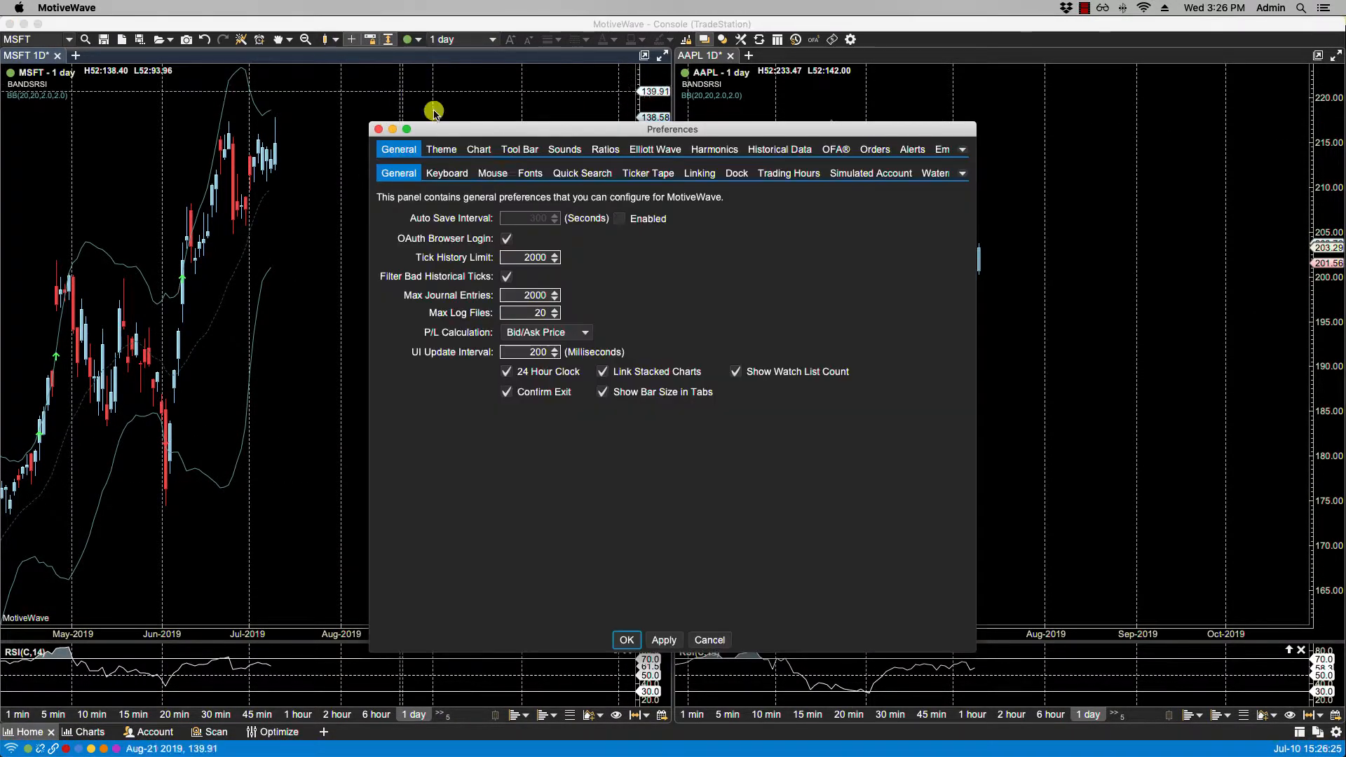
left_click(479, 148)
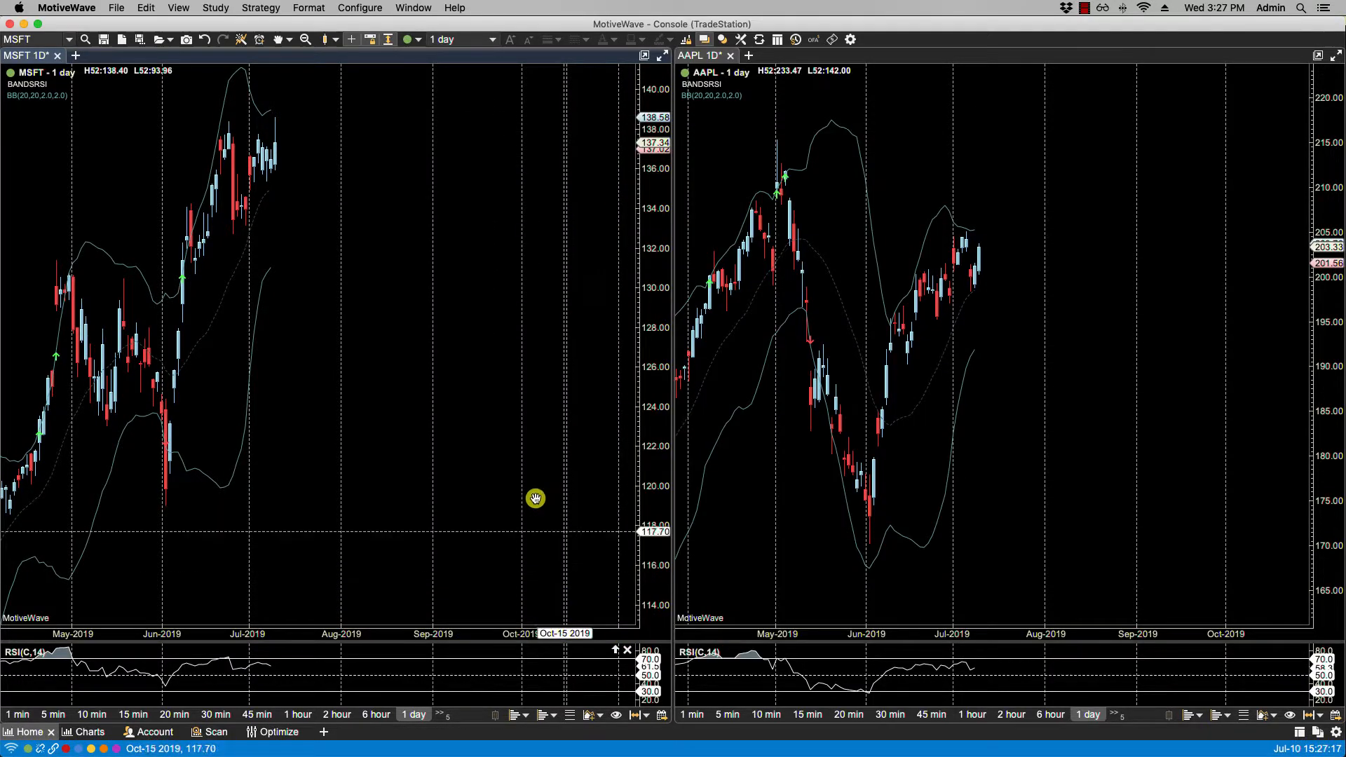
mouse_move(566, 463)
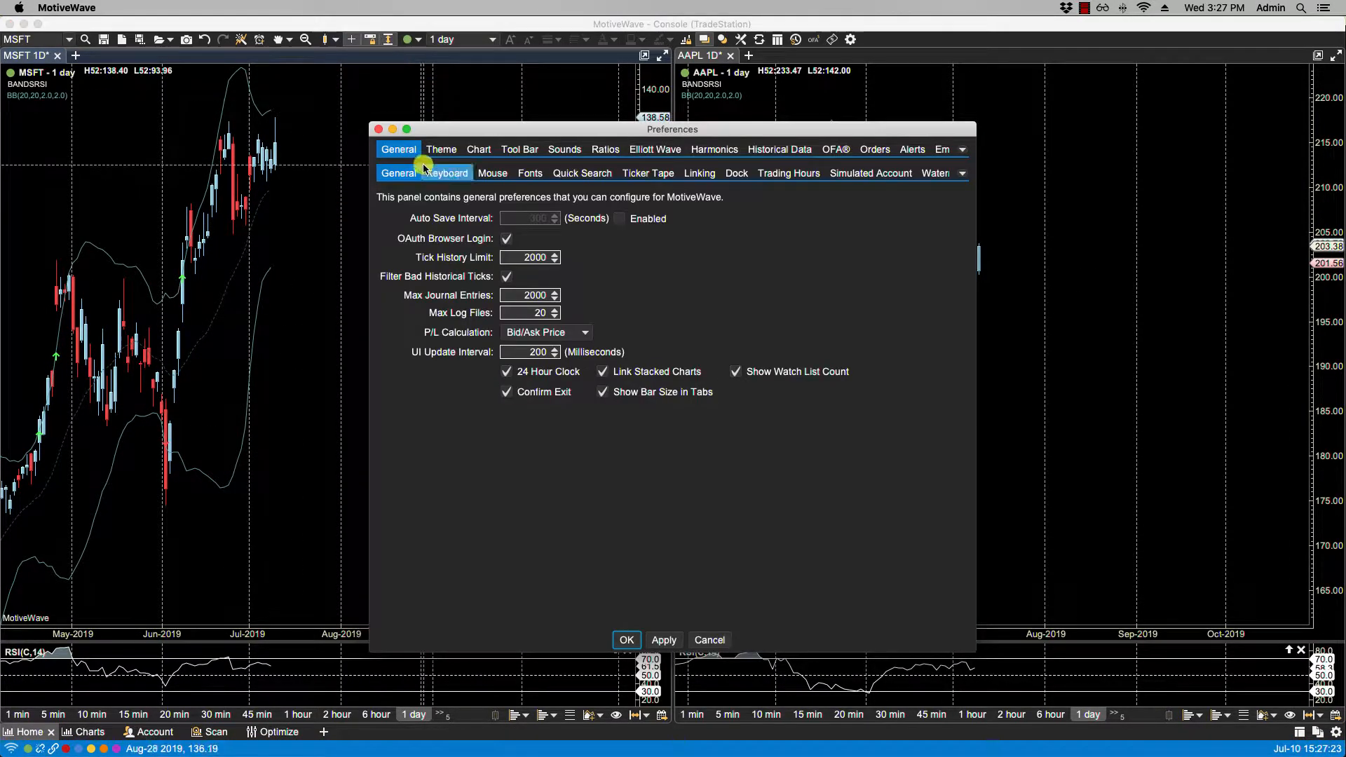
left_click(478, 149)
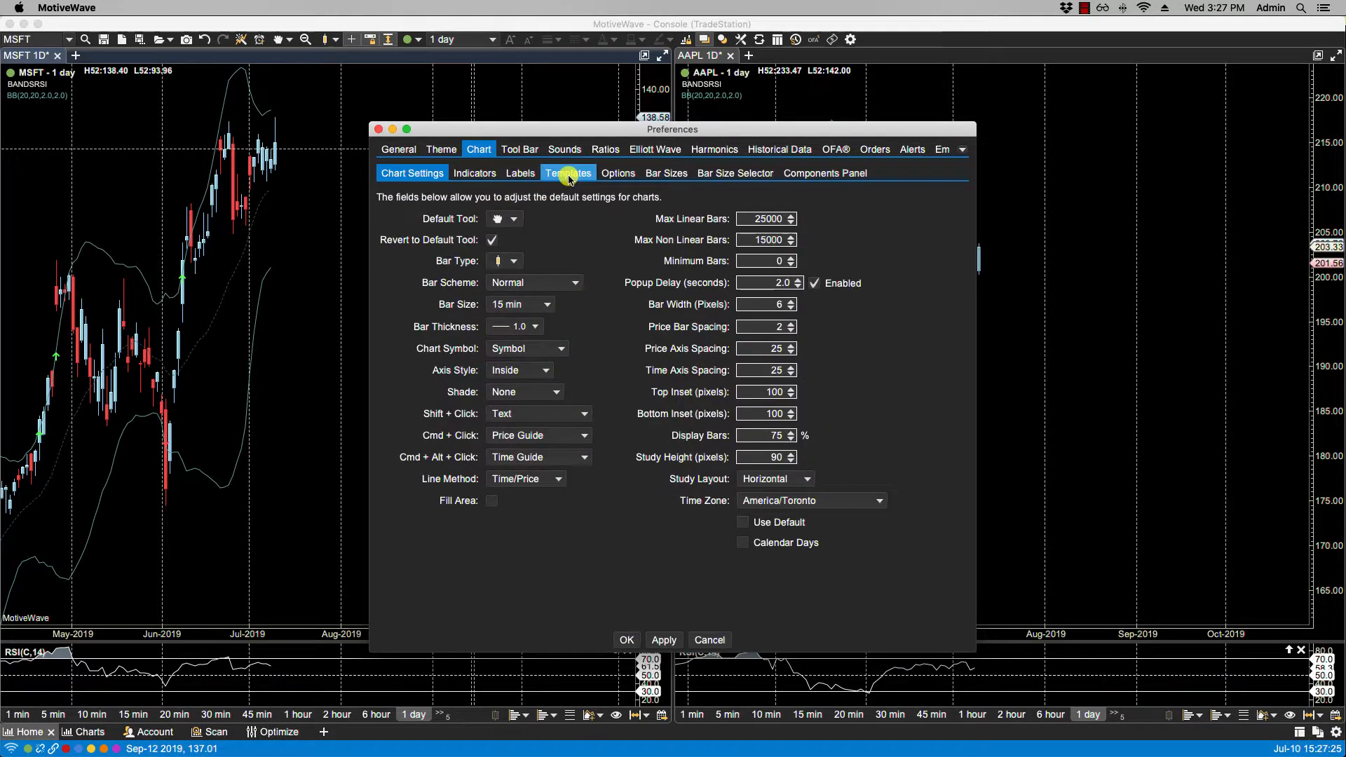
left_click(567, 172)
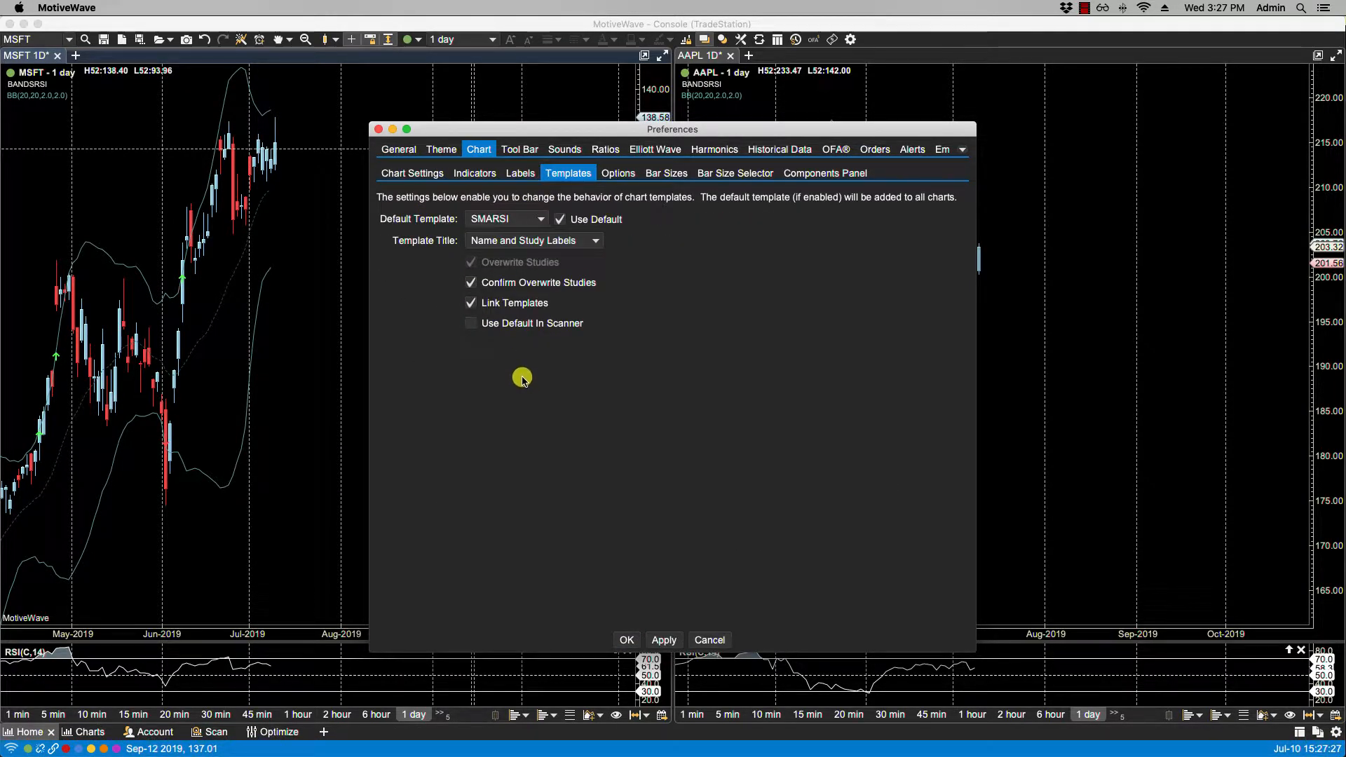
mouse_move(575, 340)
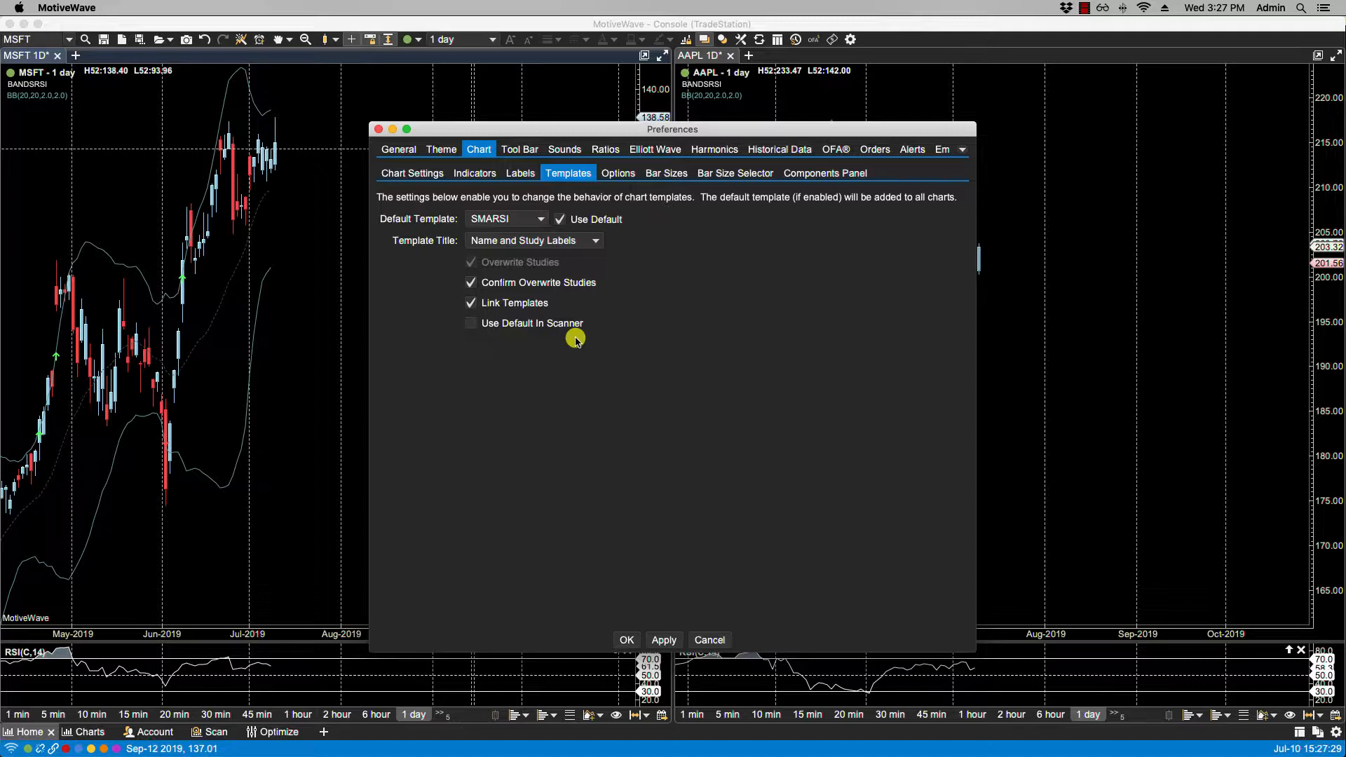